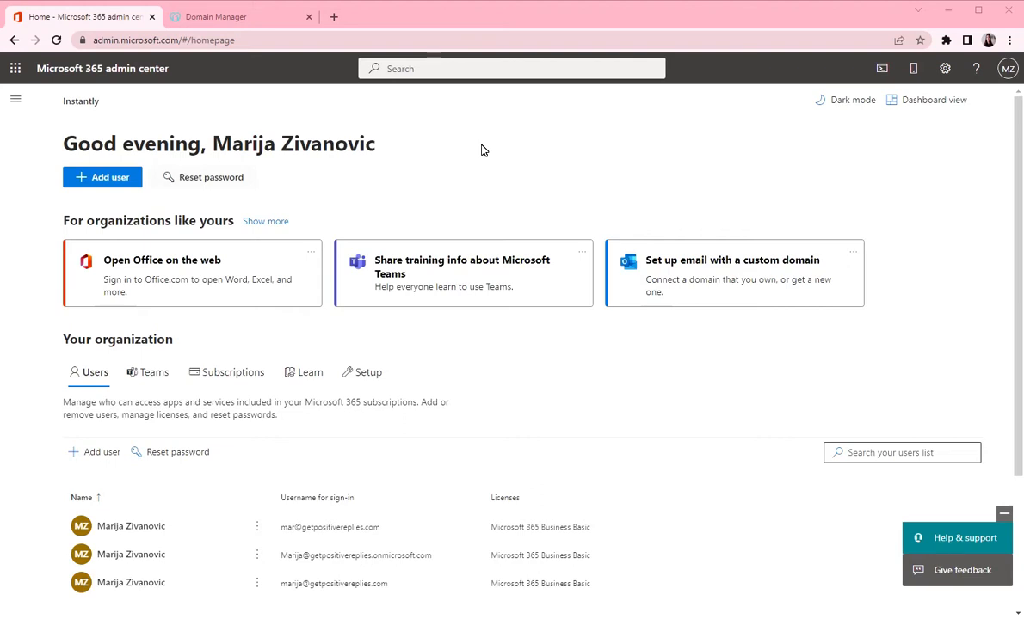
mouse_move(600, 220)
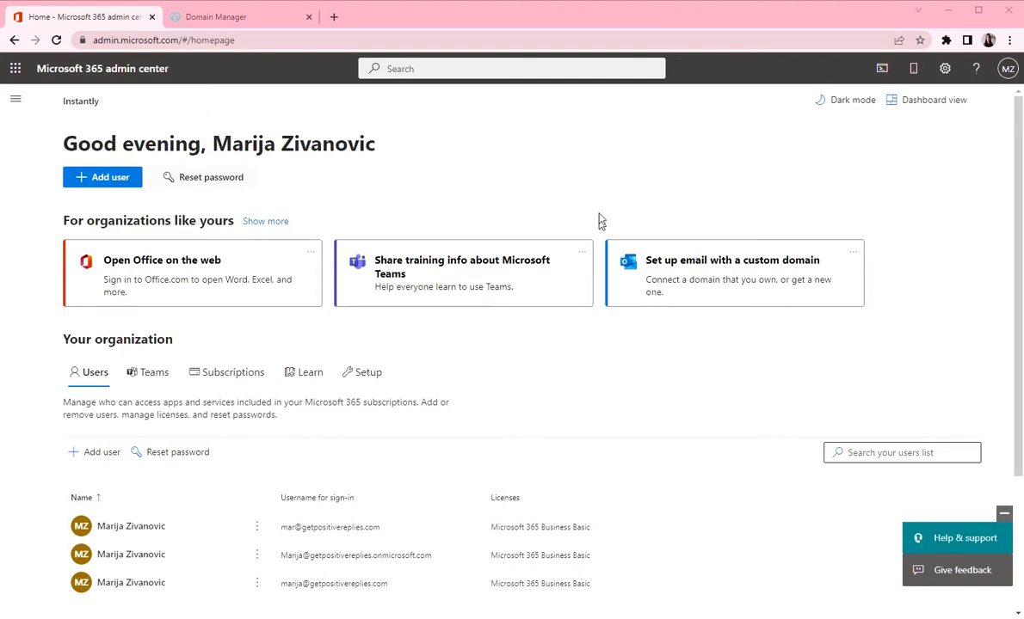
mouse_move(418, 160)
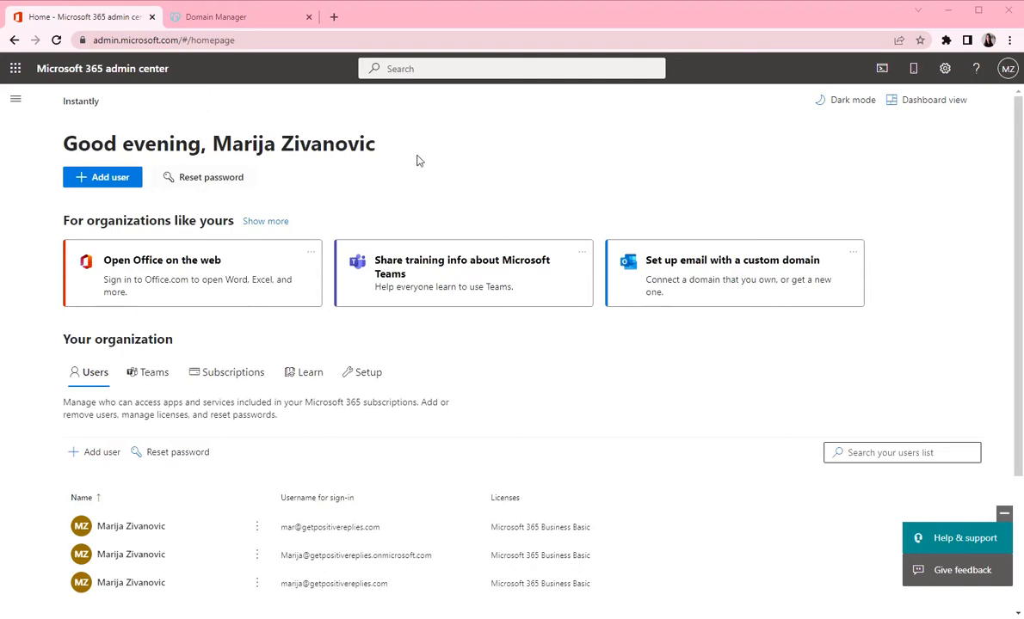
mouse_move(78, 16)
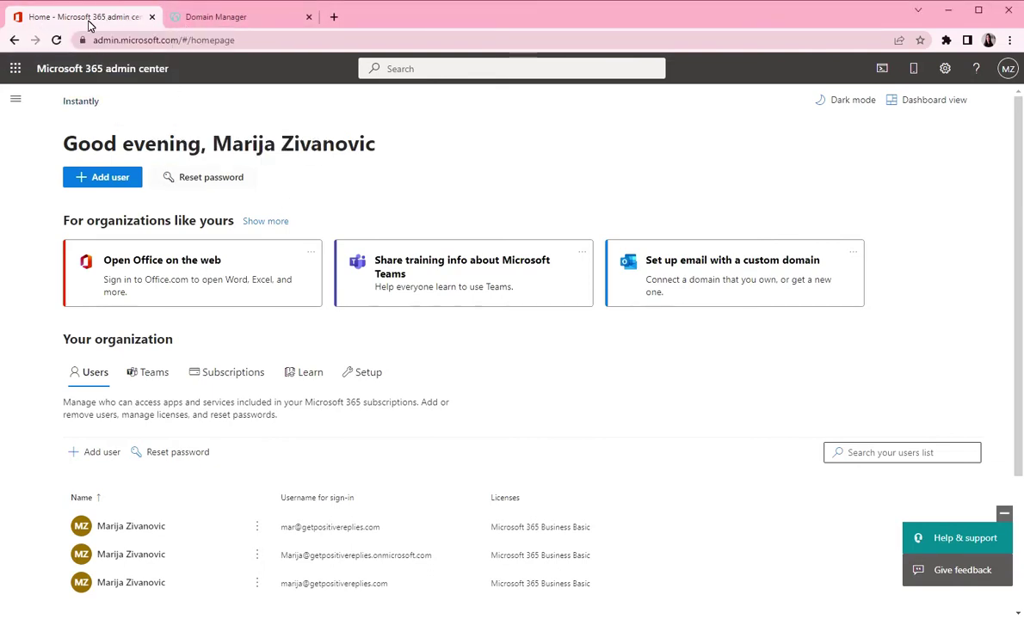
Search the admin center for 'domains' and open the Domains settings page.
left_click(220, 16)
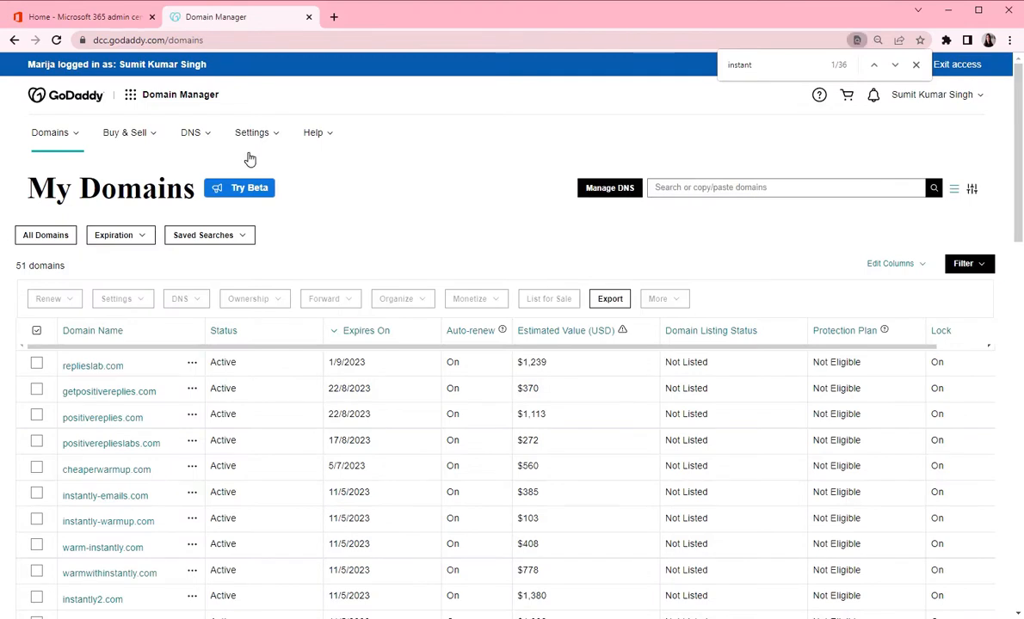
mouse_move(82, 168)
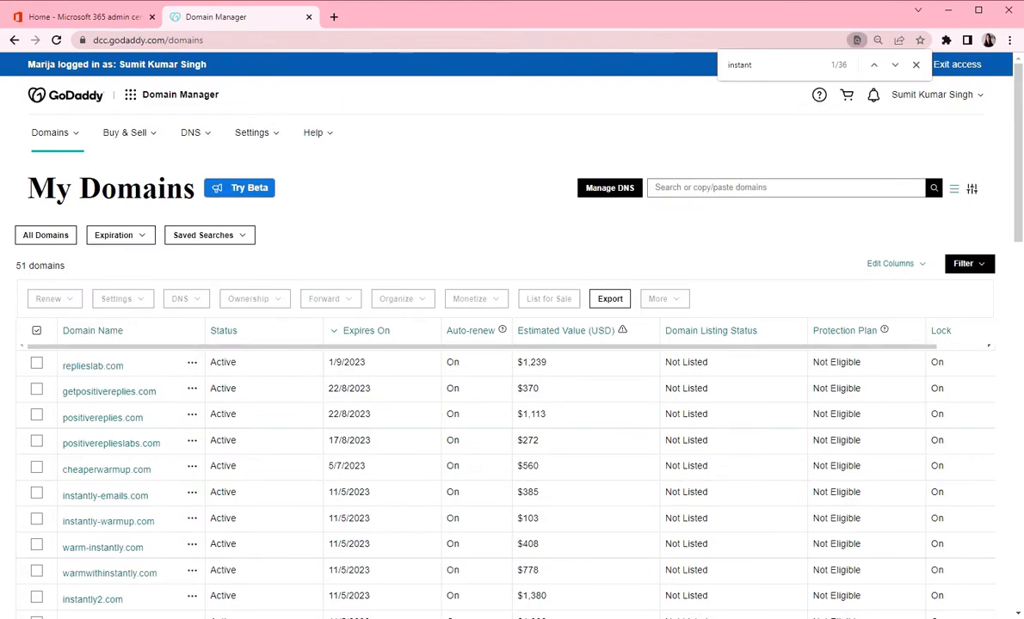
left_click(77, 16)
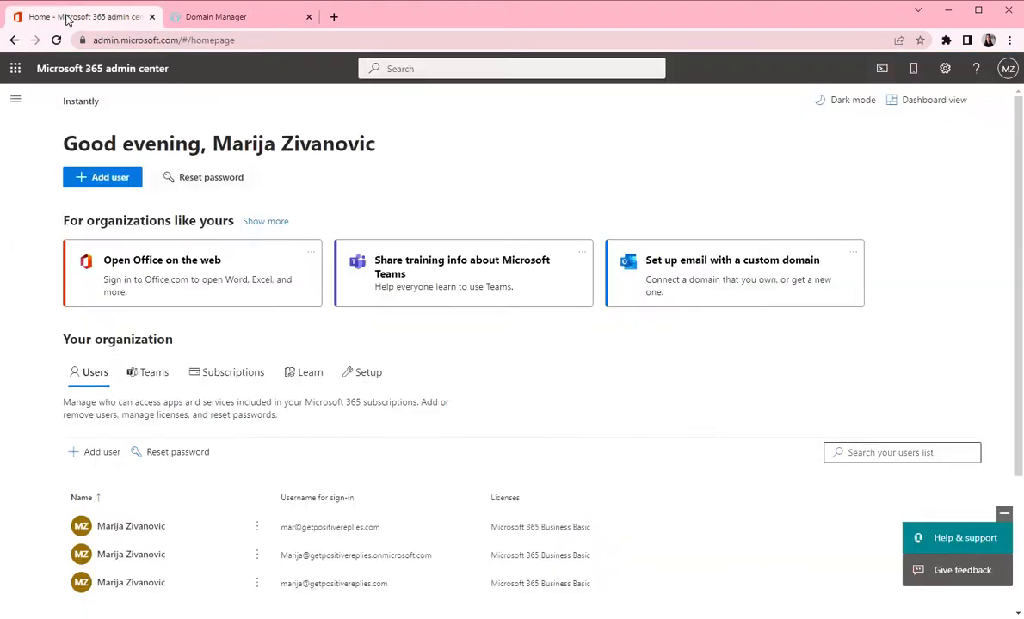
mouse_move(420, 107)
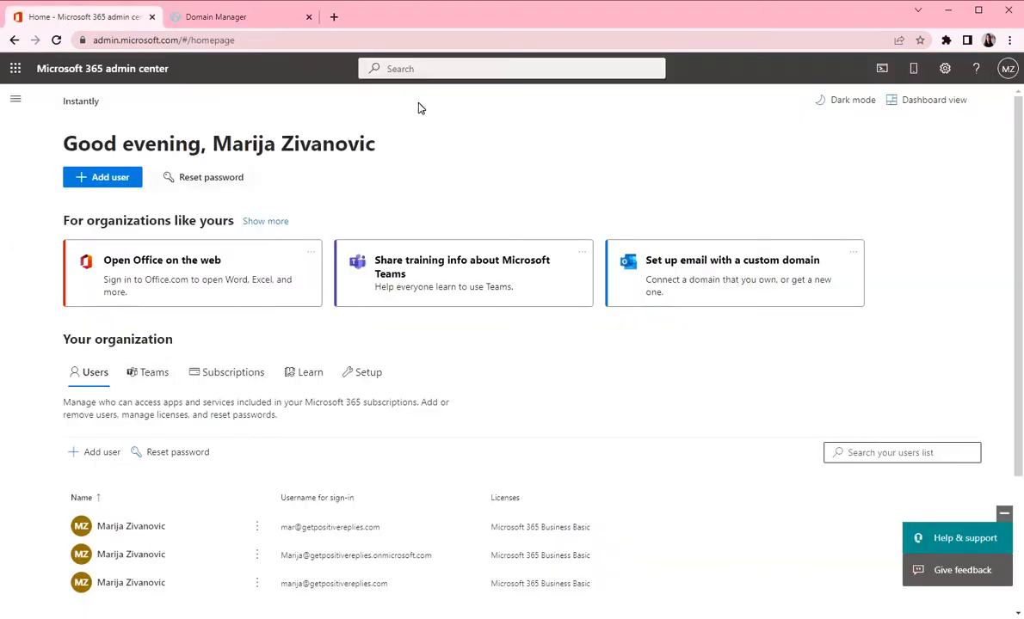
left_click(511, 68)
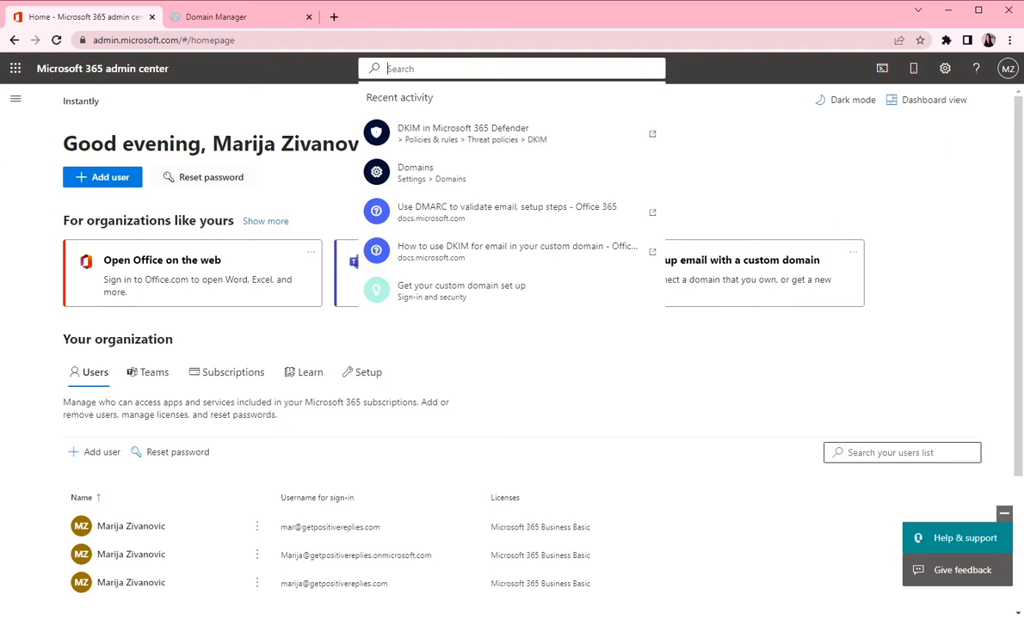
type("domains")
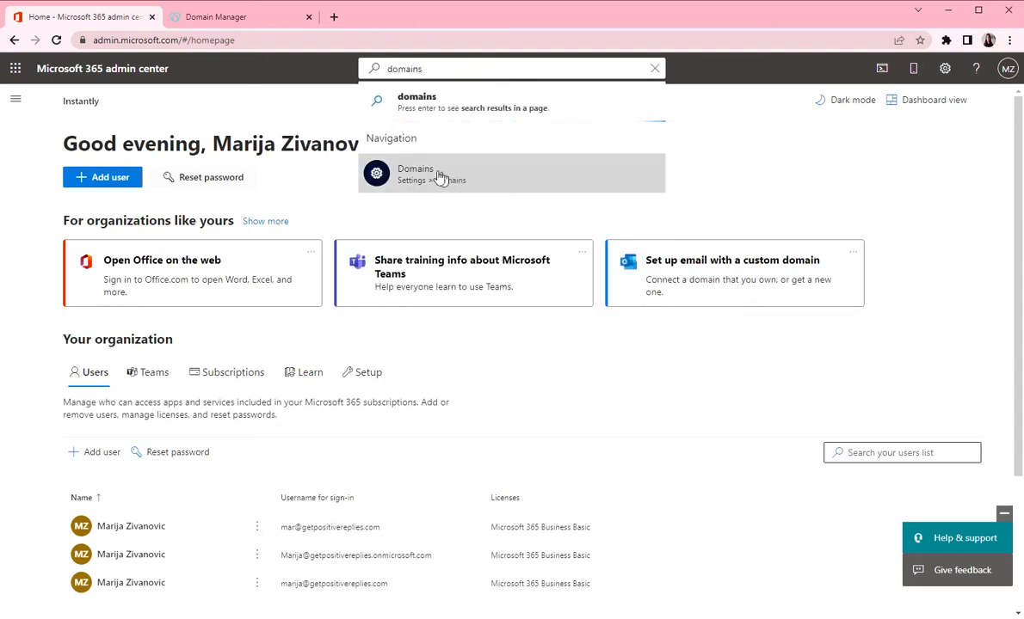
left_click(415, 173)
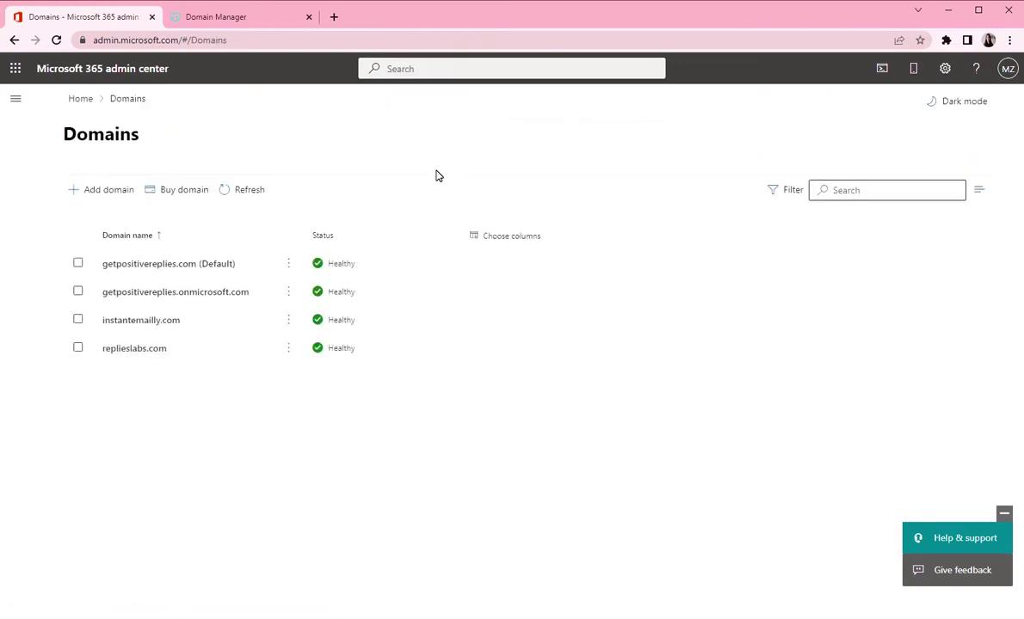
mouse_move(54, 247)
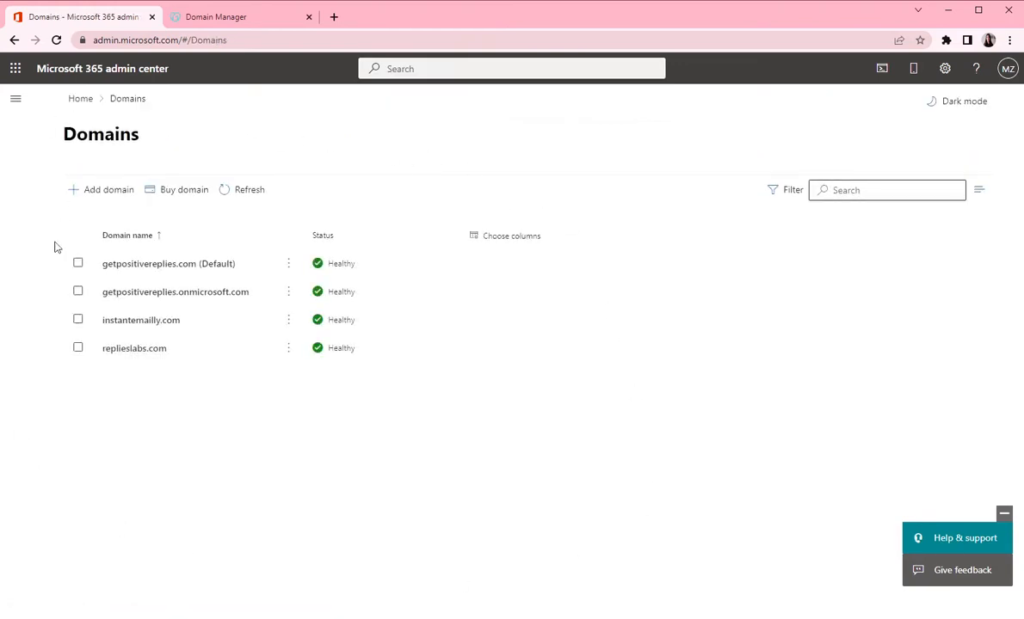
mouse_move(169, 384)
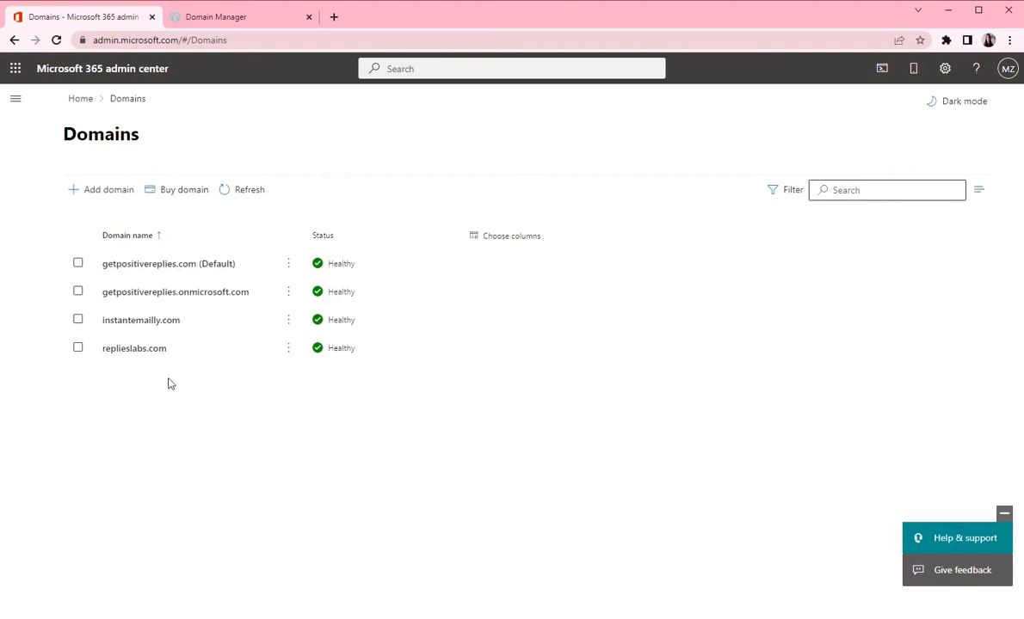
mouse_move(356, 472)
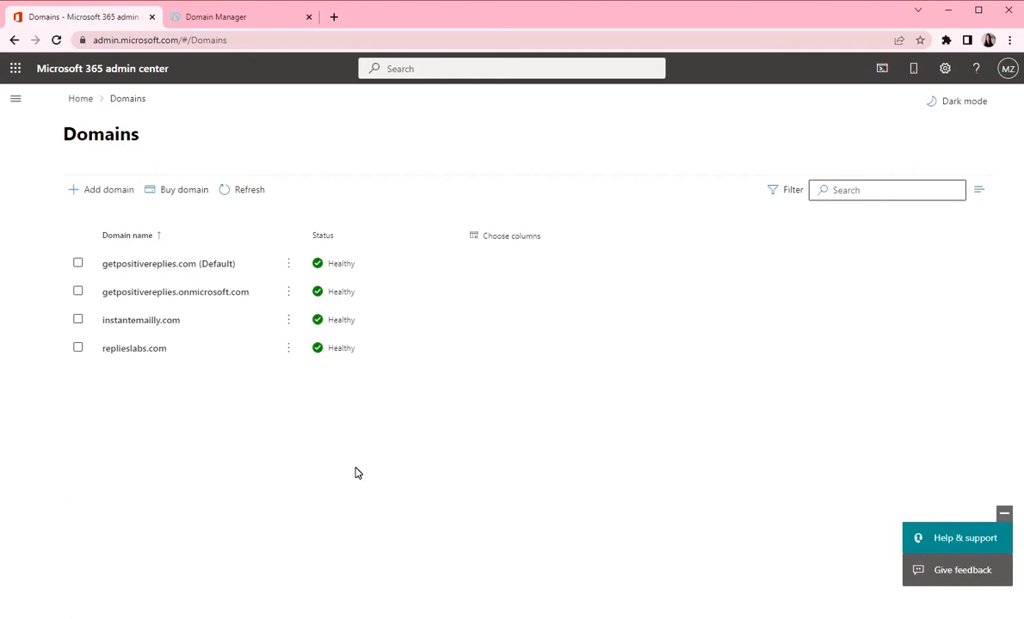
mouse_move(85, 226)
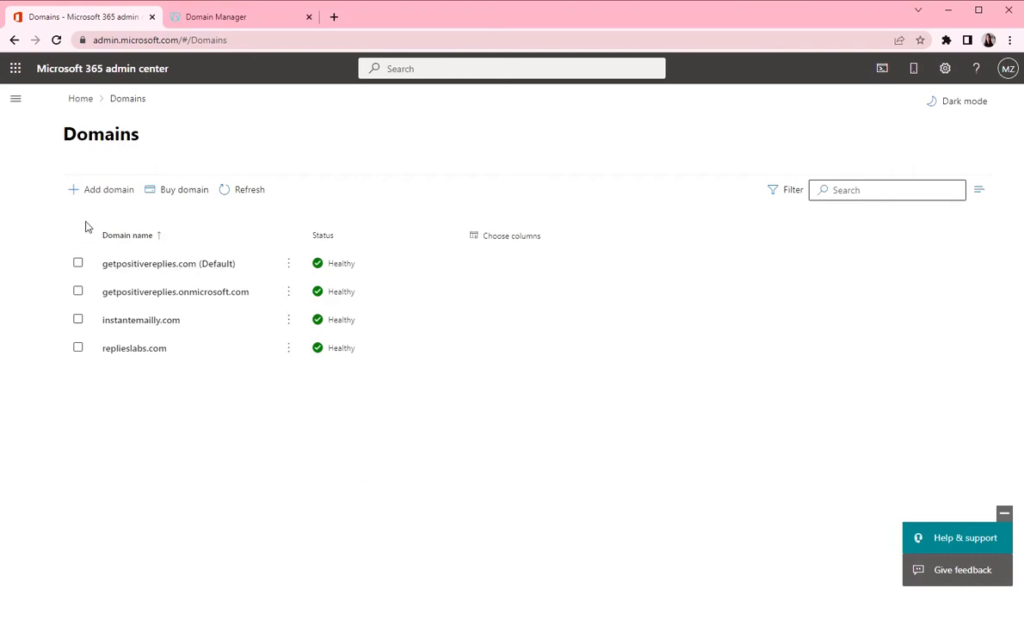
Start the add-domain wizard and choose replieslab.com as the new domain.
left_click(109, 189)
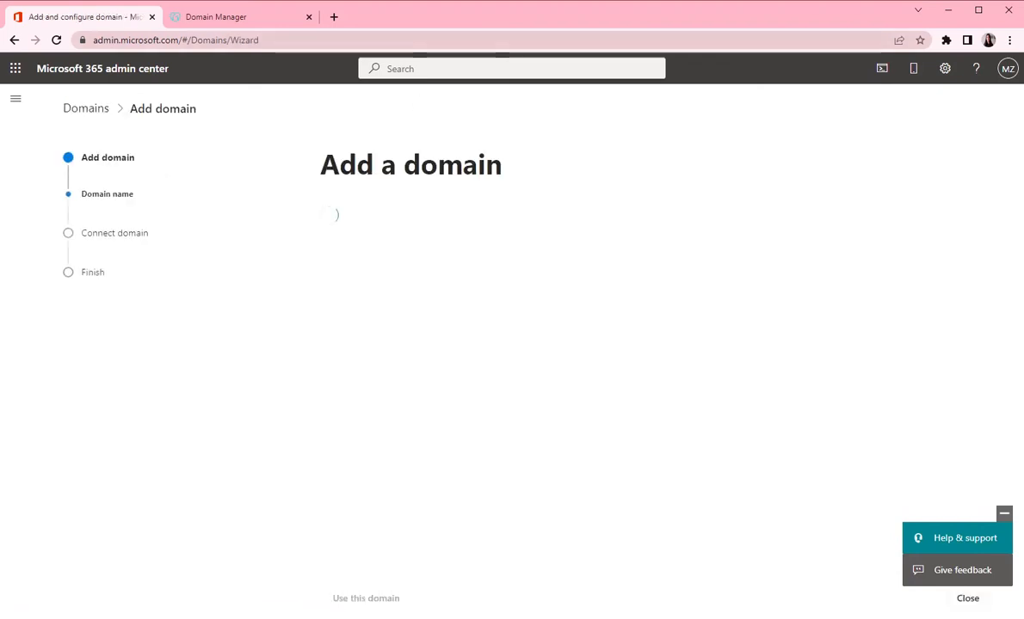
left_click(222, 16)
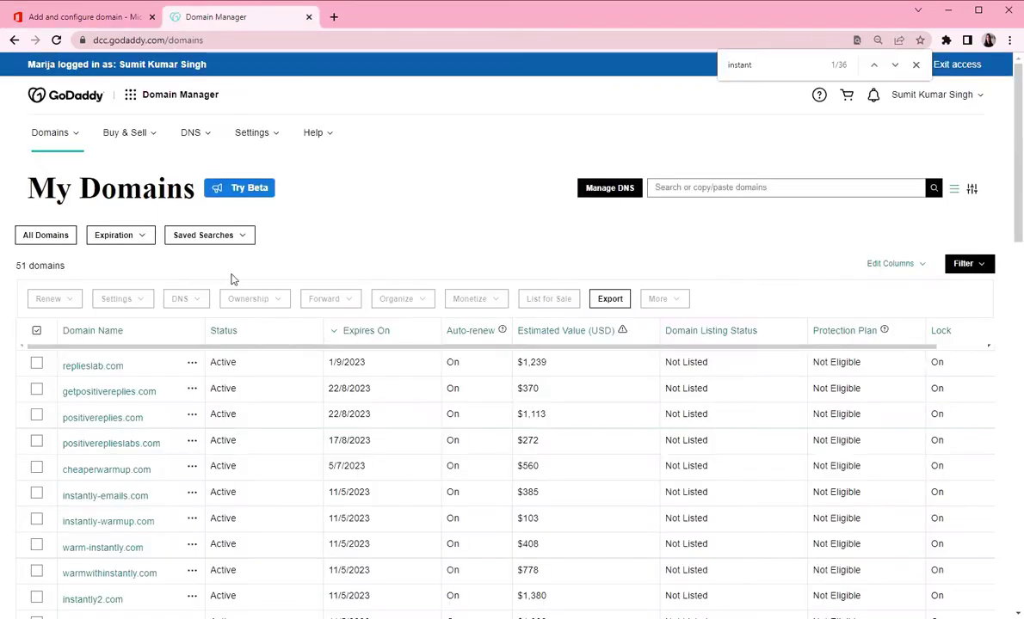
mouse_move(92, 367)
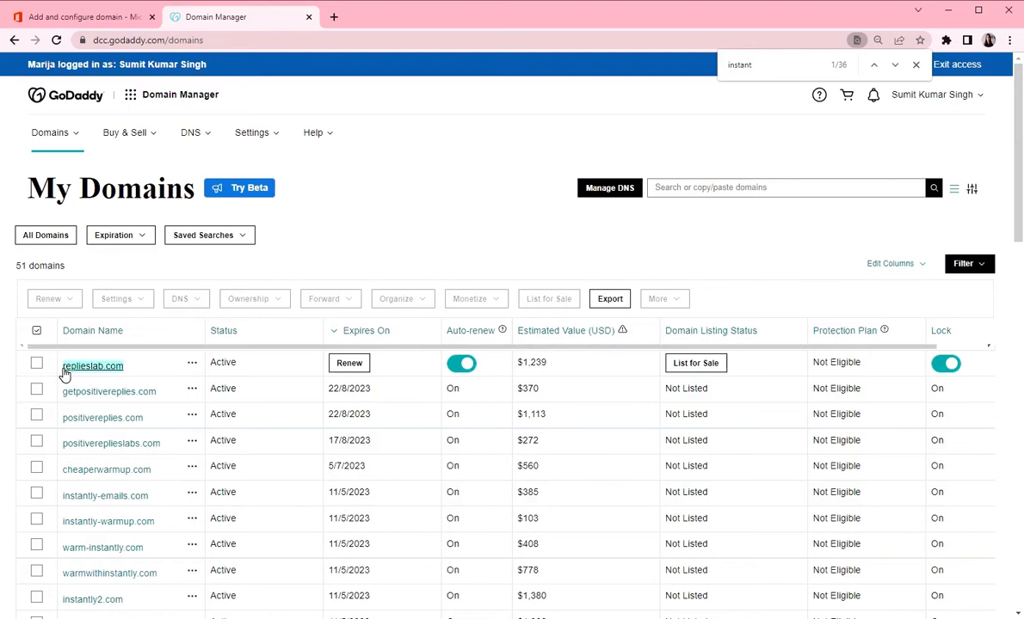
left_click(82, 18)
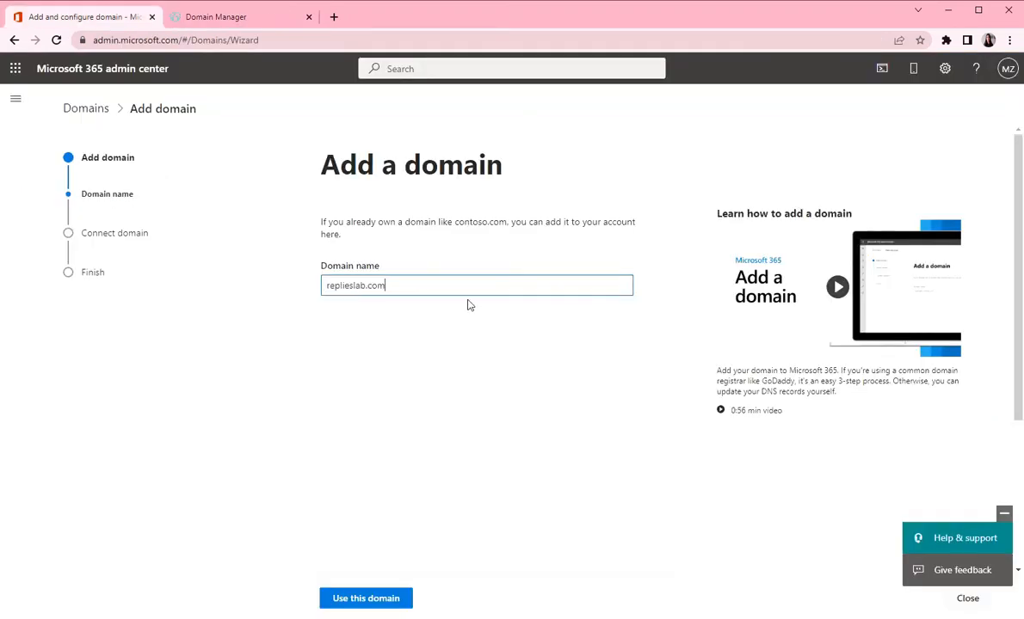
mouse_move(360, 611)
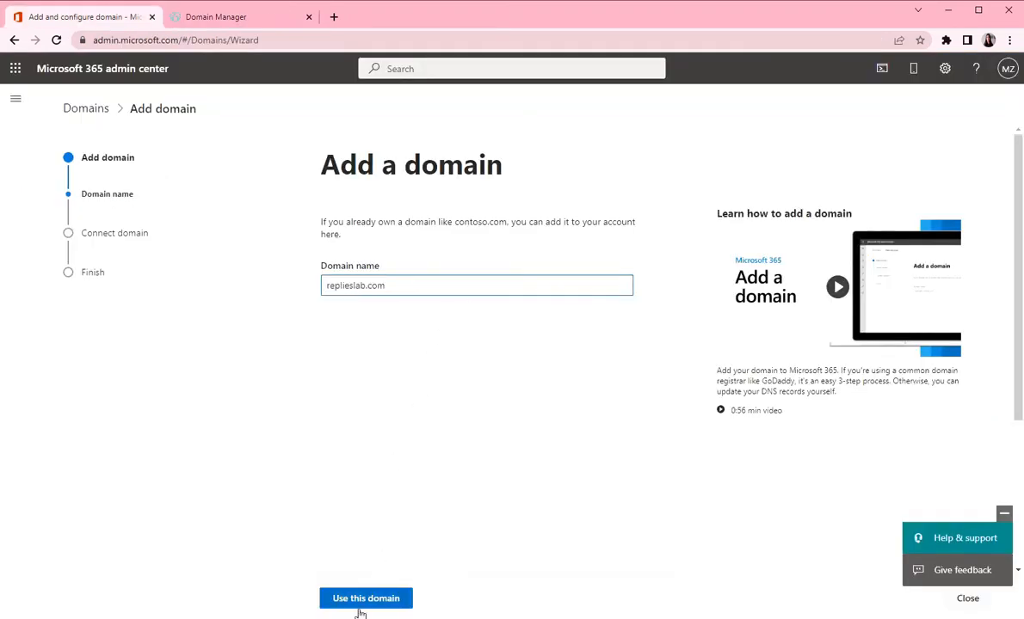
left_click(364, 597)
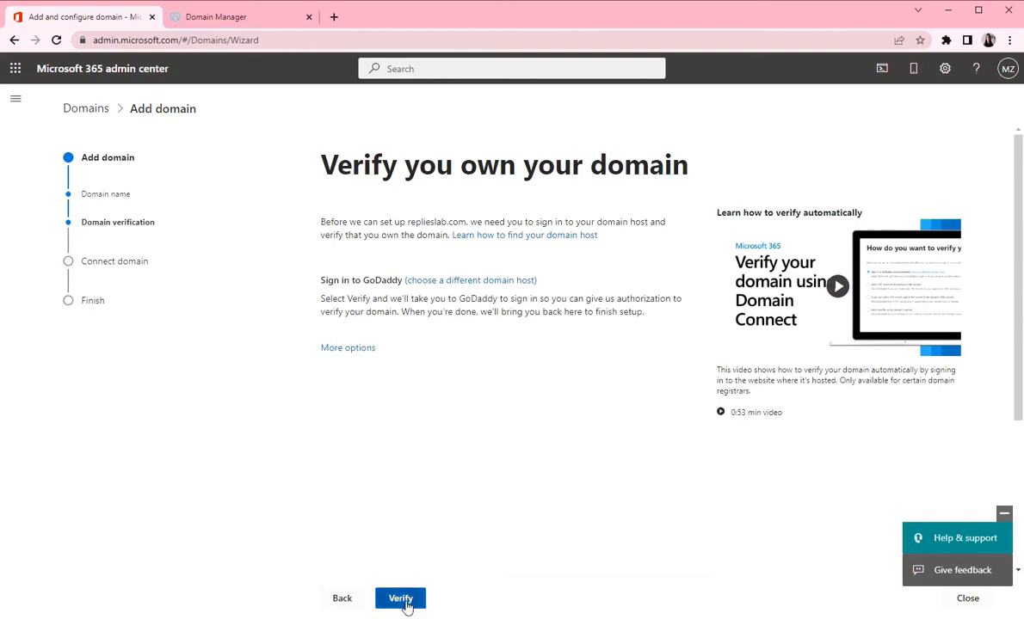
Verify replieslab.com ownership through GoDaddy and view the MX record to add.
left_click(407, 597)
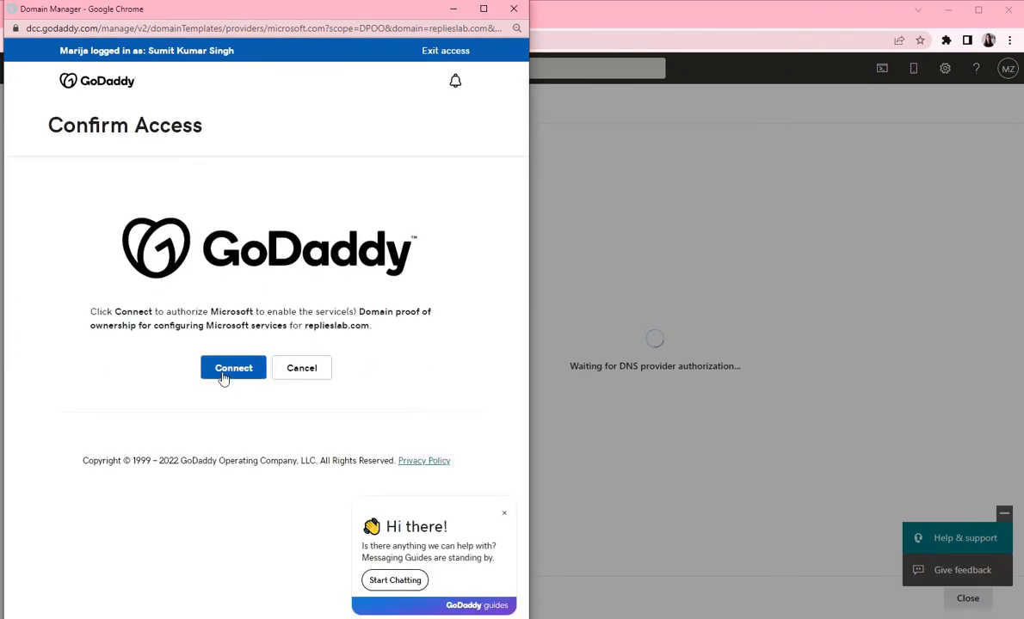
left_click(233, 367)
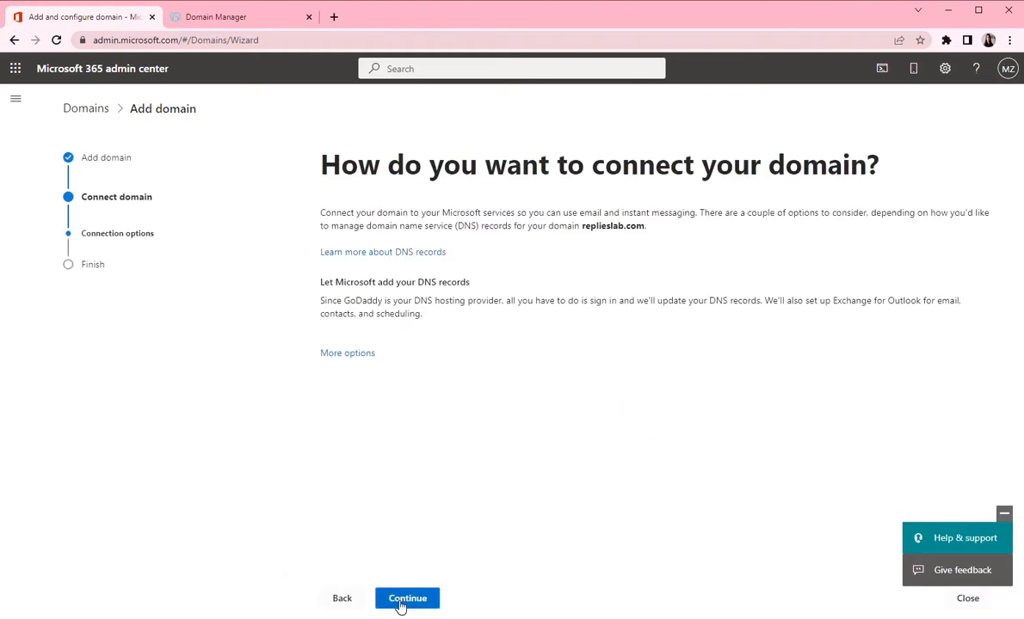
left_click(407, 597)
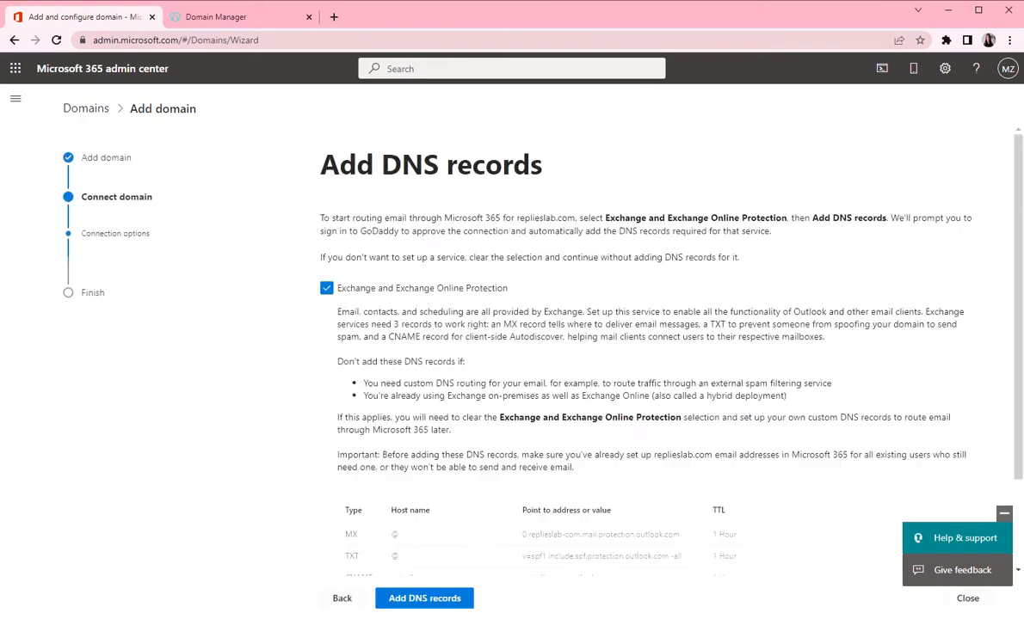
scroll("down", 3)
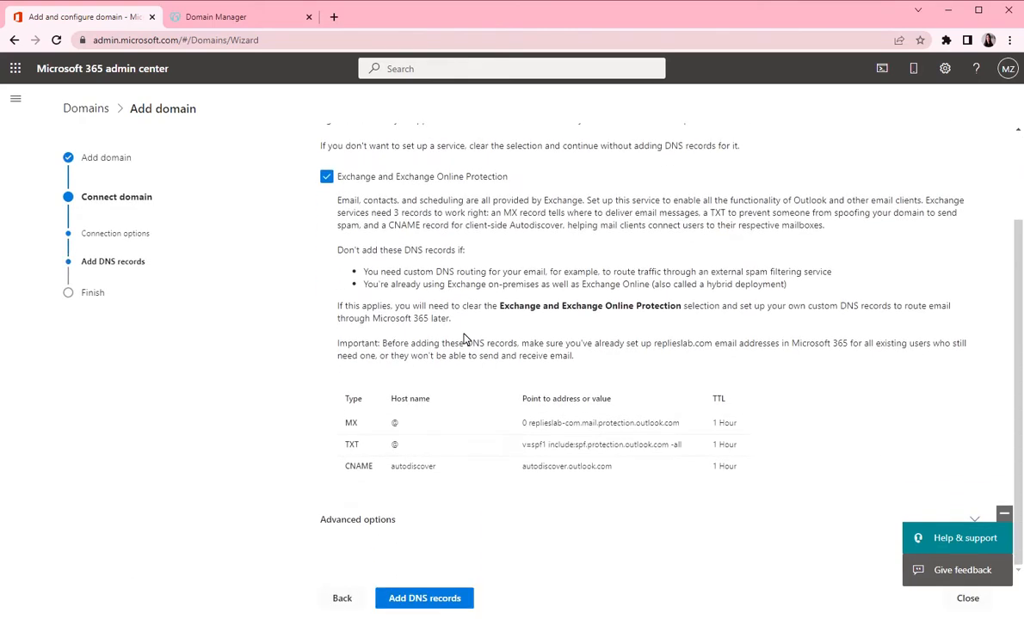
mouse_move(353, 413)
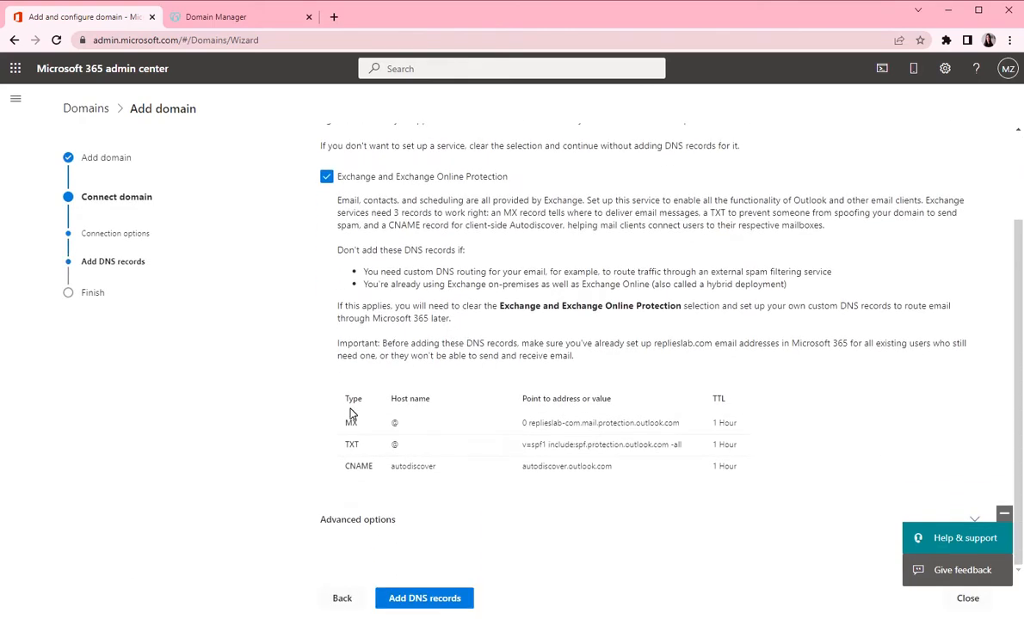
mouse_move(544, 454)
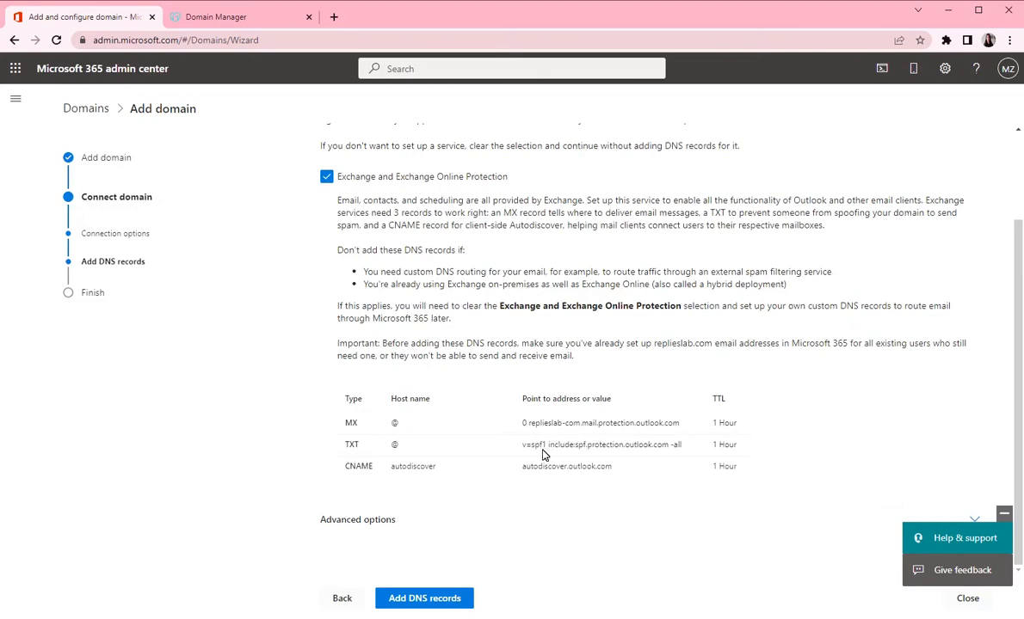
mouse_move(347, 399)
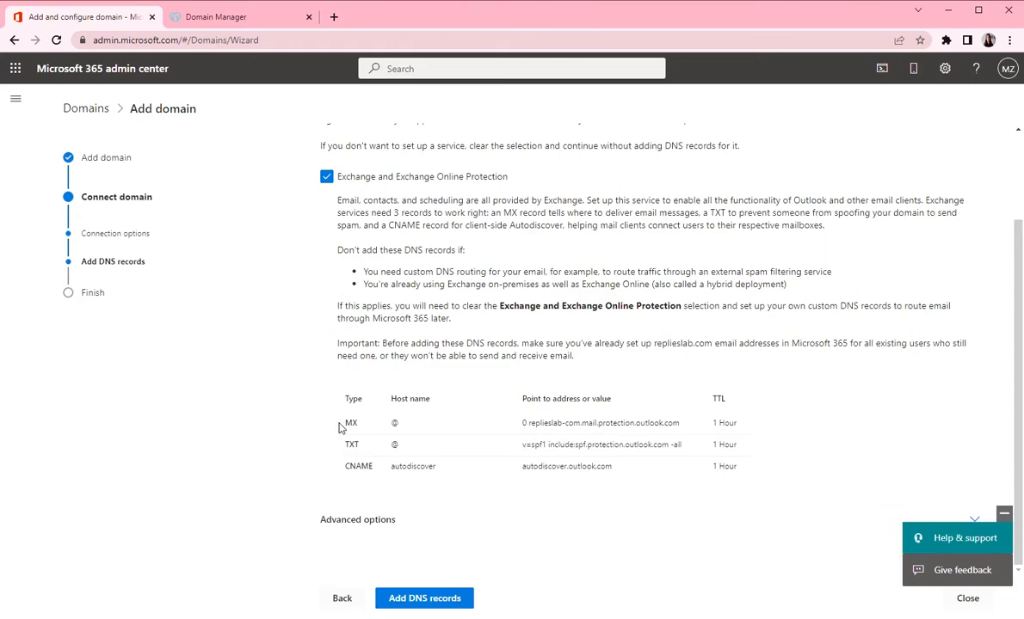
double_click(351, 423)
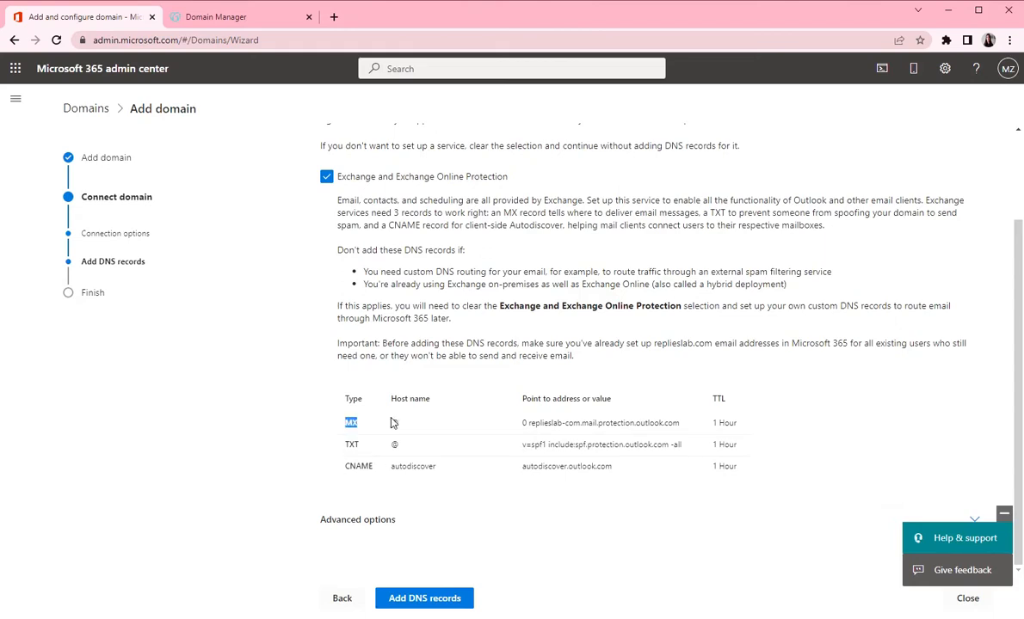
Open replieslab.com's DNS Management in GoDaddy and scroll to its DNS Records list.
left_click(215, 18)
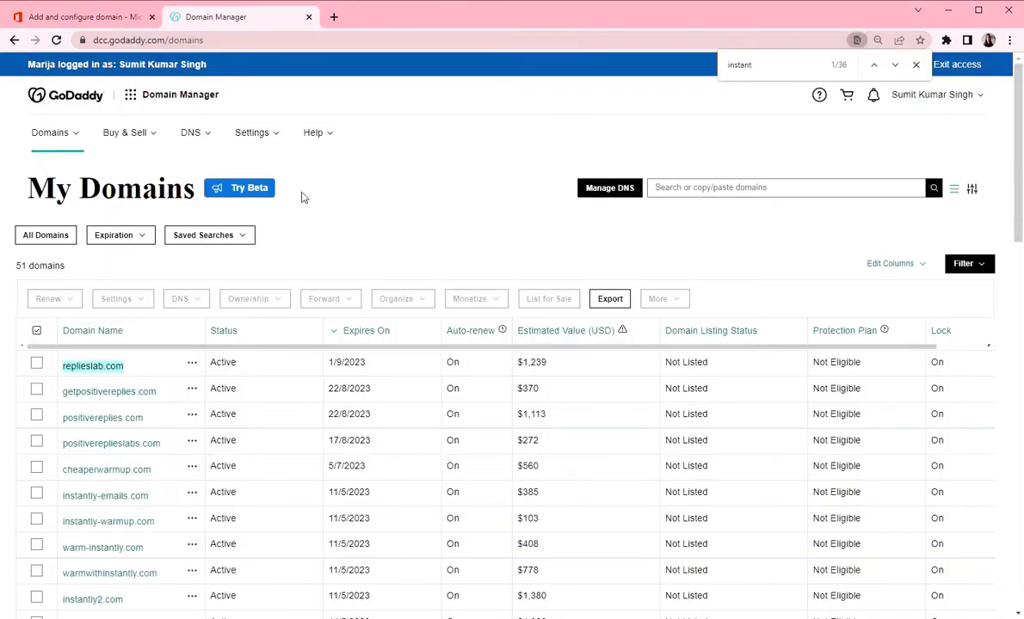
mouse_move(120, 393)
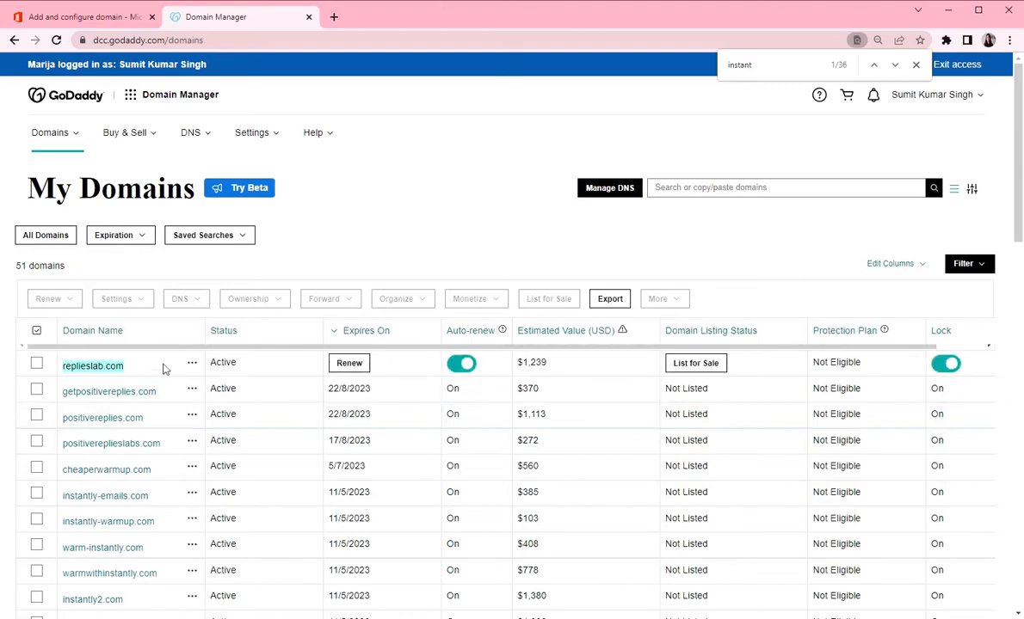
left_click(191, 363)
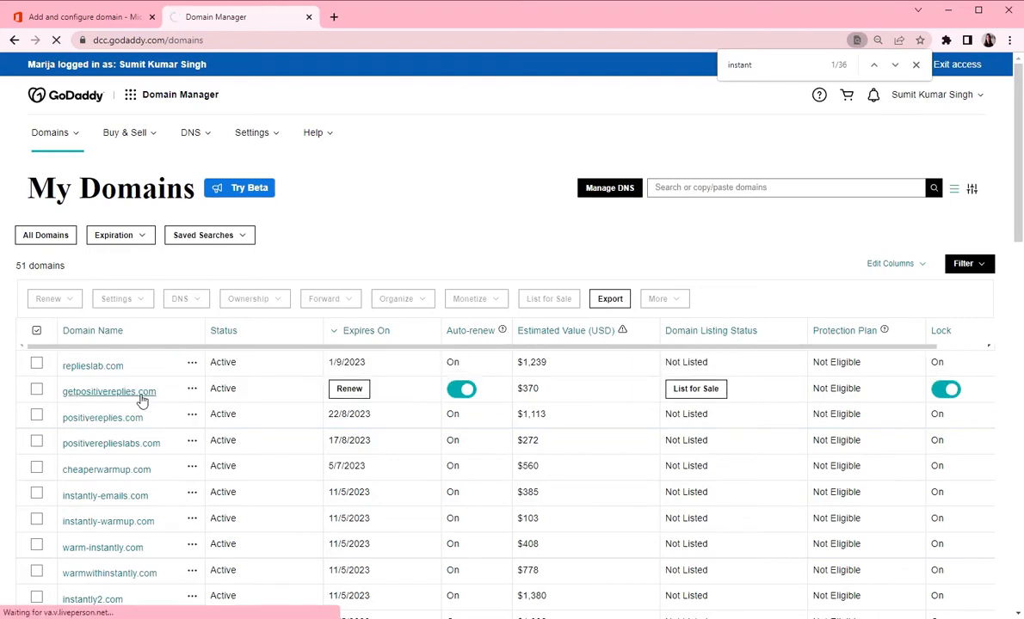
left_click(92, 362)
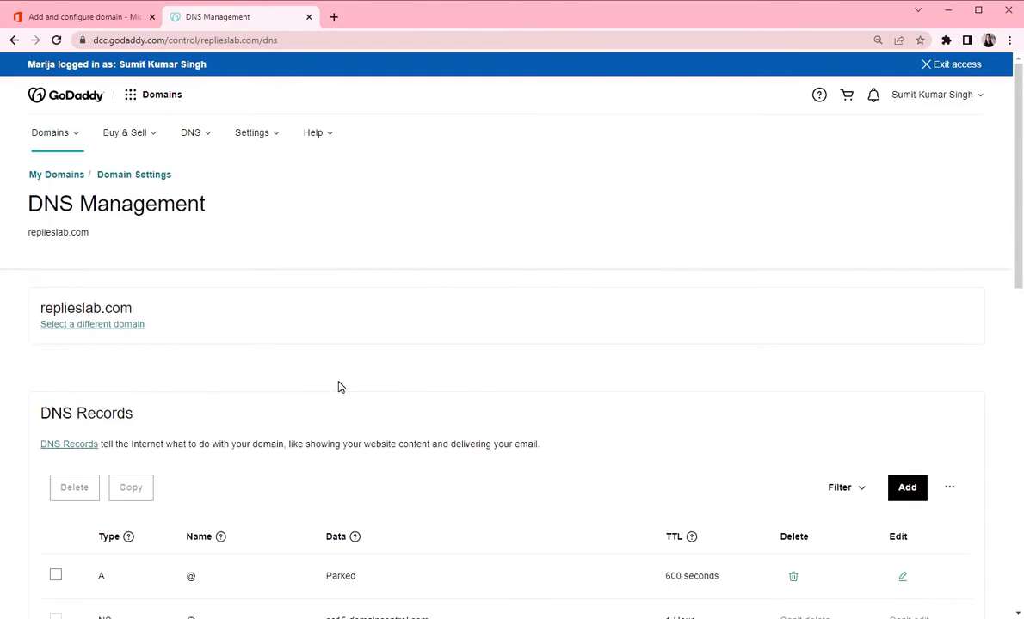
scroll("down", 3)
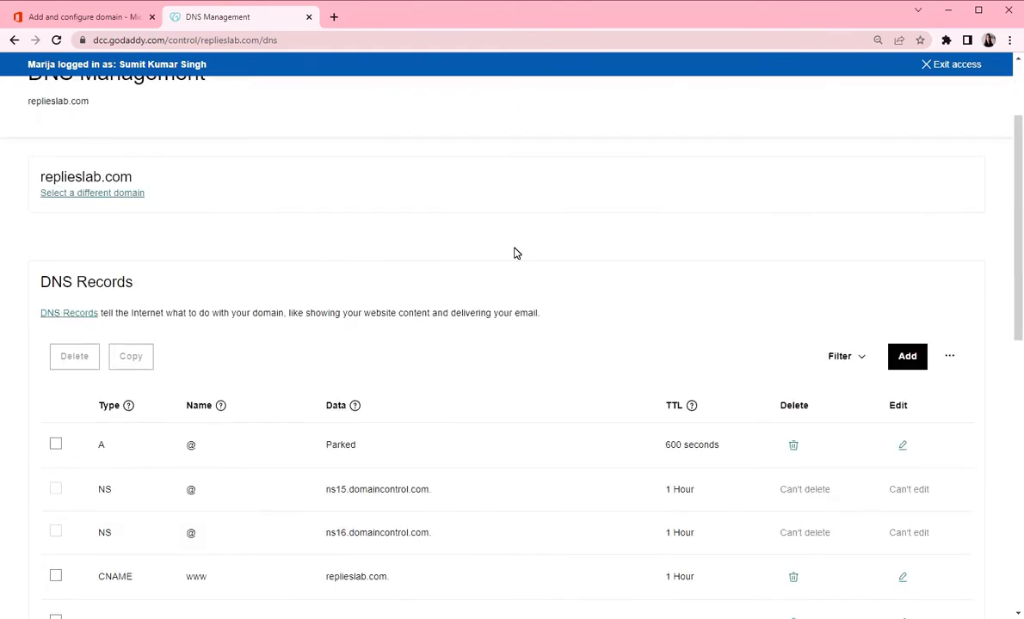
scroll("down", 3)
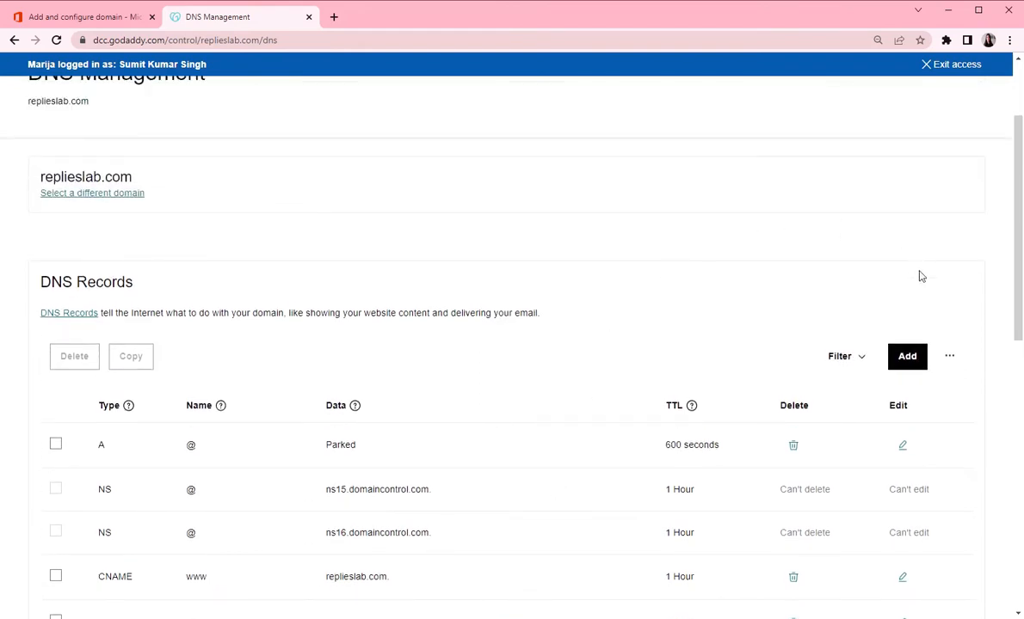
mouse_move(908, 368)
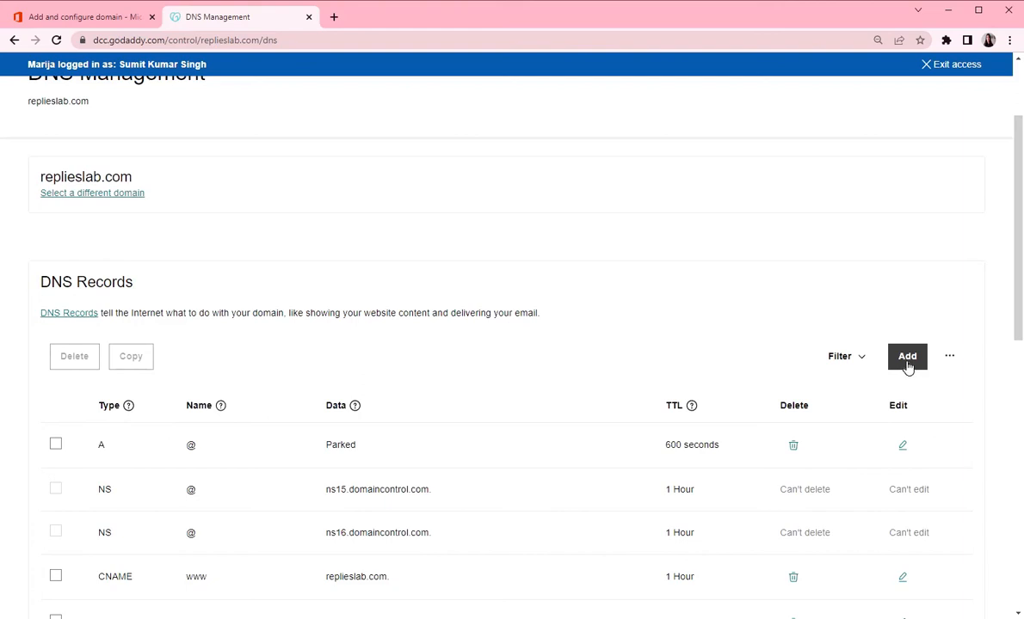
Start a new MX-type record in GoDaddy, checking the Microsoft 365 record details.
left_click(908, 357)
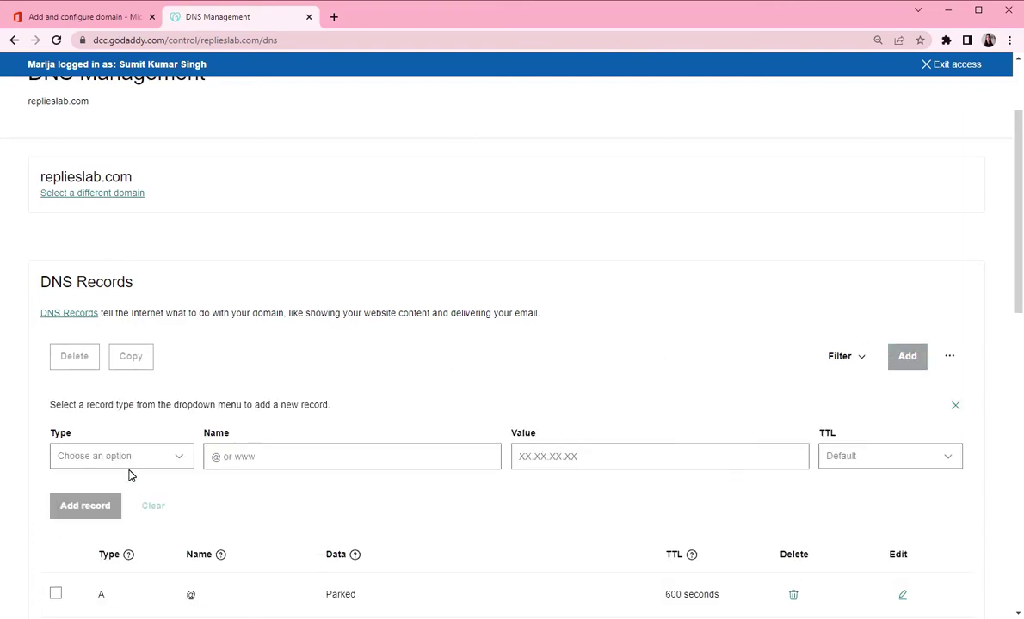
left_click(120, 456)
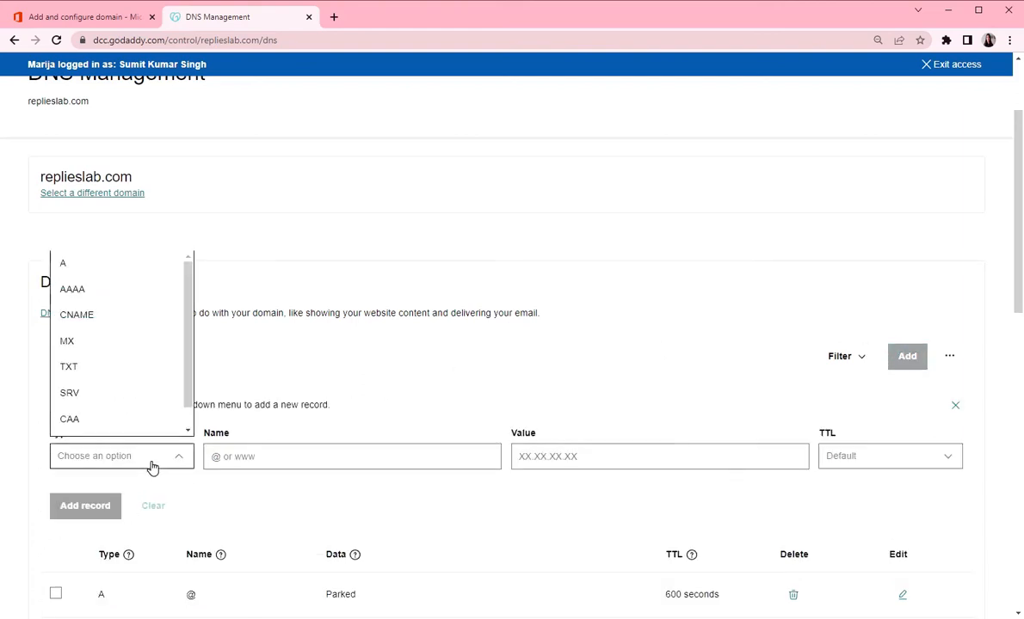
left_click(65, 342)
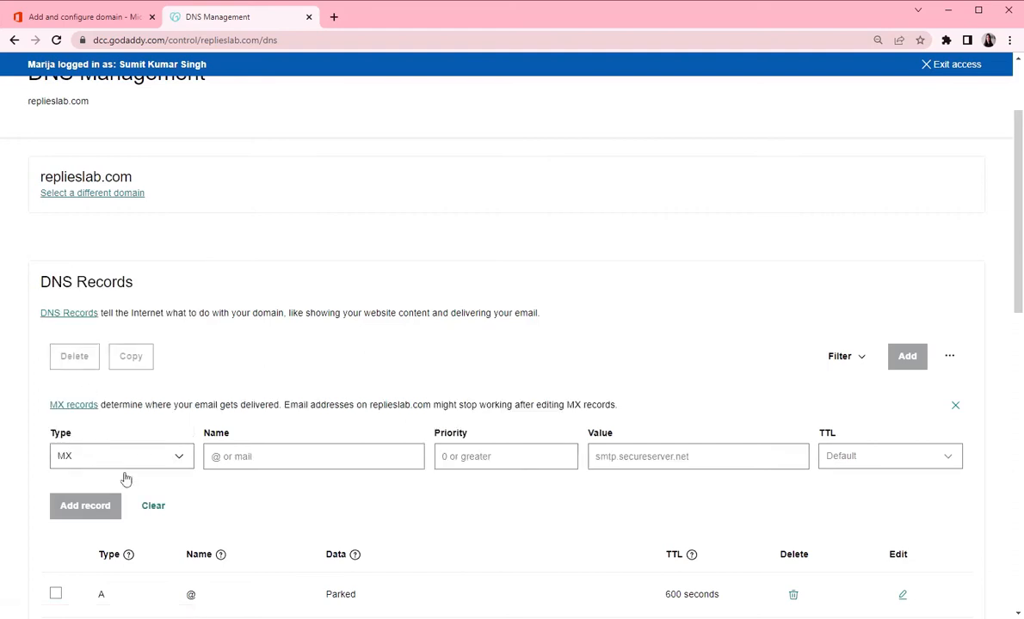
left_click(86, 17)
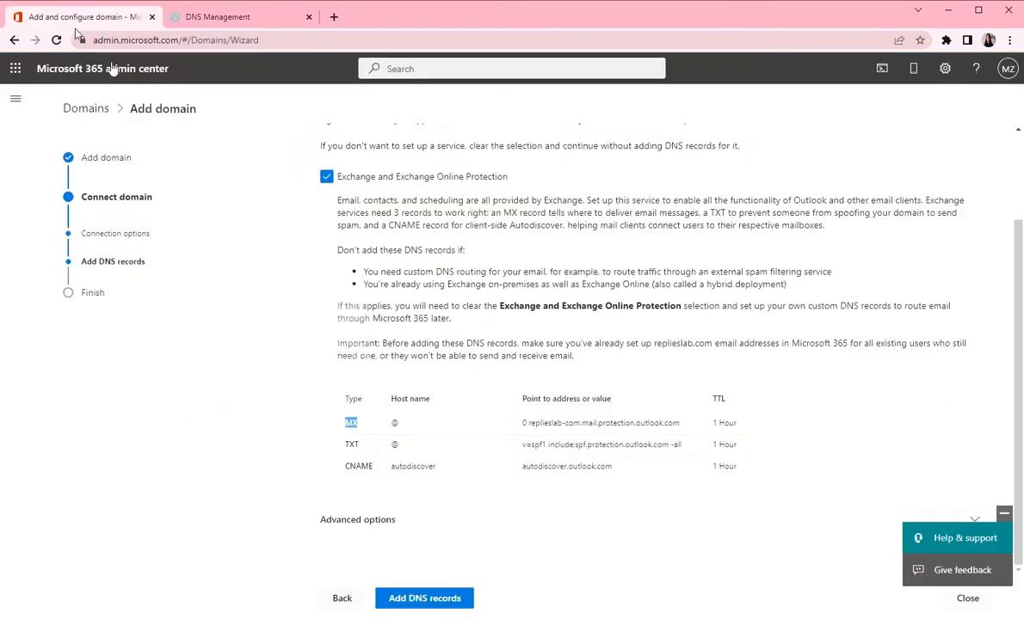
mouse_move(404, 426)
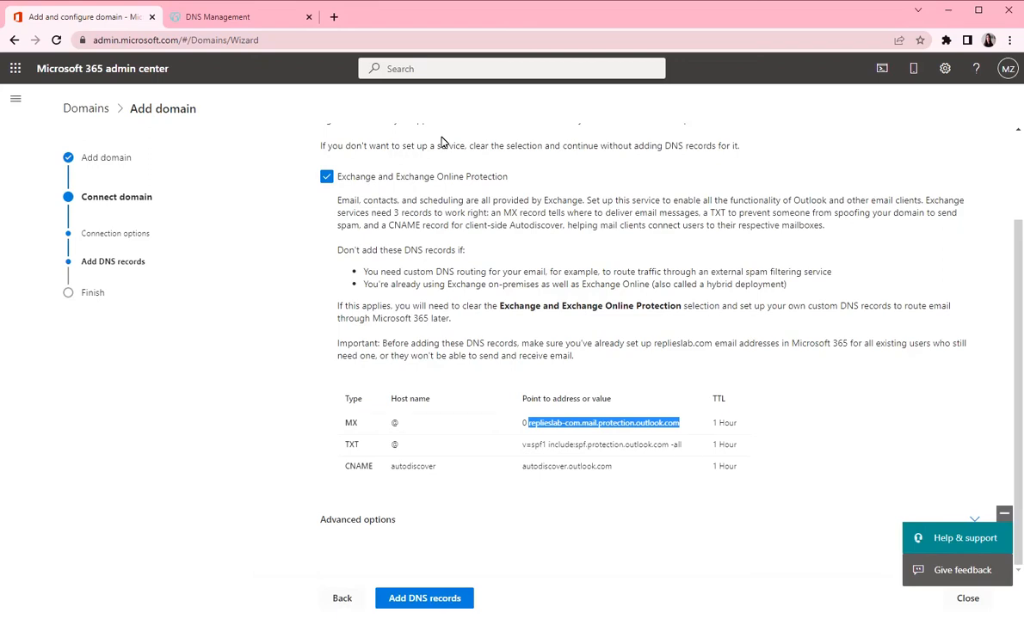
left_click(224, 16)
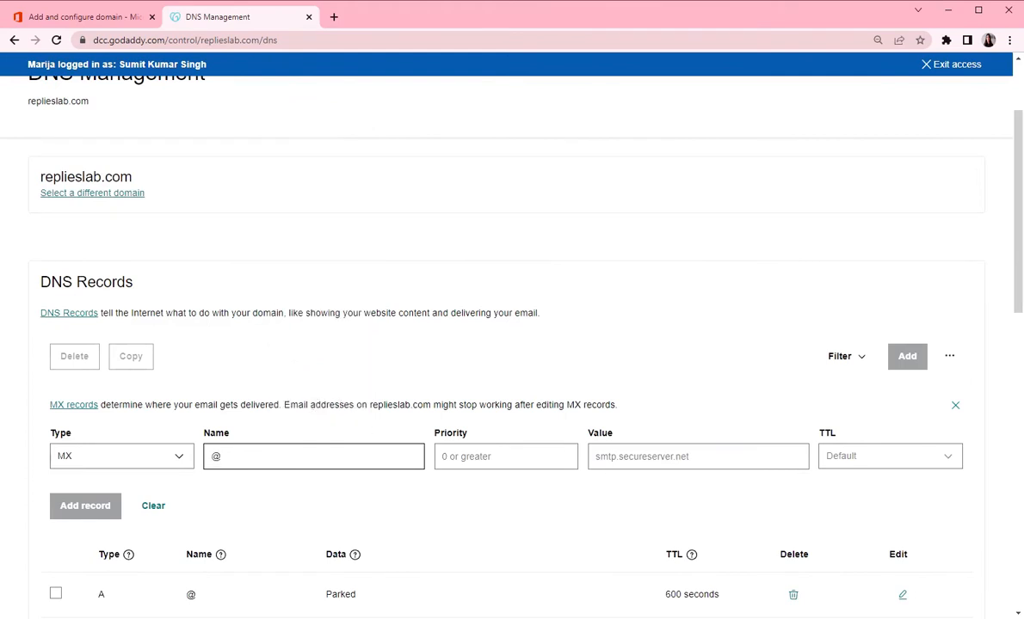
Point the MX record to replieslab-com.mail.protection.outlook.com with 1 Hour TTL and save.
type("replieslab-com.mail.protection.outlook.com")
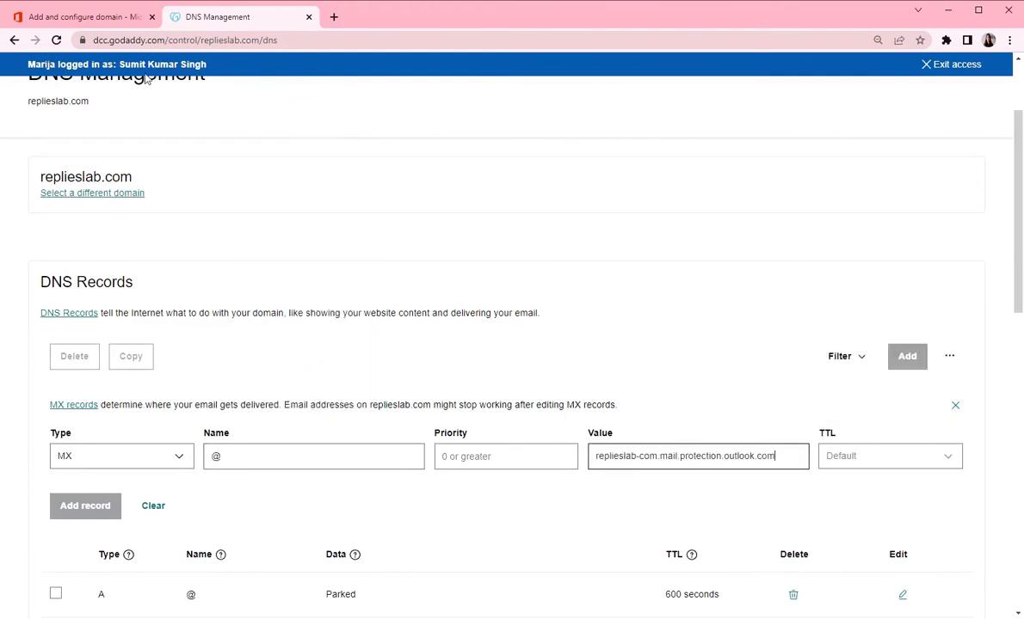
left_click(82, 18)
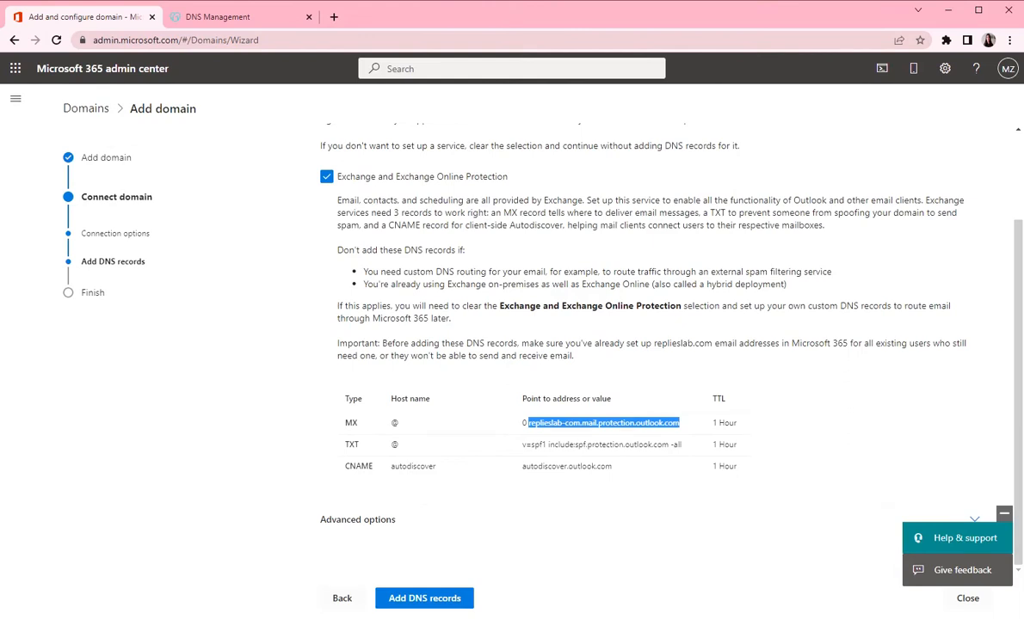
left_click(233, 17)
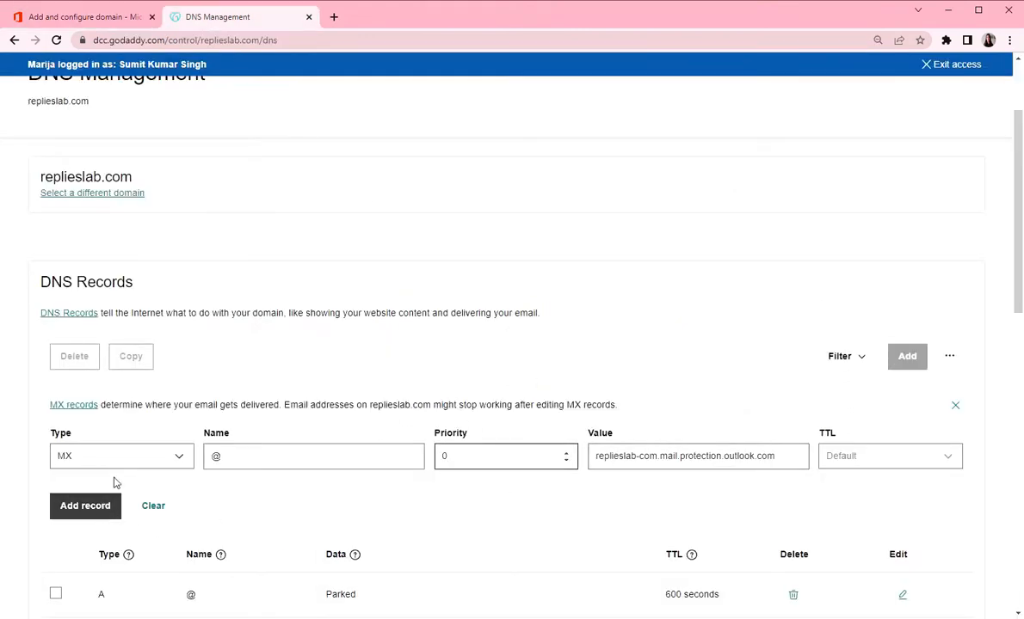
left_click(82, 17)
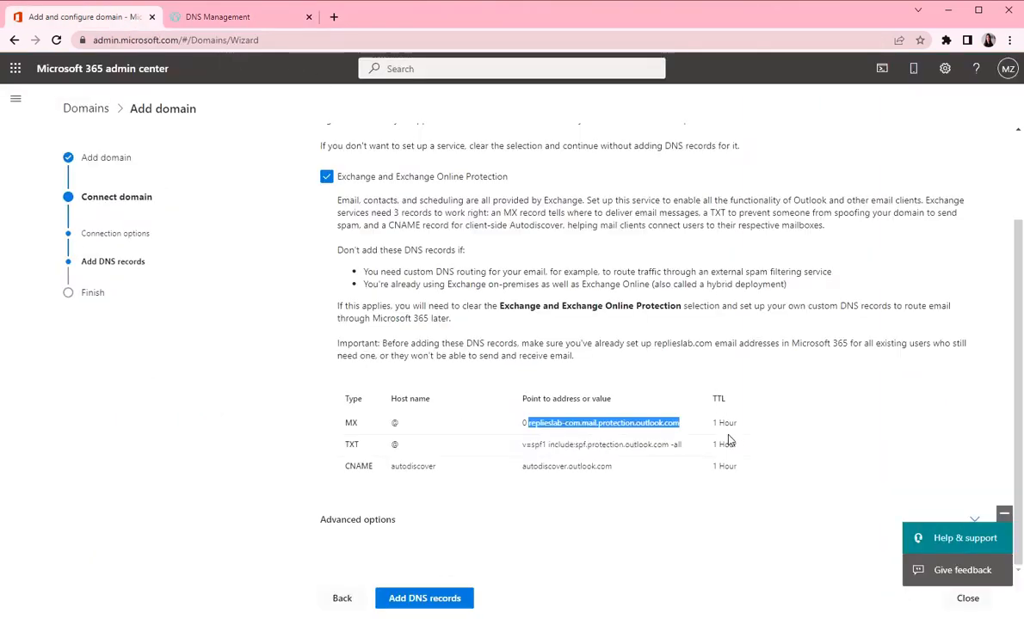
left_click(228, 18)
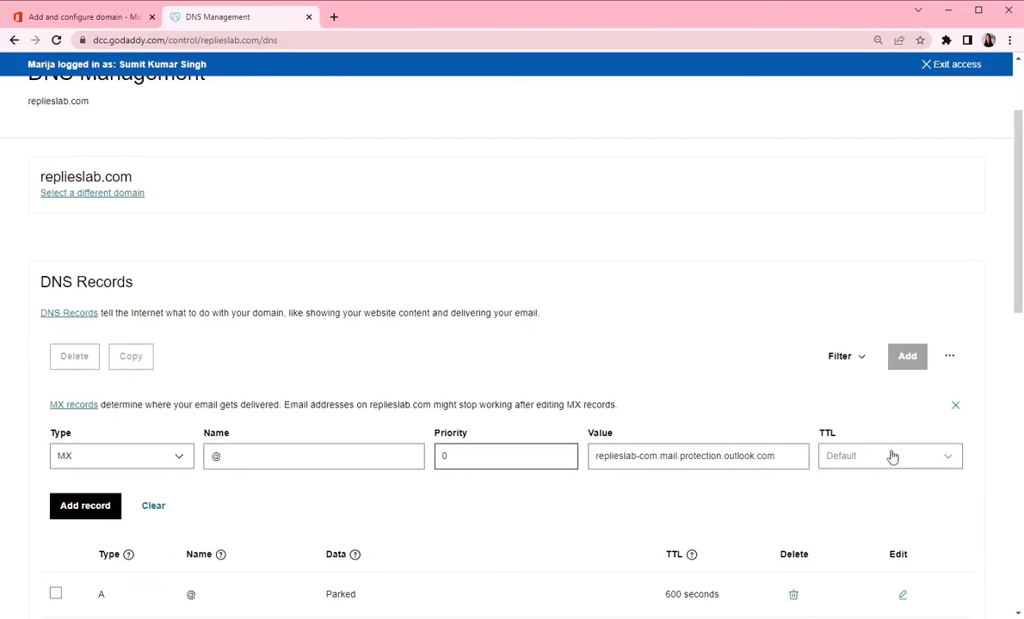
left_click(891, 456)
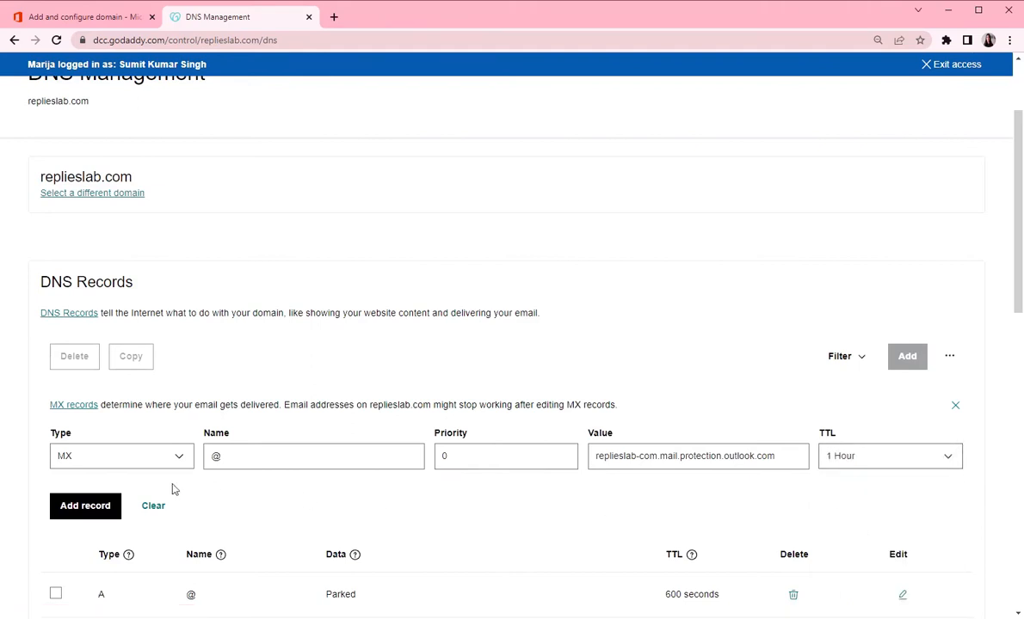
left_click(85, 505)
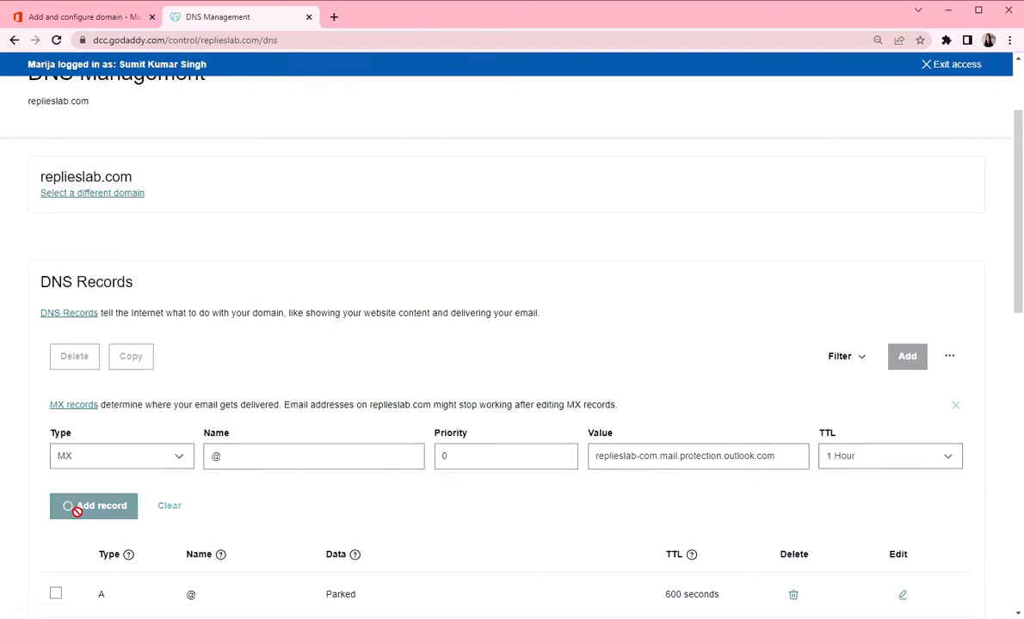
left_click(94, 506)
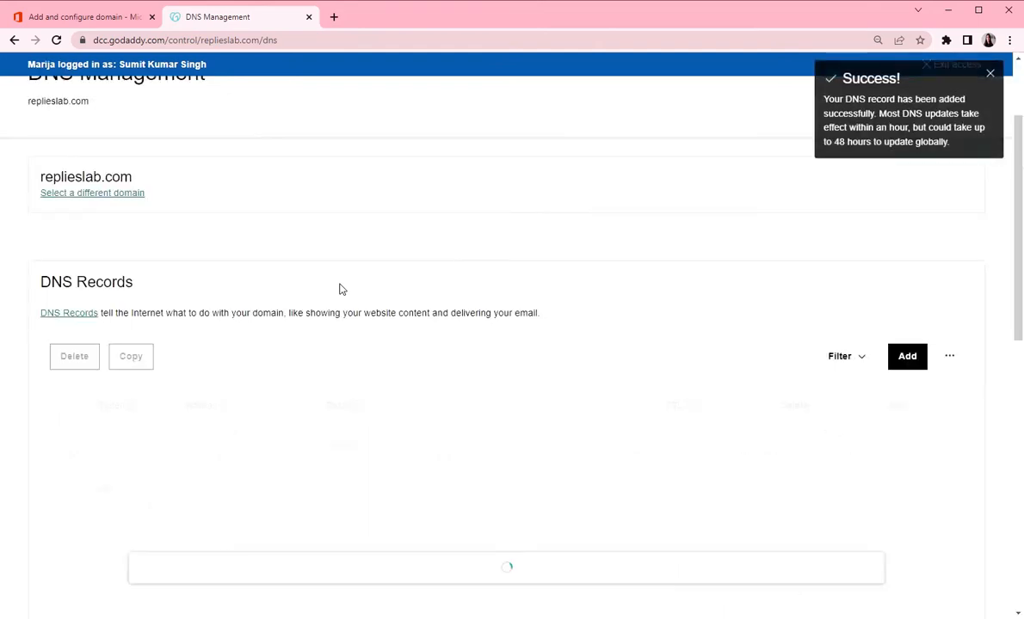
mouse_move(593, 259)
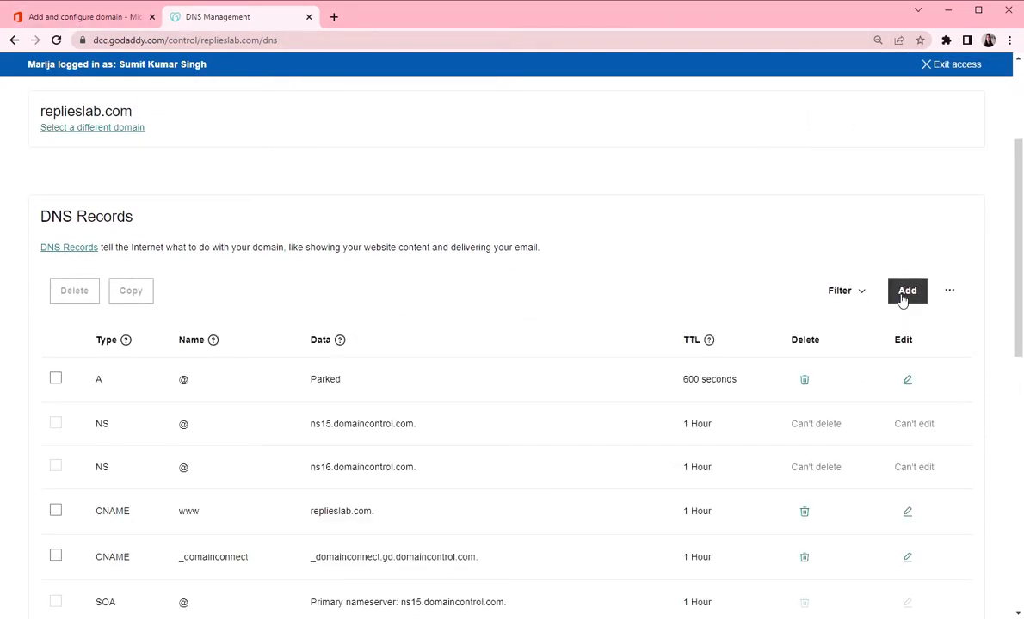
Copy the SPF value from Microsoft 365 and save it as a GoDaddy TXT record at @.
left_click(86, 18)
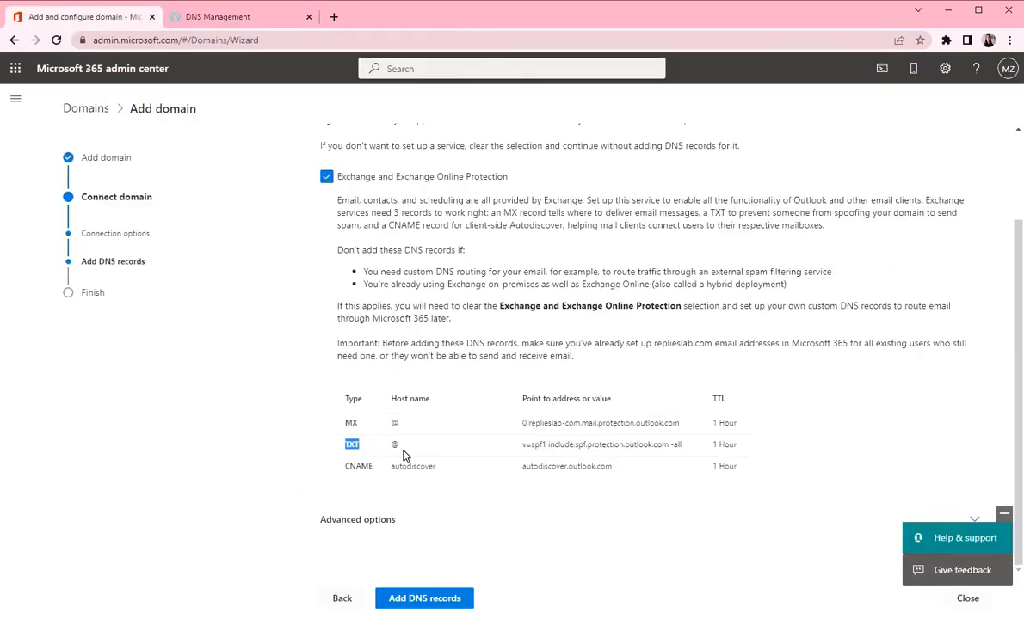
left_click(224, 18)
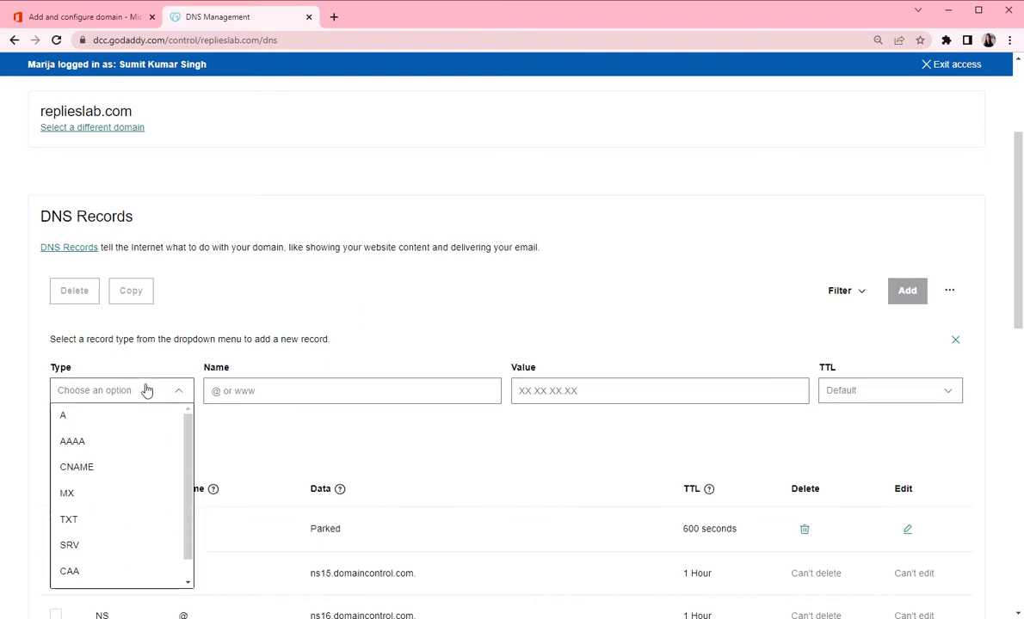
left_click(68, 519)
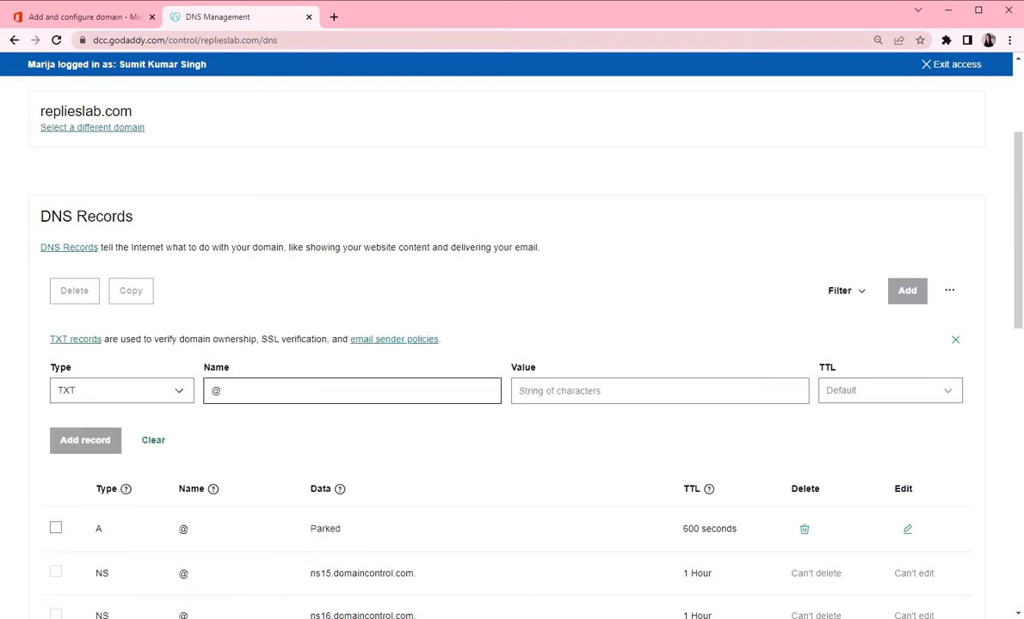
left_click(86, 16)
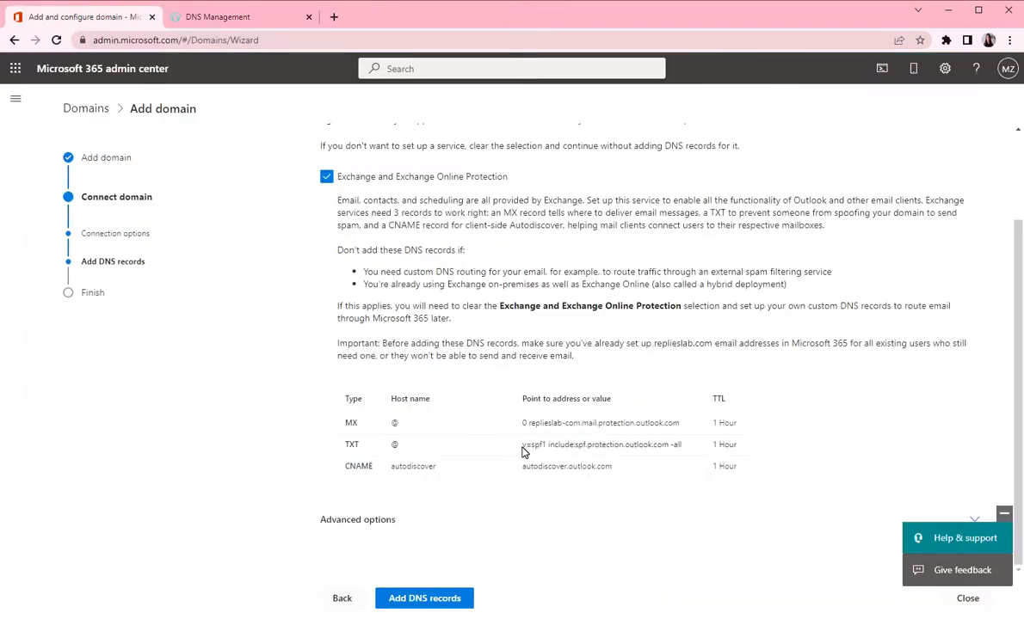
double_click(609, 445)
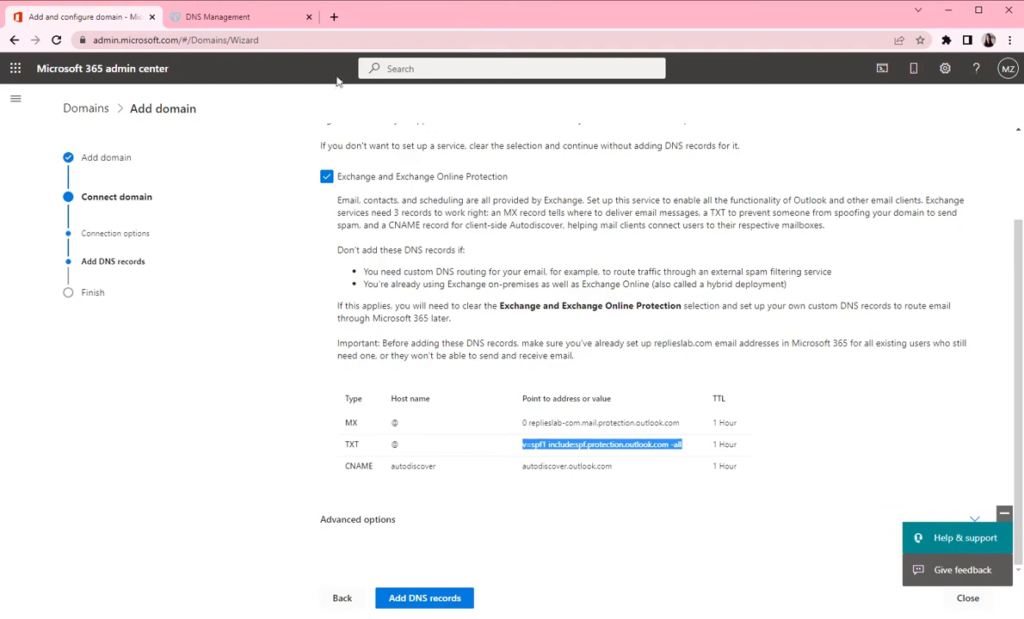
left_click(224, 16)
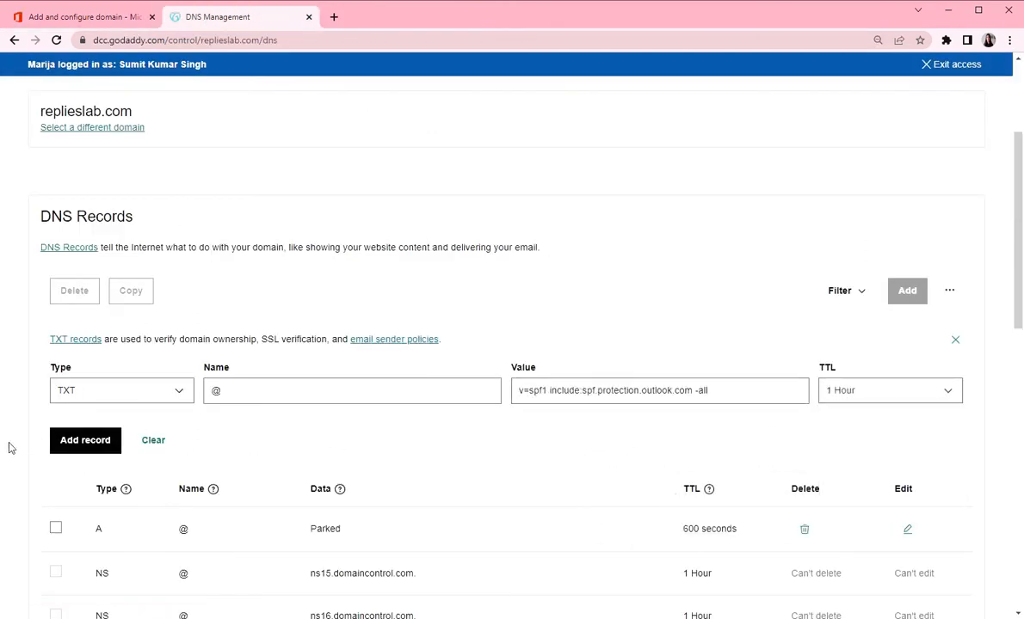
left_click(84, 441)
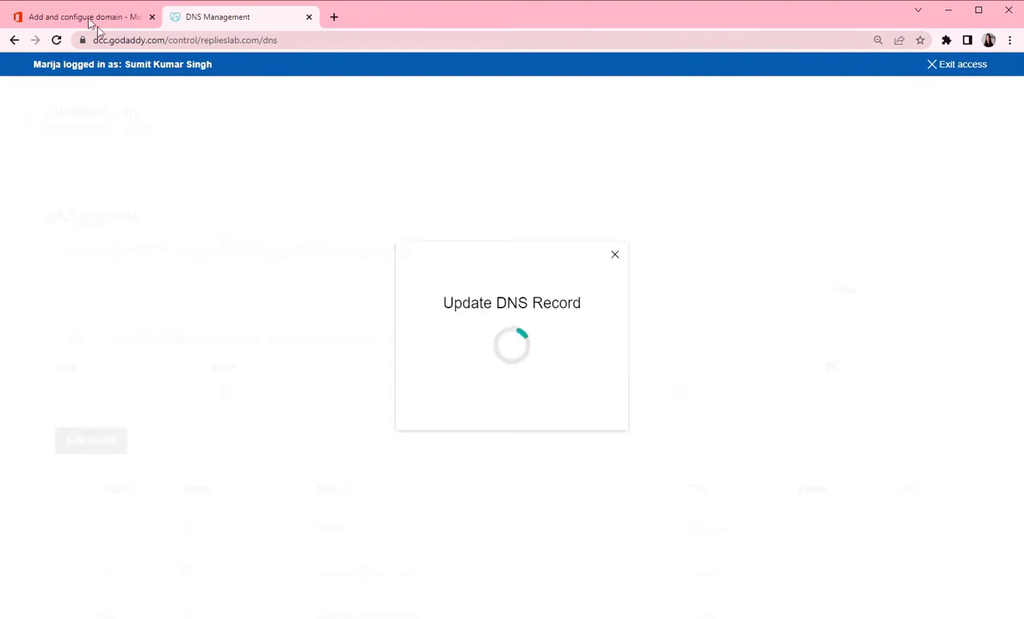
left_click(95, 17)
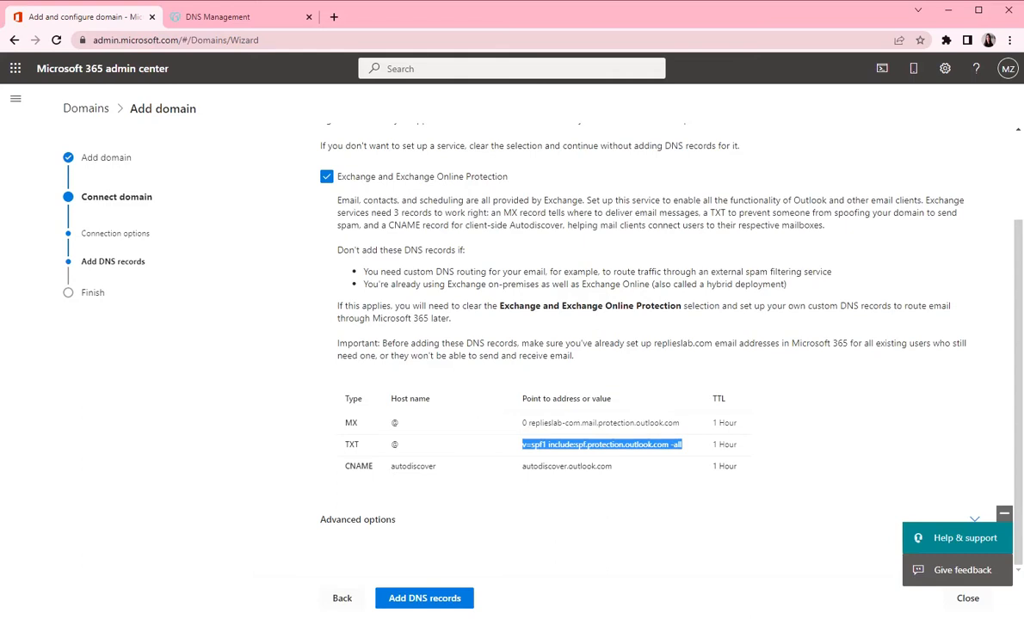
left_click(223, 17)
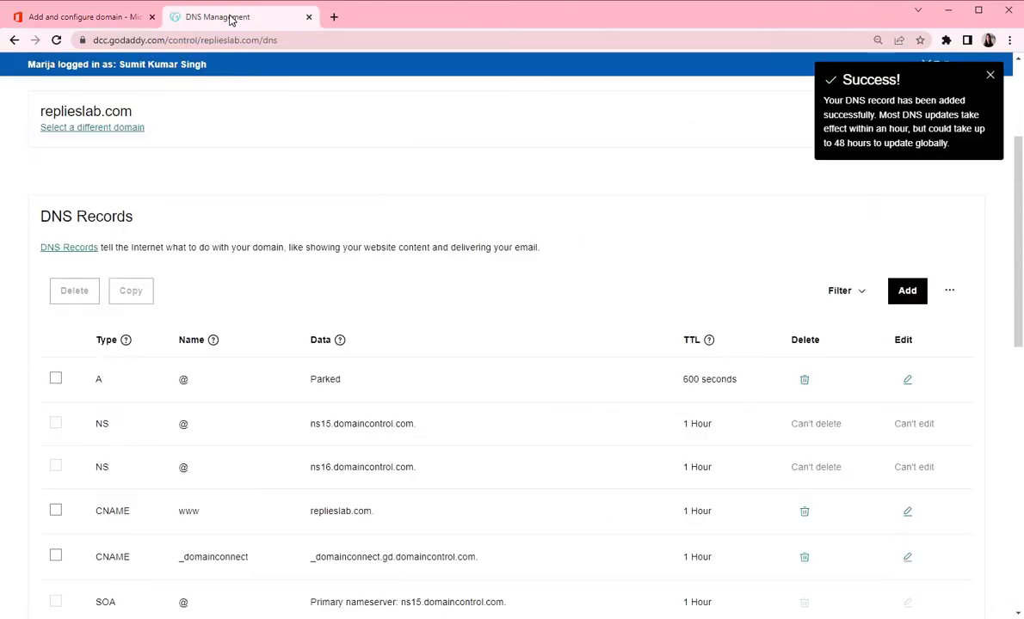
Save an autodiscover CNAME pointing to autodiscover.outlook.com with a 1 Hour TTL.
left_click(907, 291)
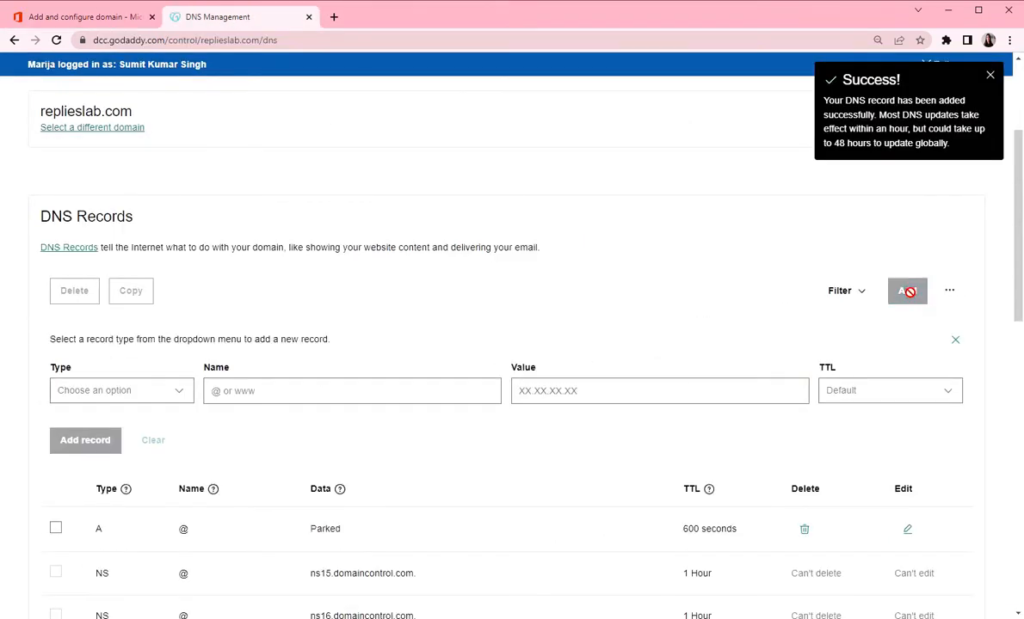
left_click(121, 390)
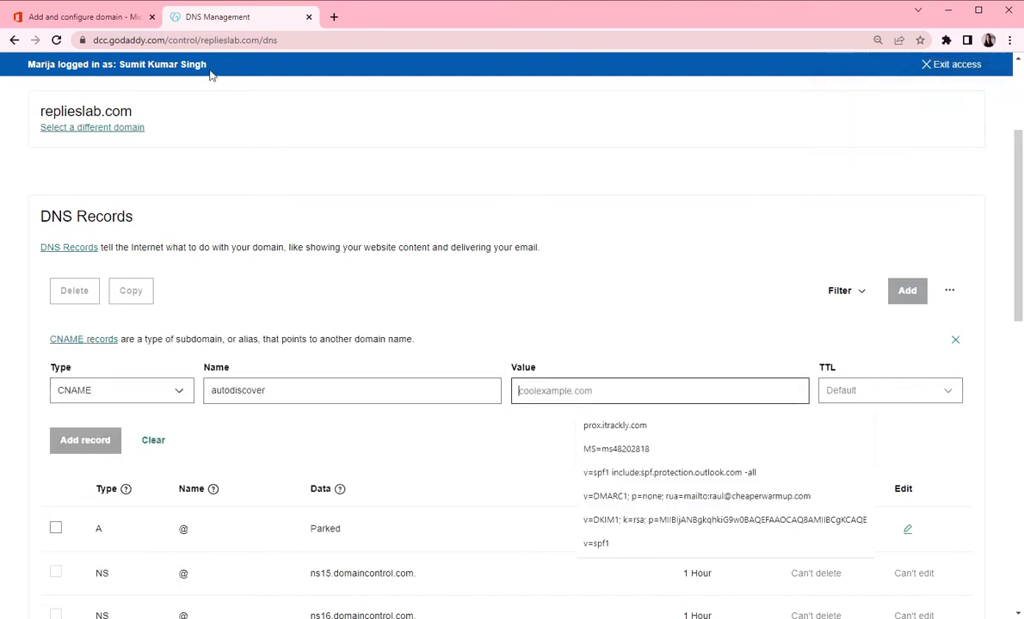
left_click(82, 18)
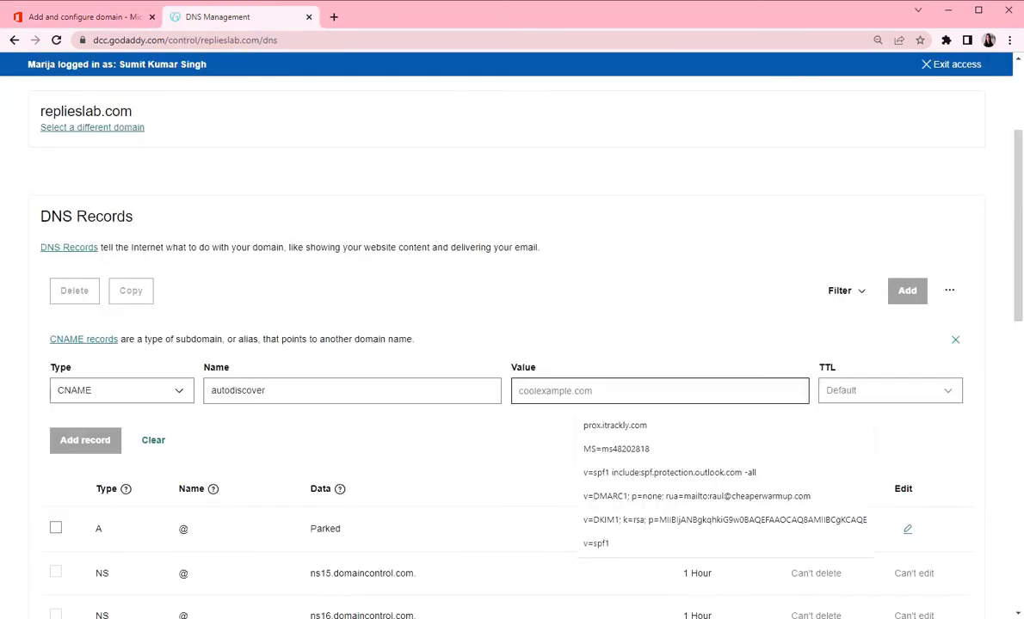
type("autodiscover.outlook.com")
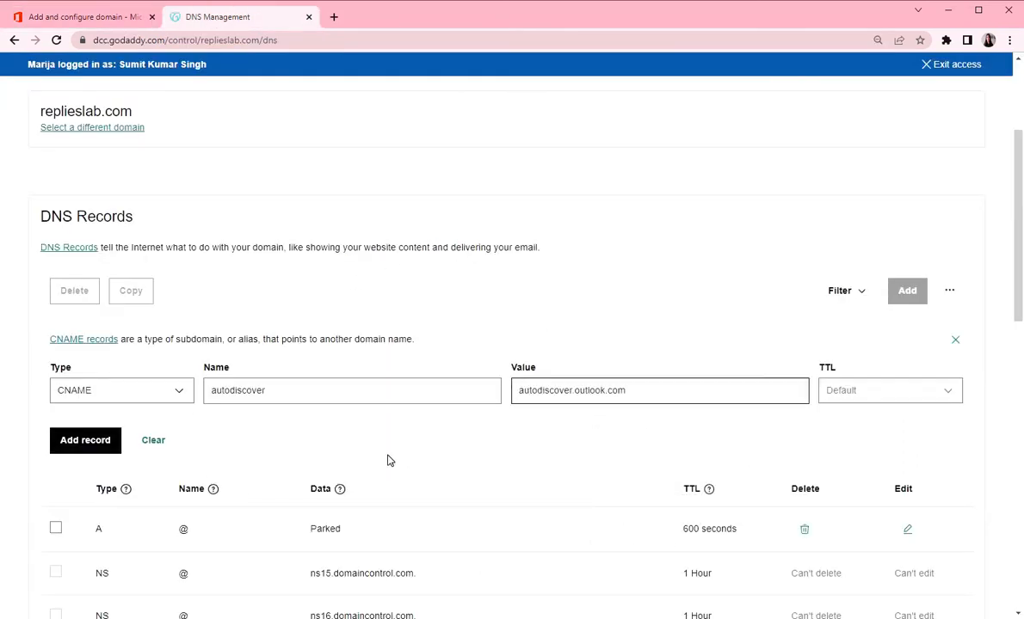
scroll("down", 3)
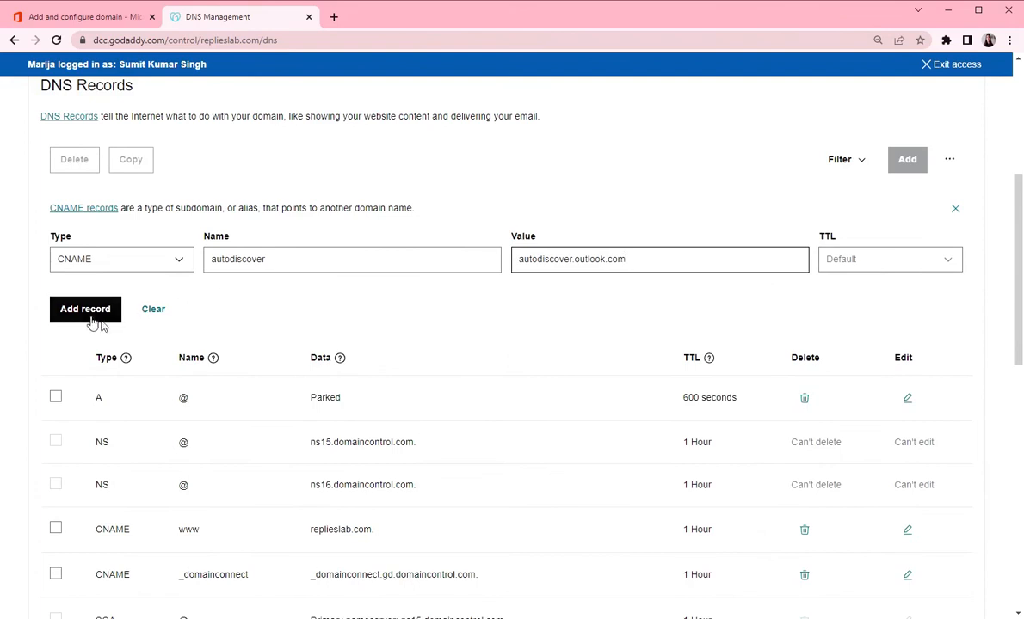
scroll("down", 3)
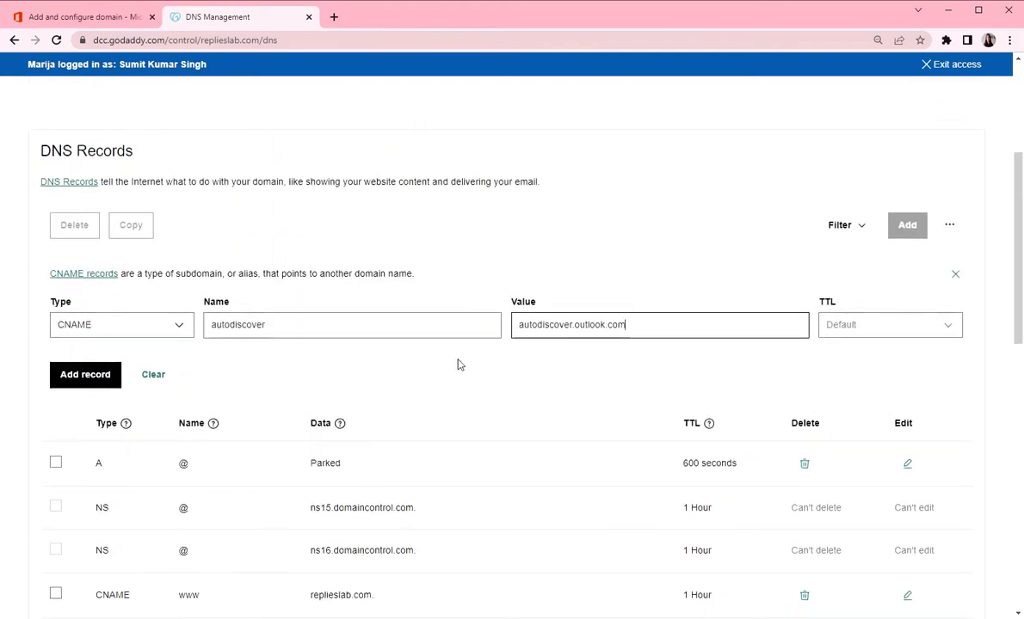
left_click(890, 325)
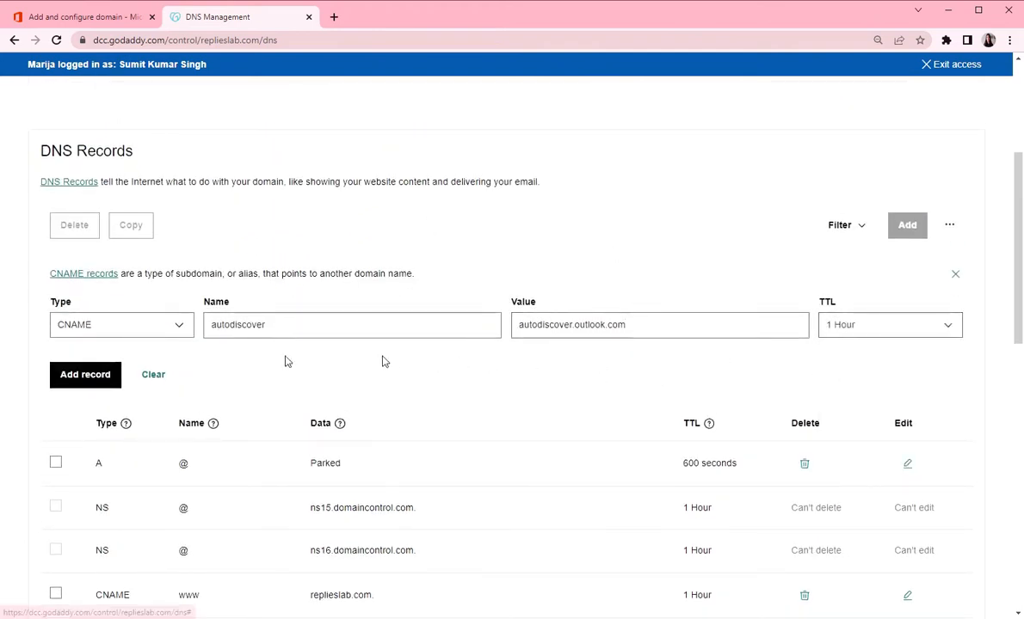
left_click(85, 375)
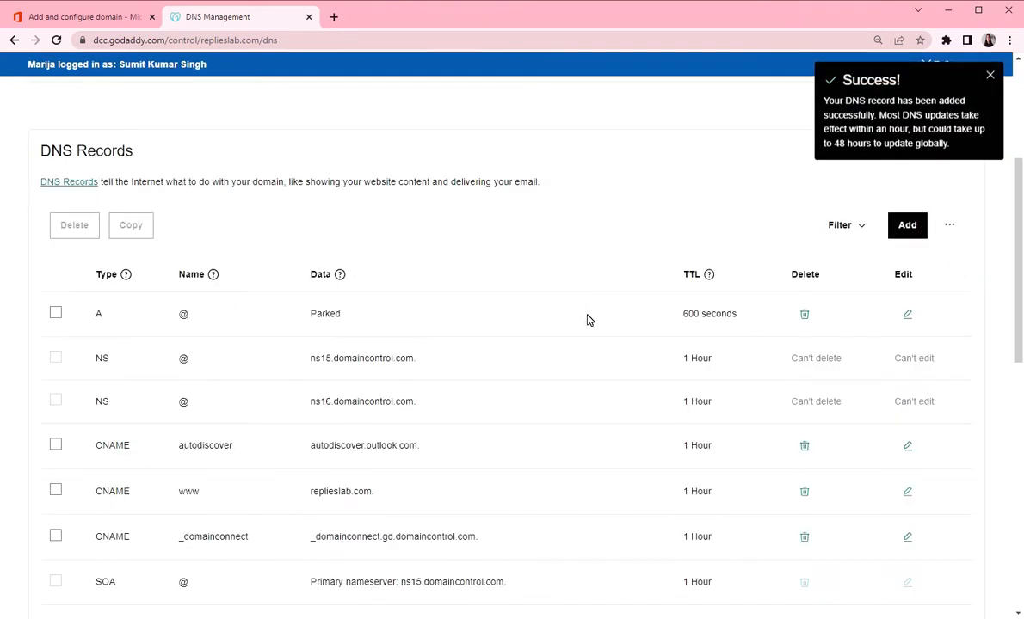
scroll("down", 3)
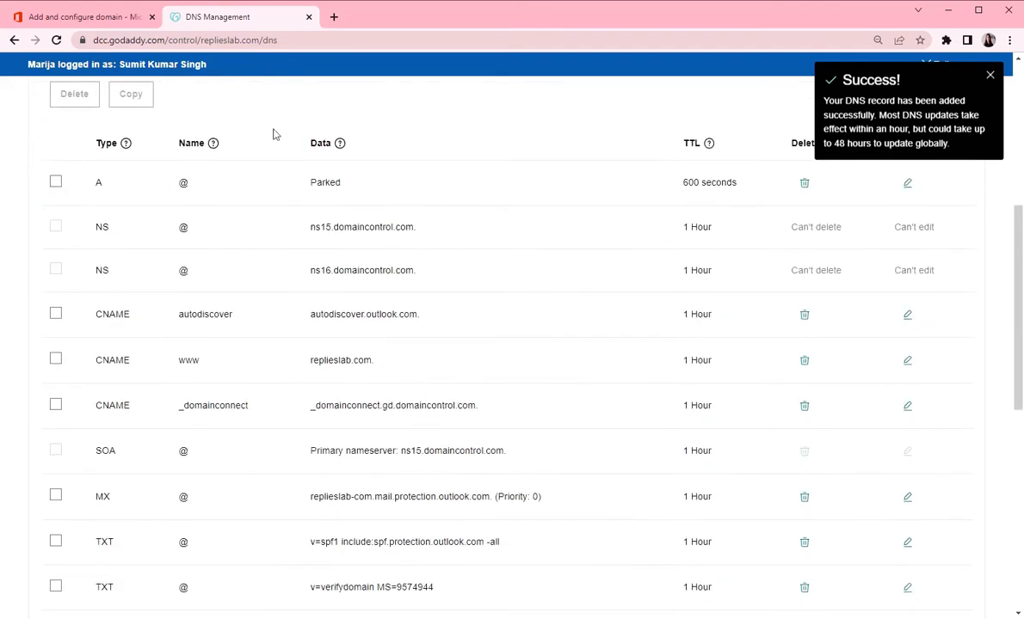
left_click(86, 17)
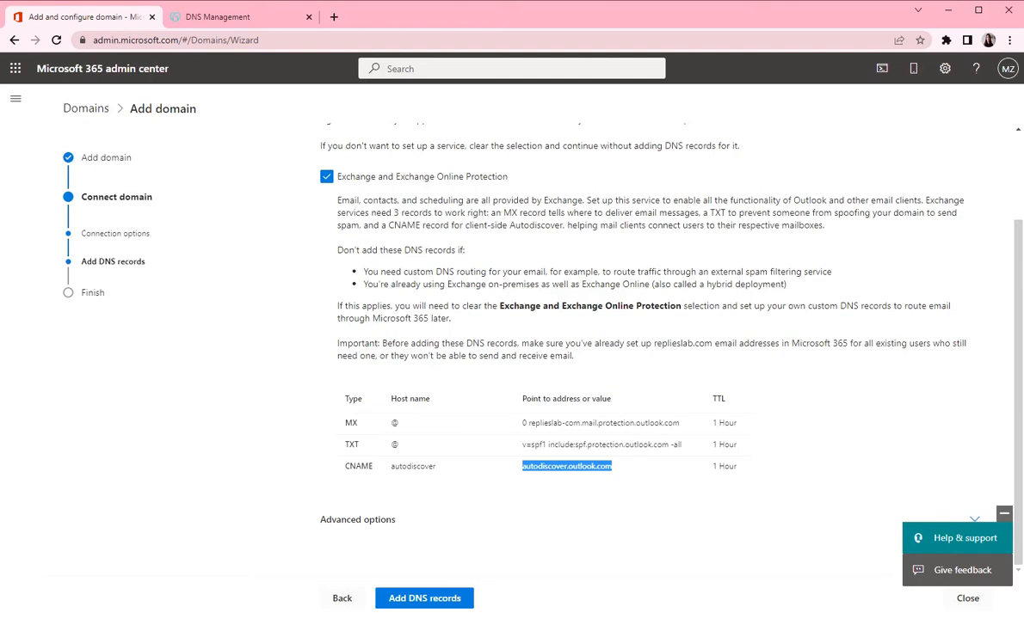
mouse_move(688, 573)
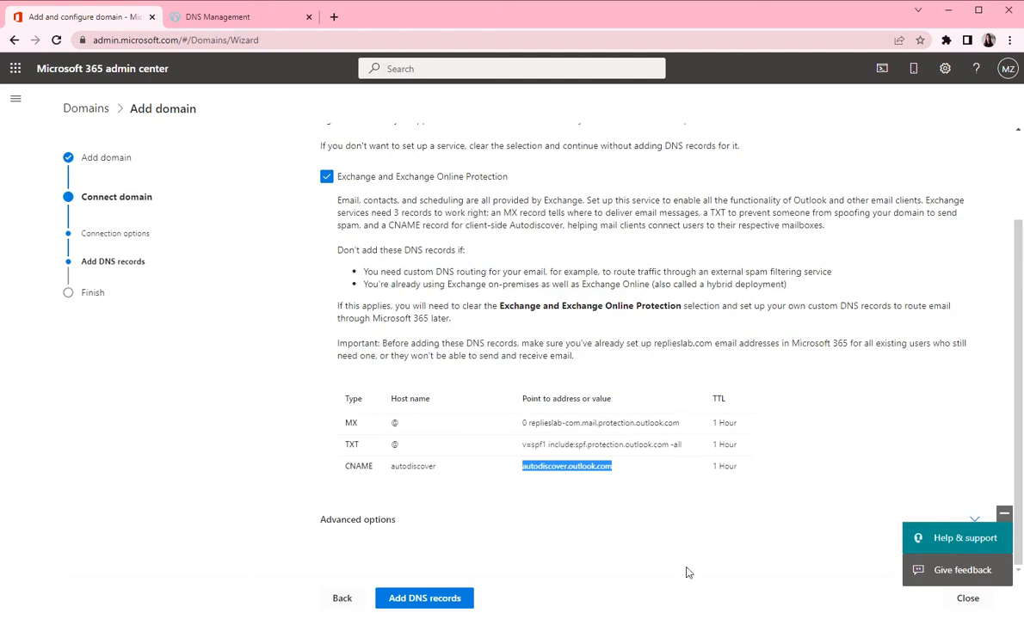
mouse_move(257, 443)
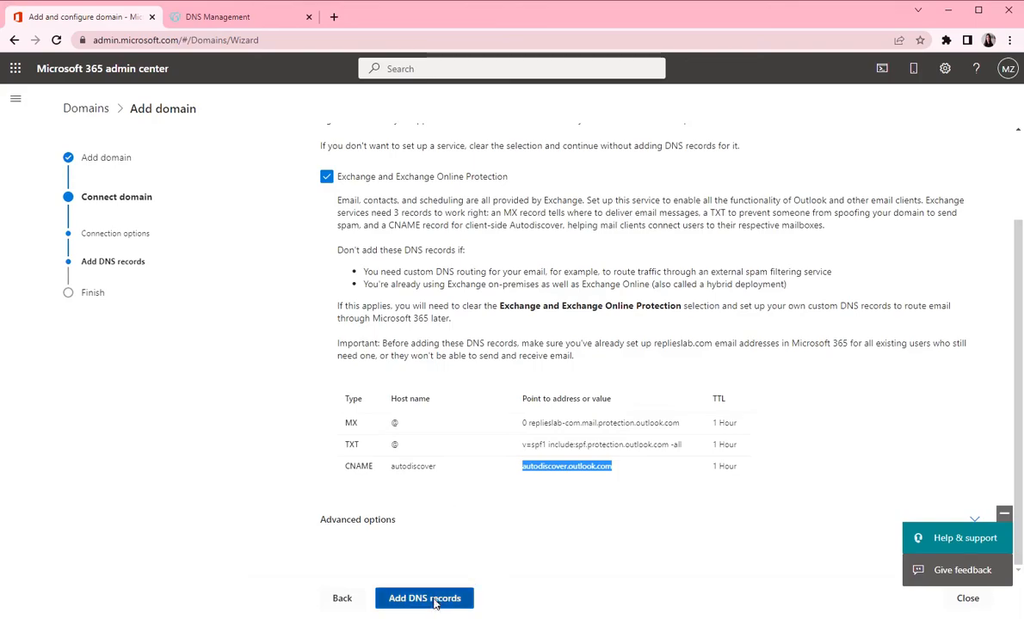
Let Microsoft add the DNS records, authorizing Connect in the GoDaddy popup.
left_click(421, 597)
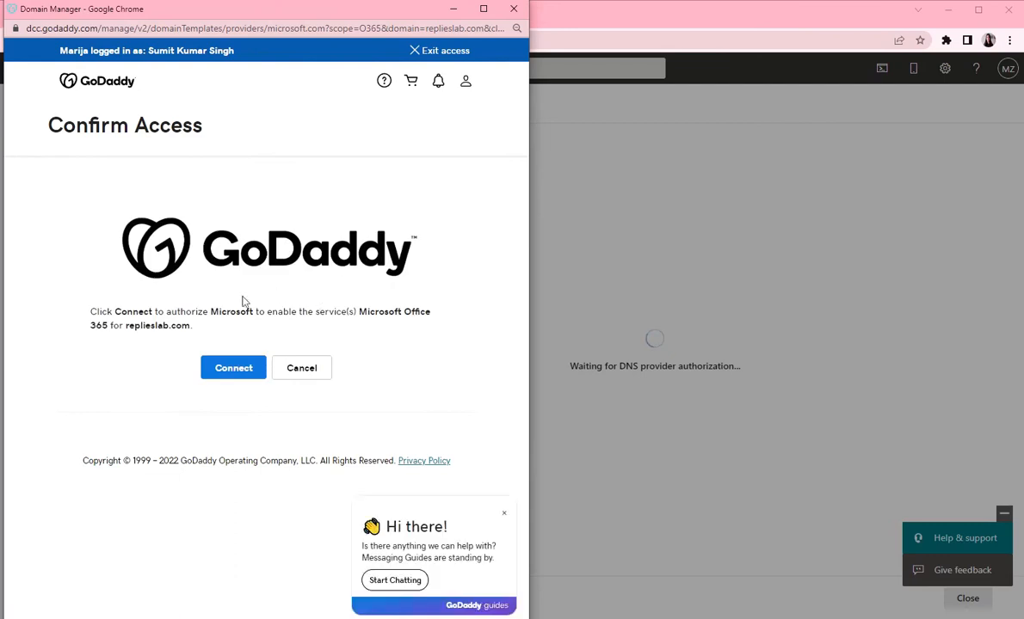
left_click(233, 367)
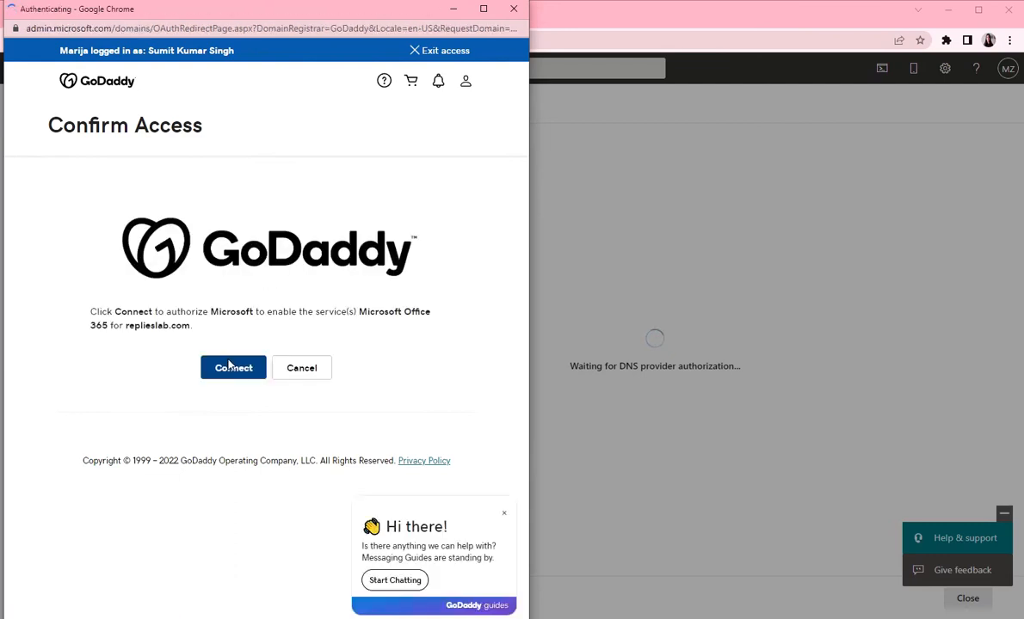
left_click(232, 368)
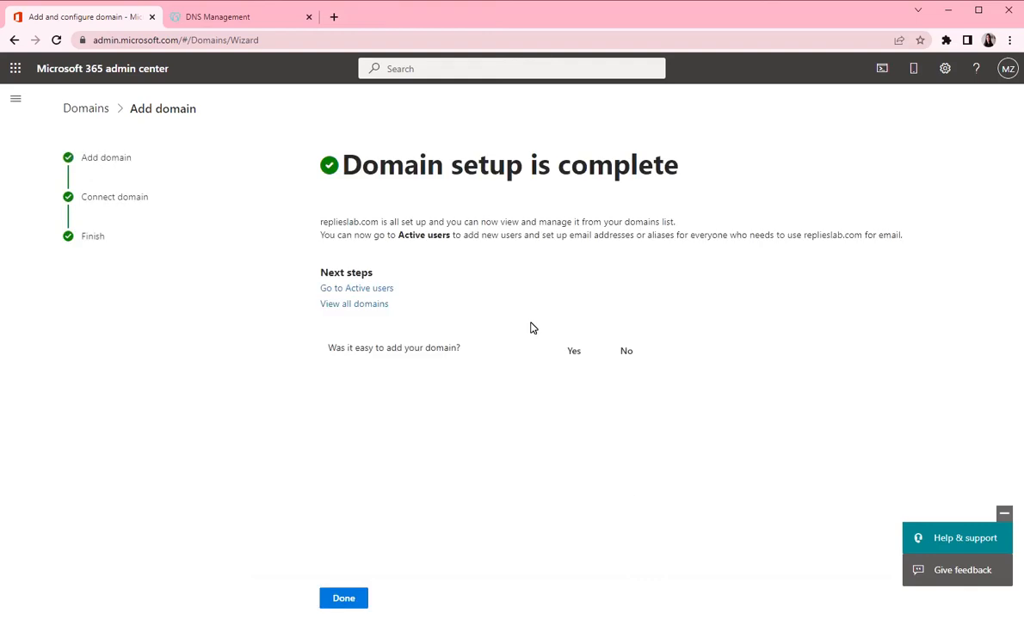
mouse_move(431, 363)
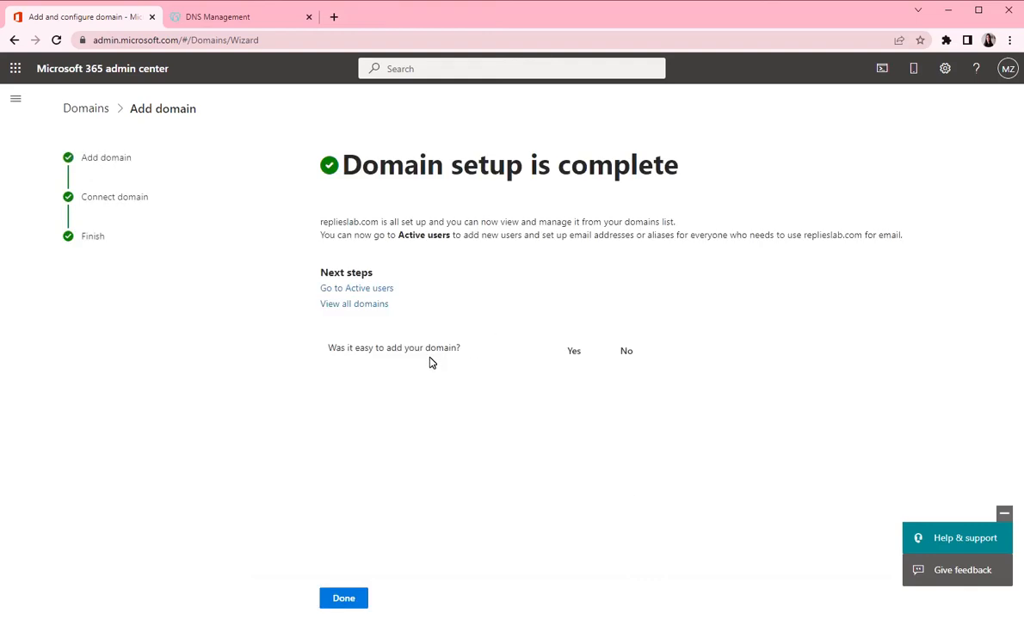
Search GoDaddy's records for 'spf' and locate the single SPF TXT entry.
left_click(233, 18)
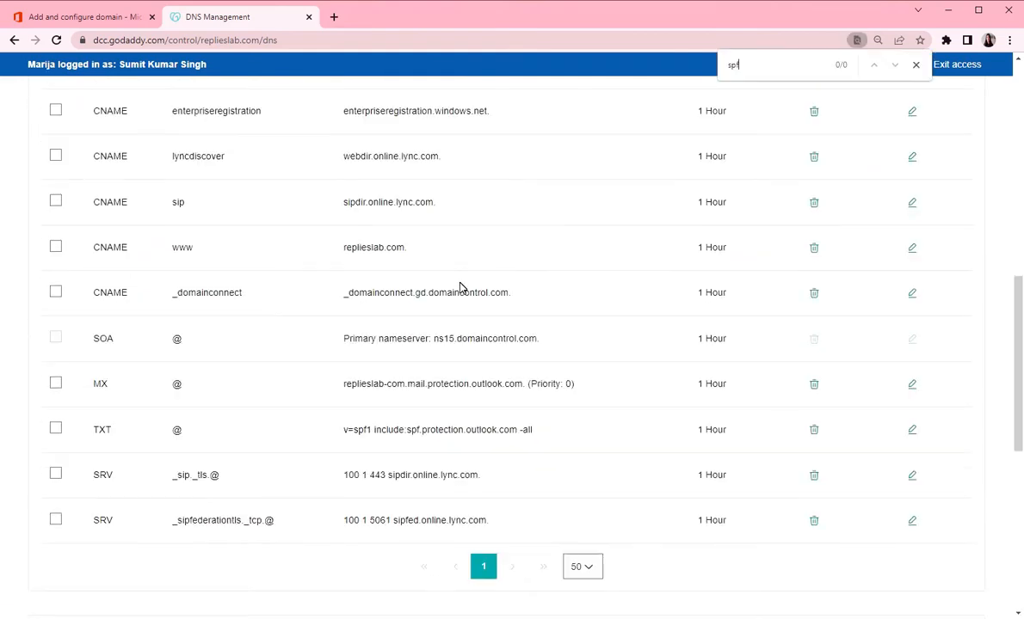
key("Enter")
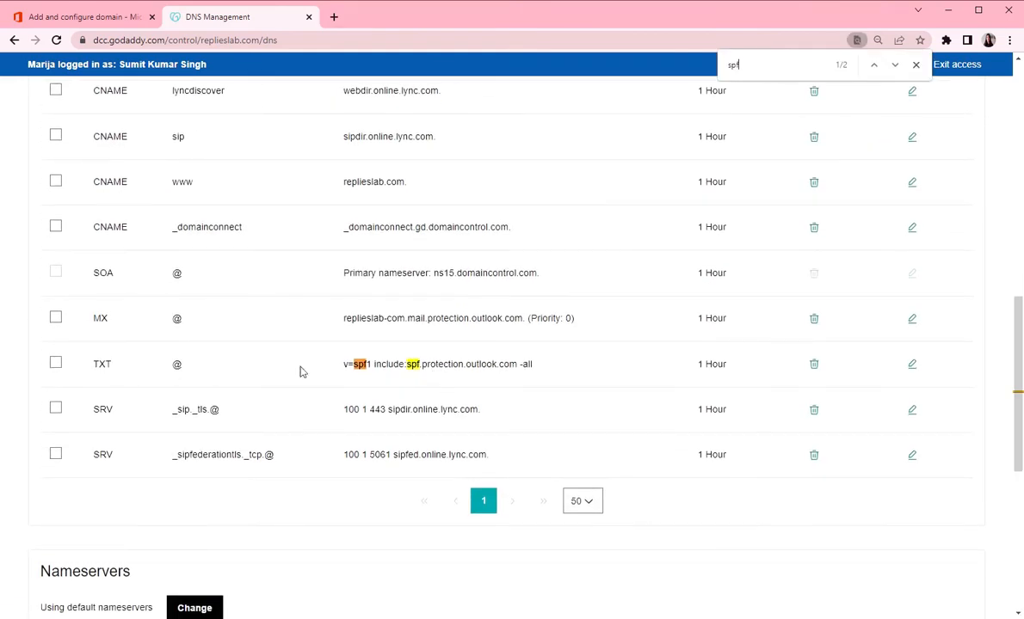
scroll("up", 3)
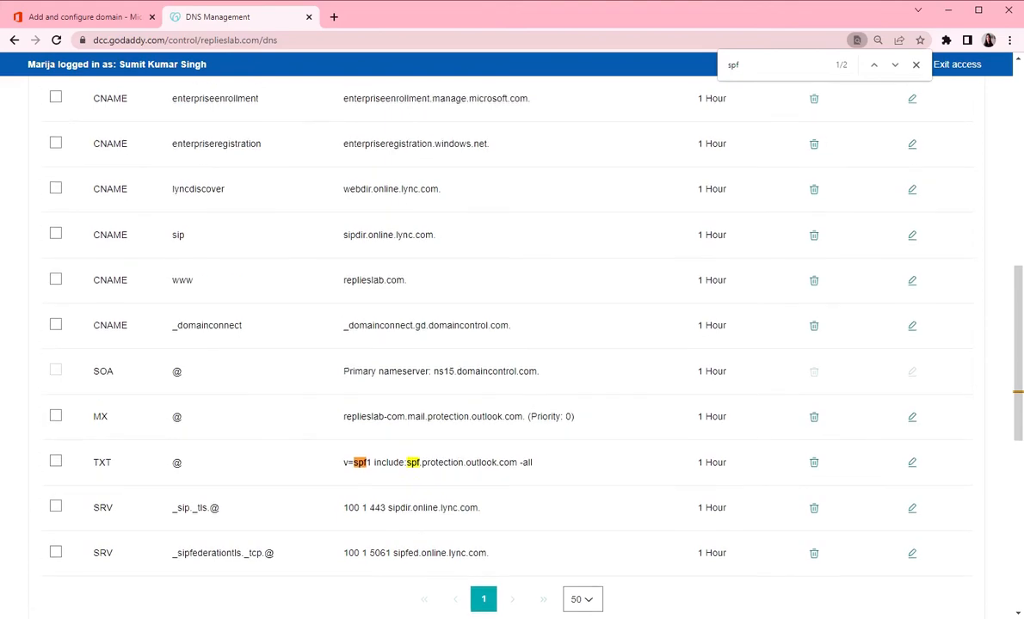
scroll("down", 3)
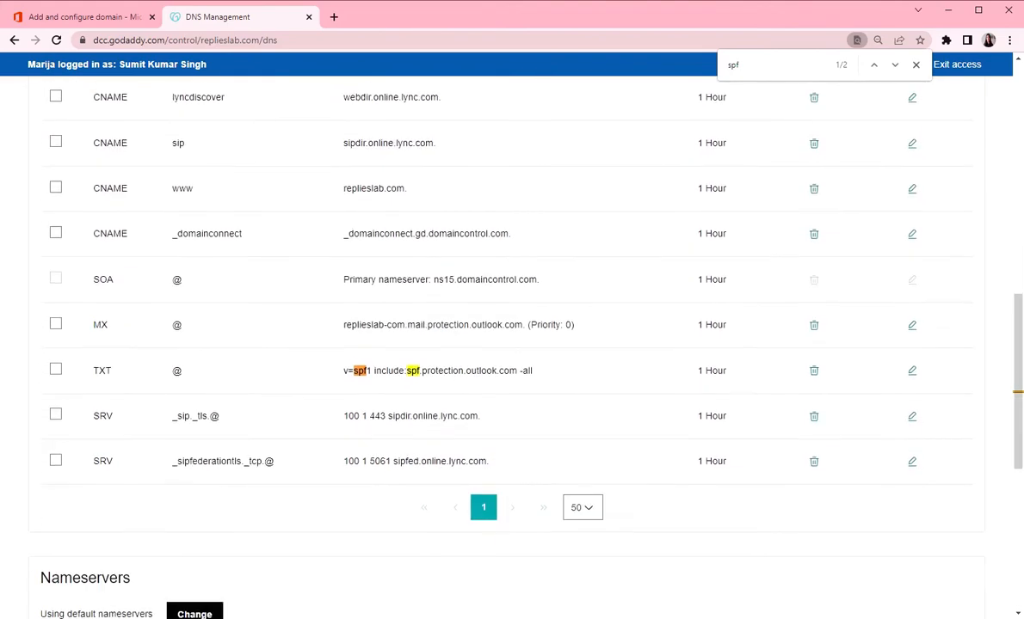
scroll("down", 3)
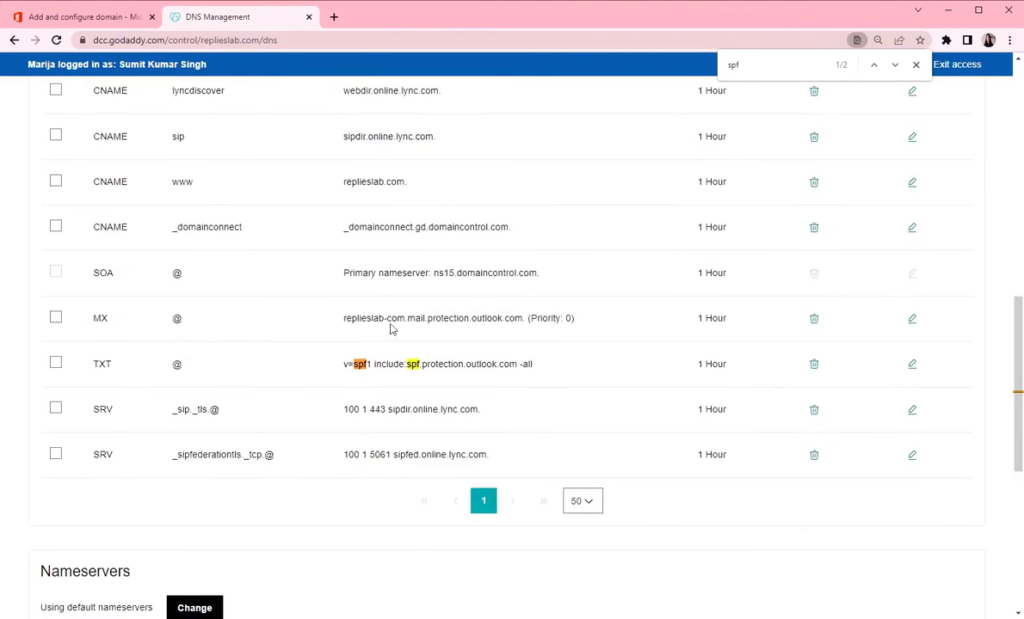
scroll("up", 3)
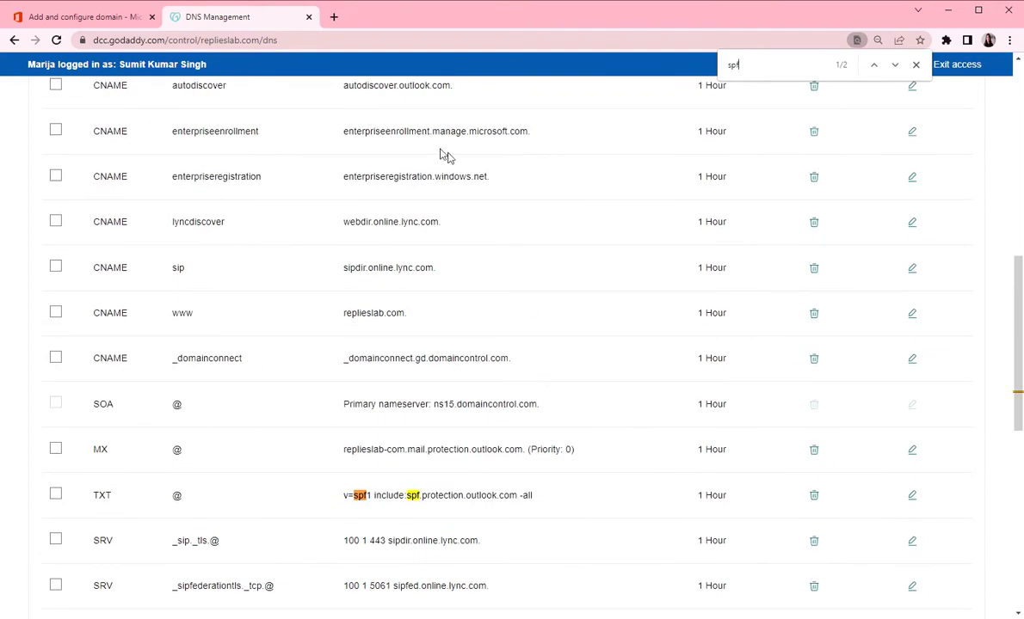
Close the completed setup wizard, returning to the Domains list with replieslab.com Healthy.
left_click(81, 16)
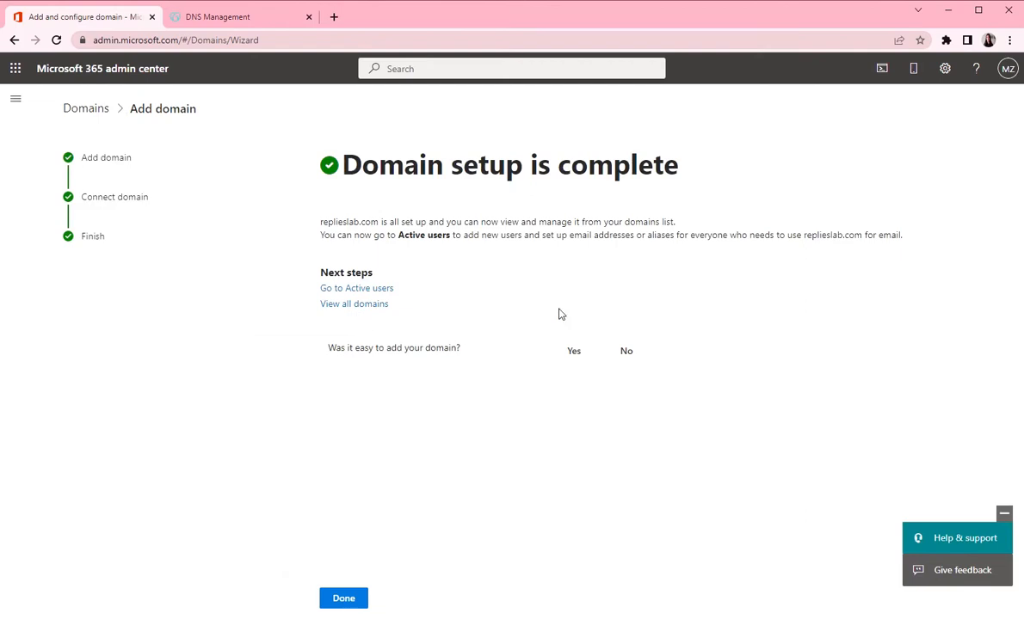
mouse_move(350, 597)
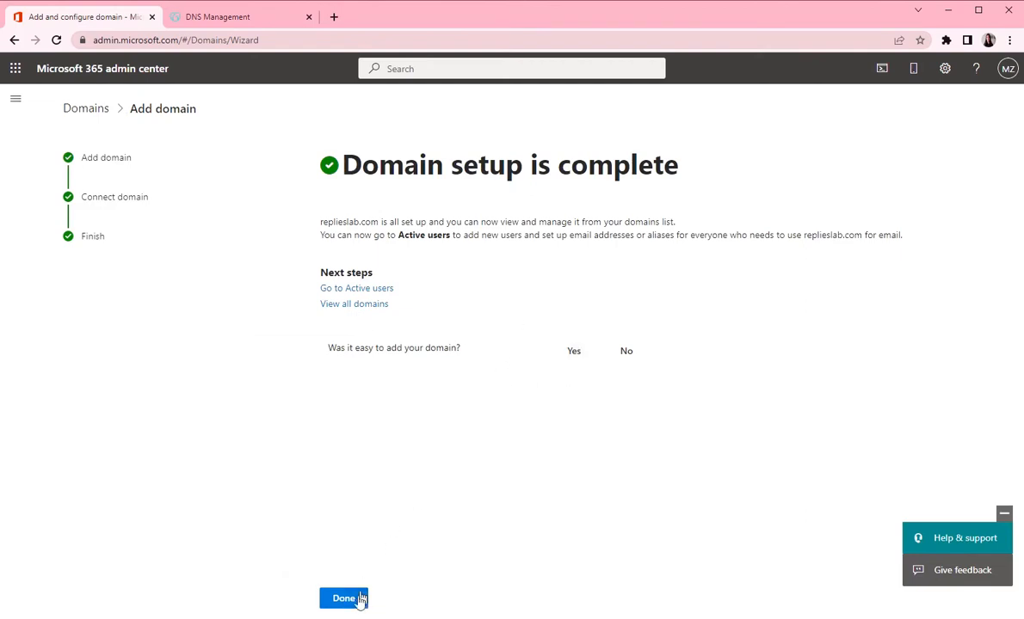
left_click(341, 597)
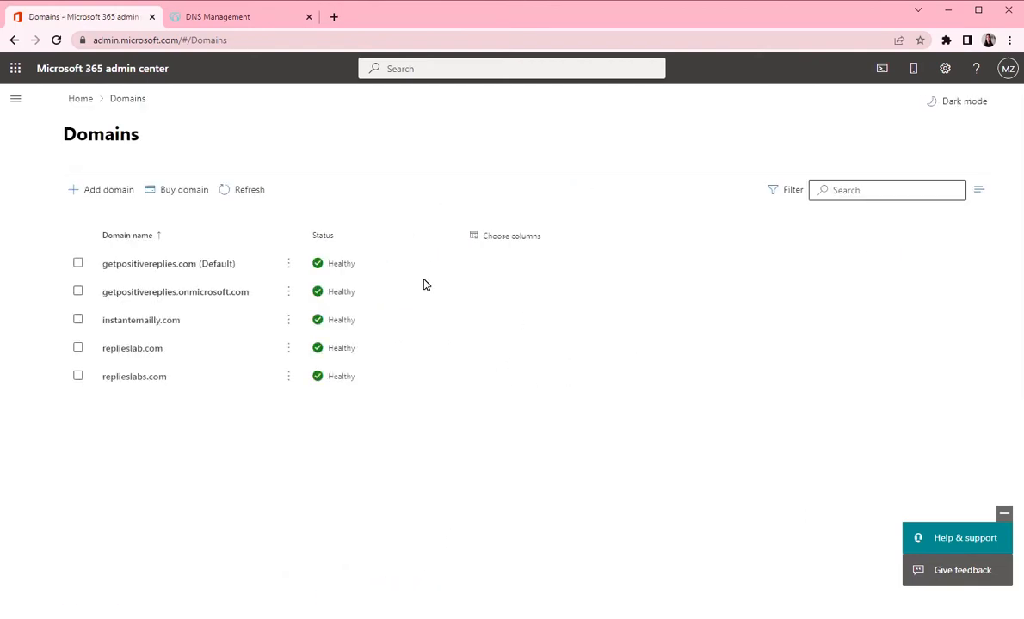
mouse_move(229, 492)
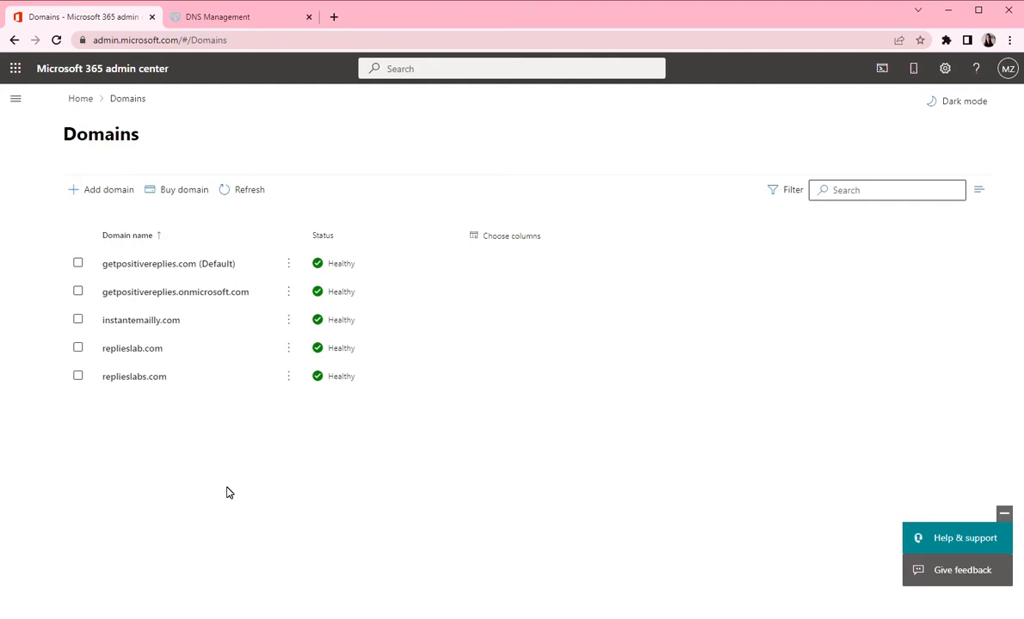
Search 'dkim' and open DKIM in Microsoft 365 Defender.
left_click(511, 68)
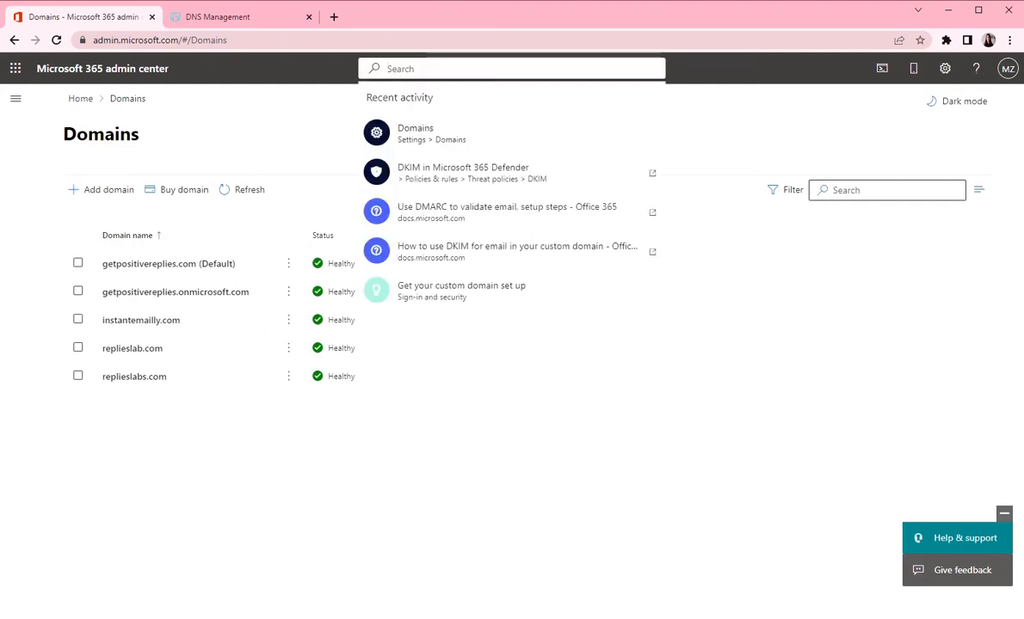
type("dkim")
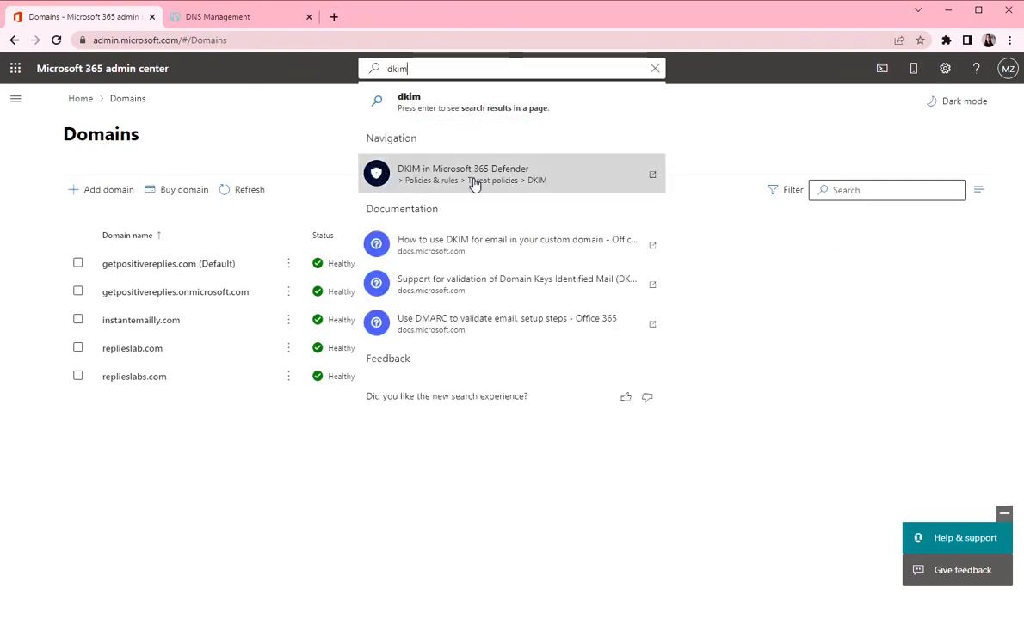
left_click(473, 174)
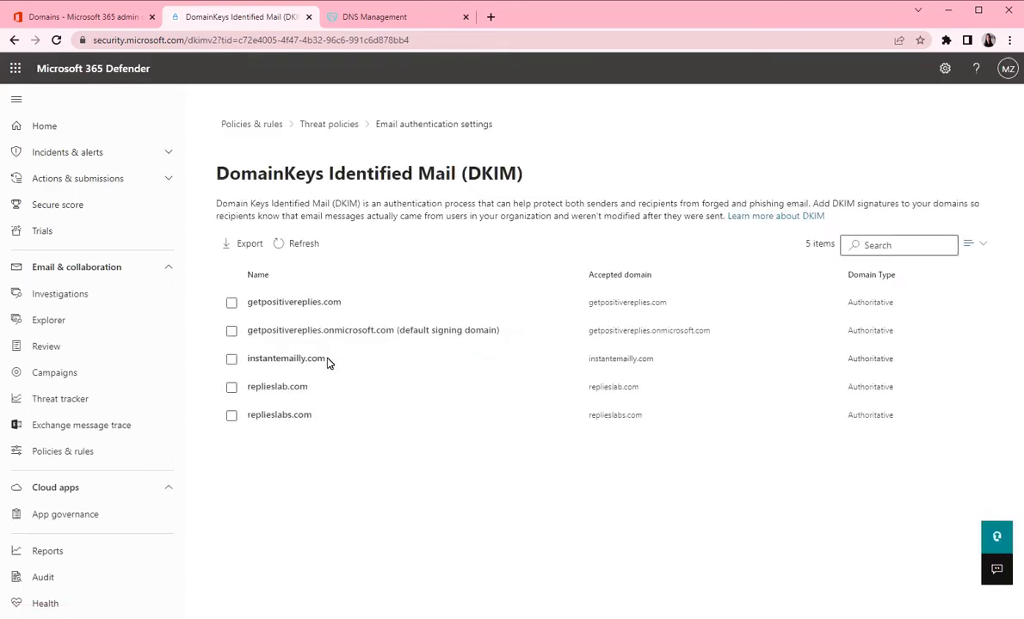
mouse_move(327, 392)
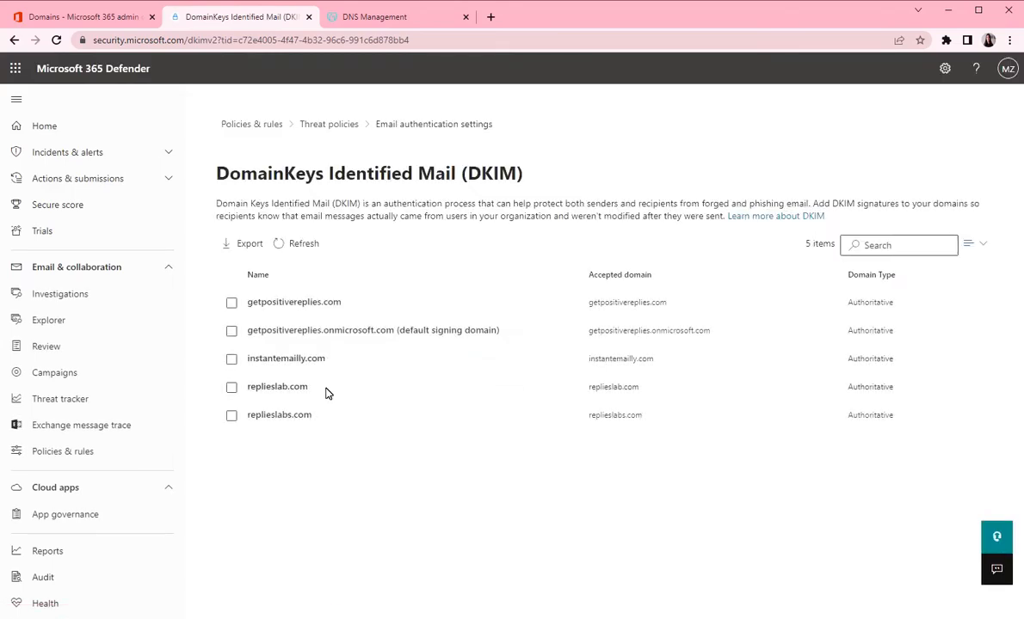
mouse_move(268, 403)
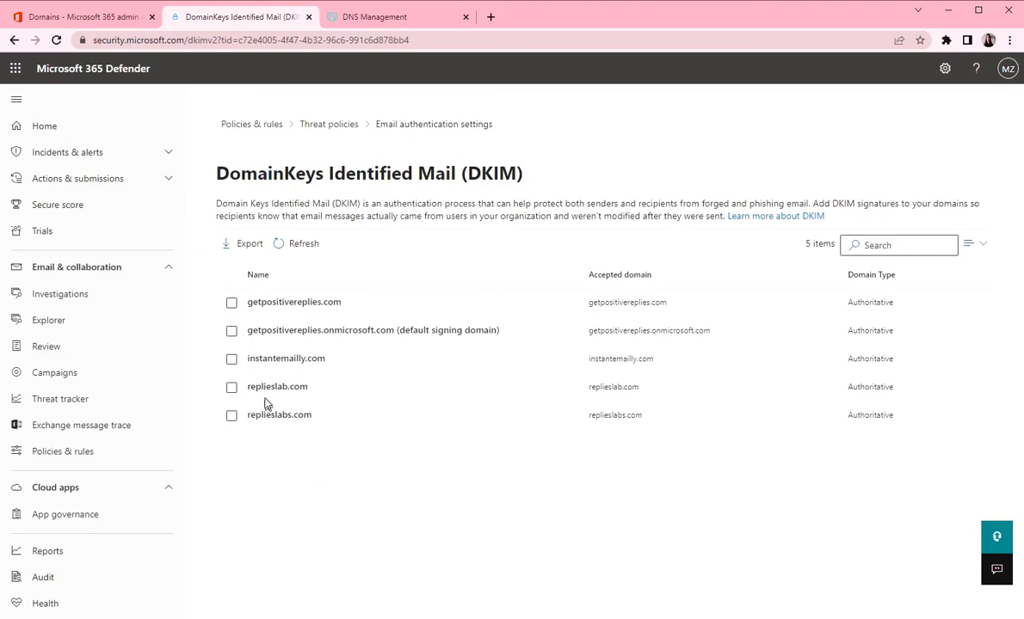
Select replieslab.com in the Defender DKIM domain list after a quick GoDaddy check.
left_click(231, 387)
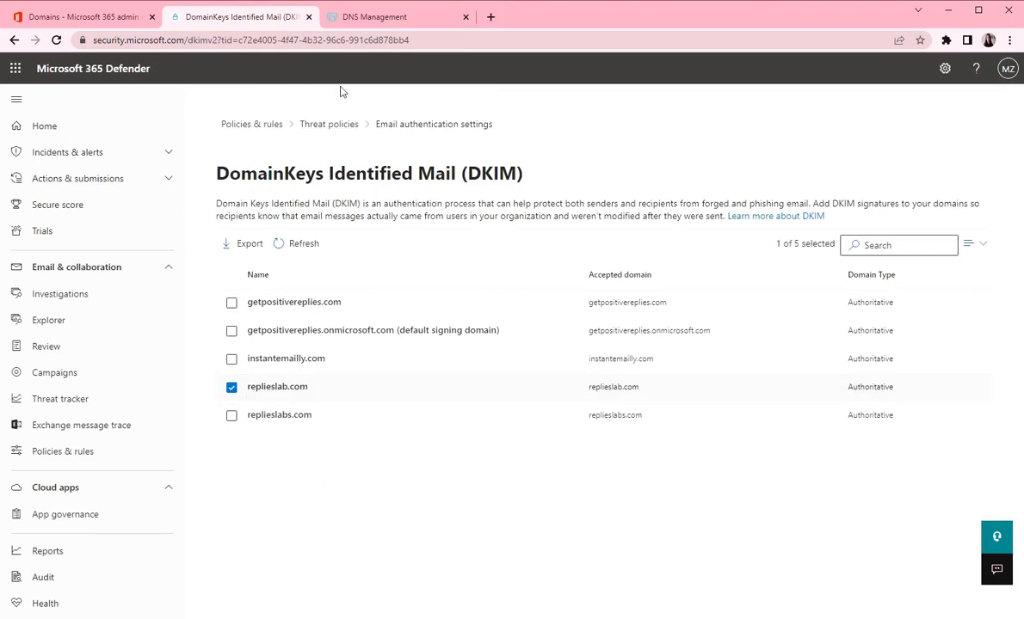
left_click(384, 16)
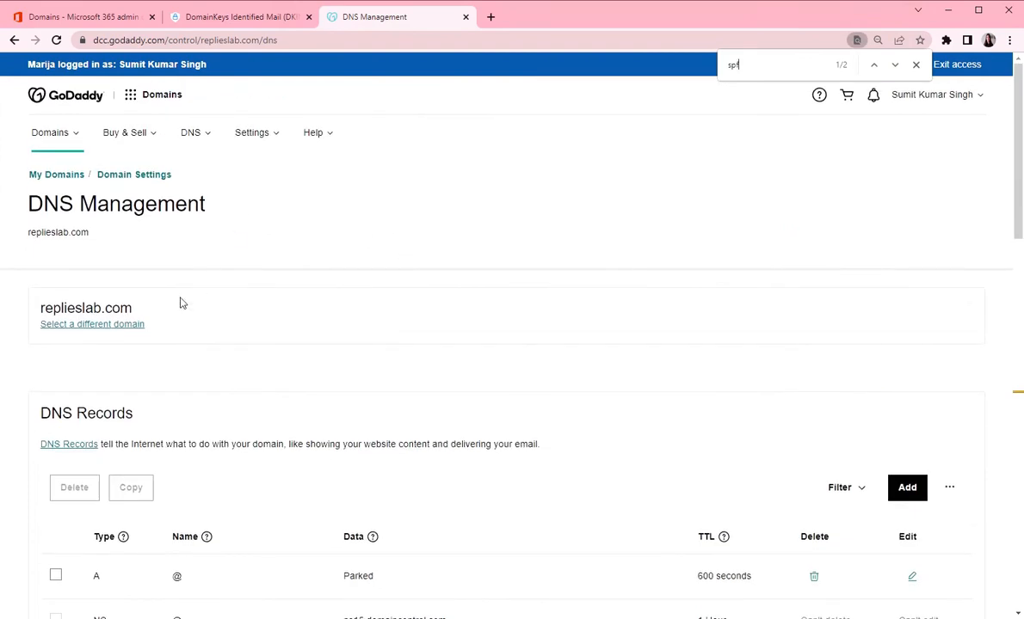
left_click(249, 16)
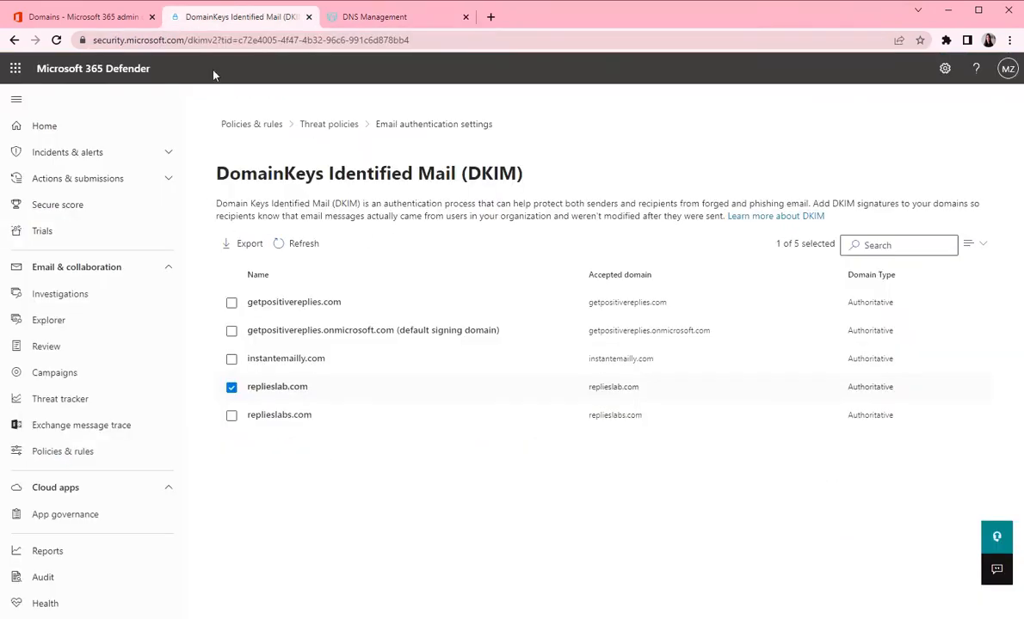
mouse_move(575, 393)
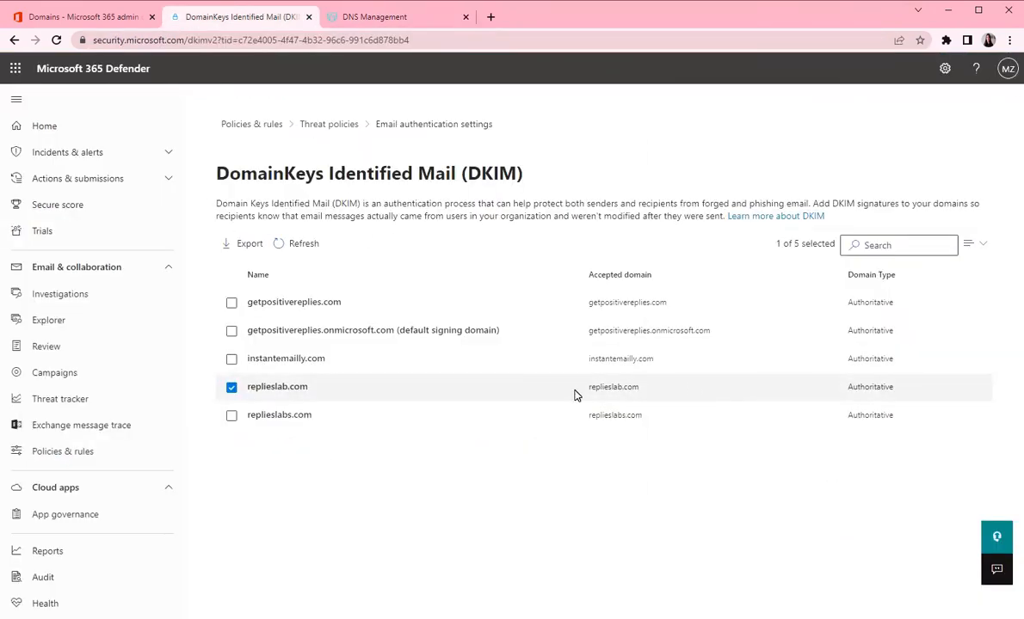
Generate DKIM keys for replieslab.com, revealing the selector1 and selector2 CNAME records.
left_click(277, 386)
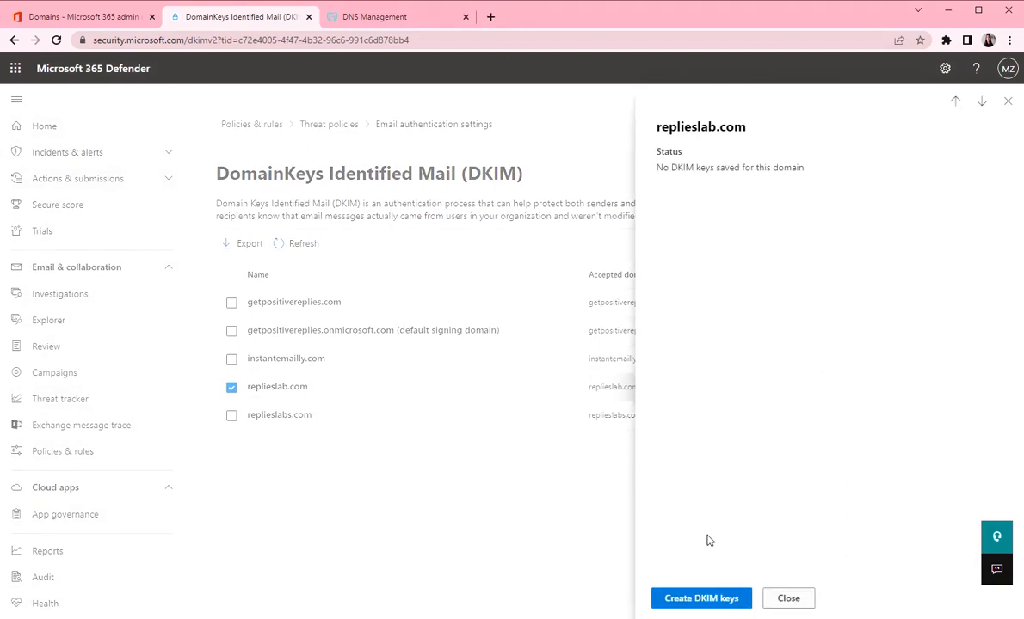
mouse_move(703, 604)
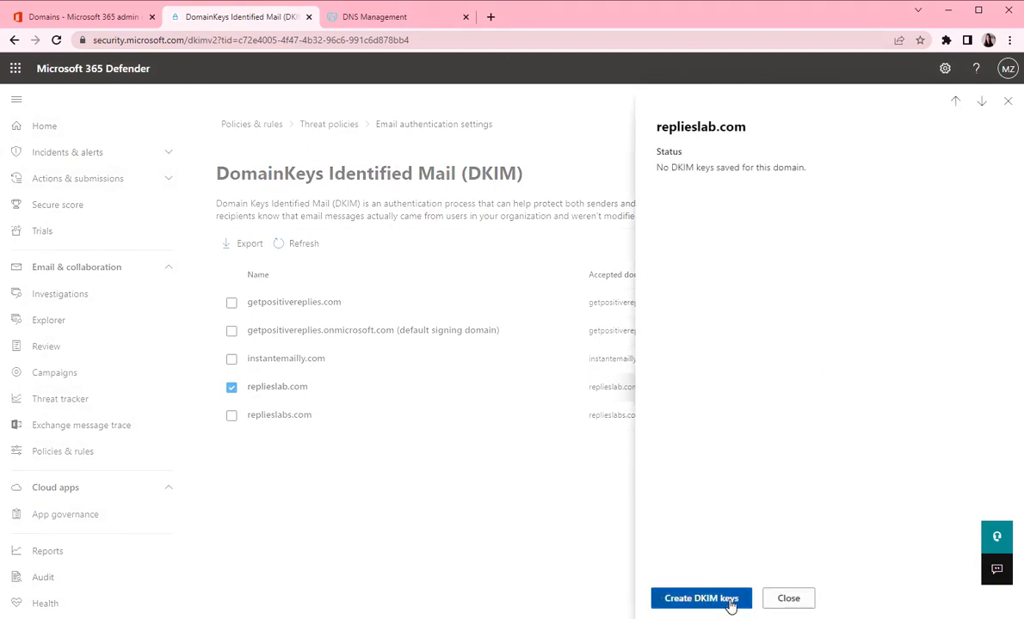
left_click(703, 598)
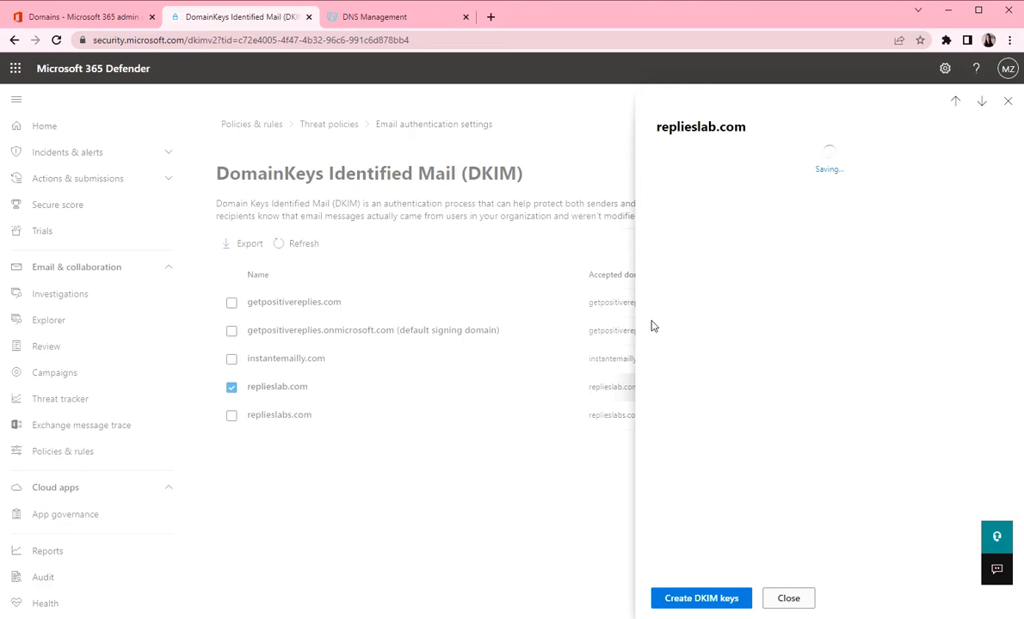
left_click(697, 597)
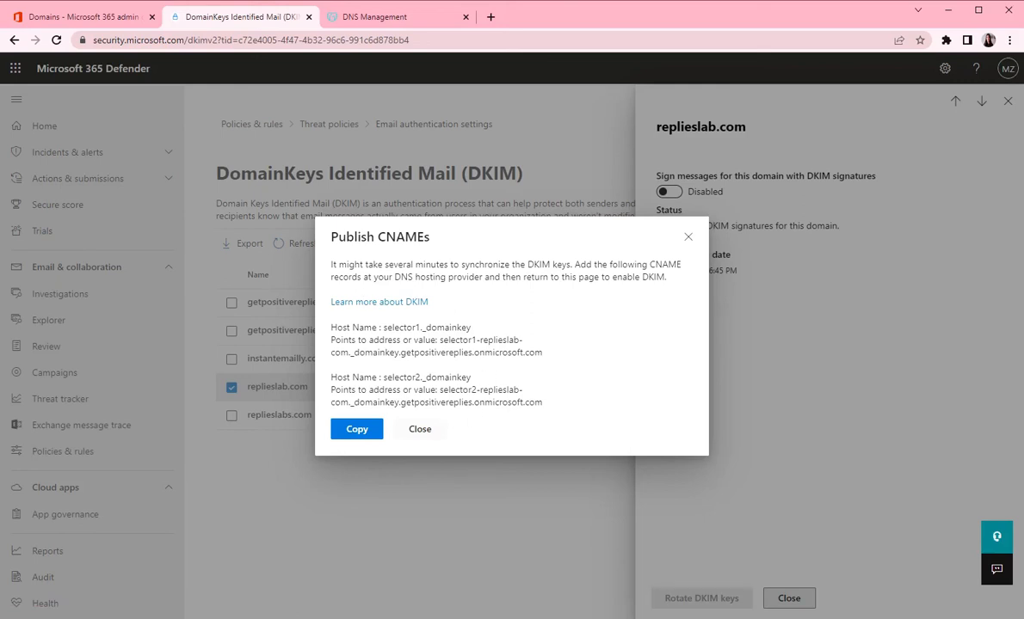
Add GoDaddy CNAME selector1._domainkey → selector1-replieslab-com._domainkey.getpositivereplies.onmicrosoft.com, TTL 1 Hour.
left_click(382, 17)
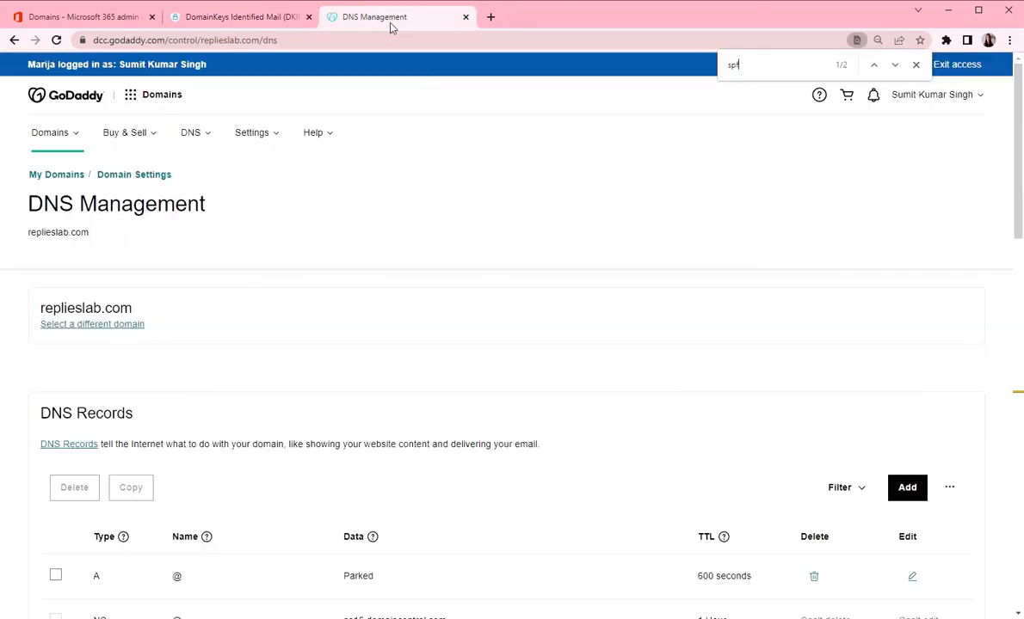
scroll("down", 3)
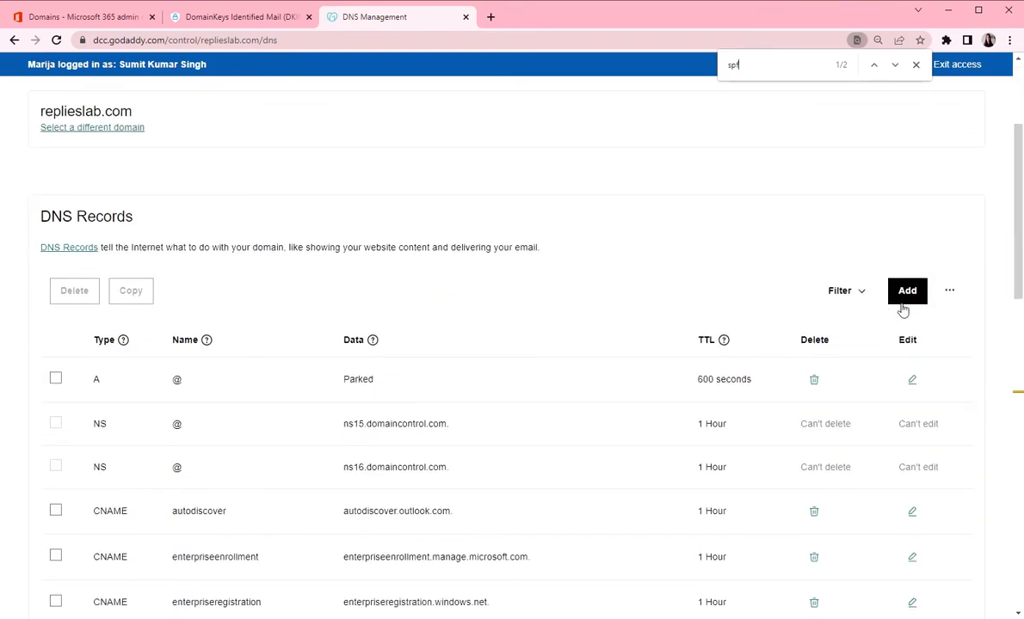
left_click(906, 291)
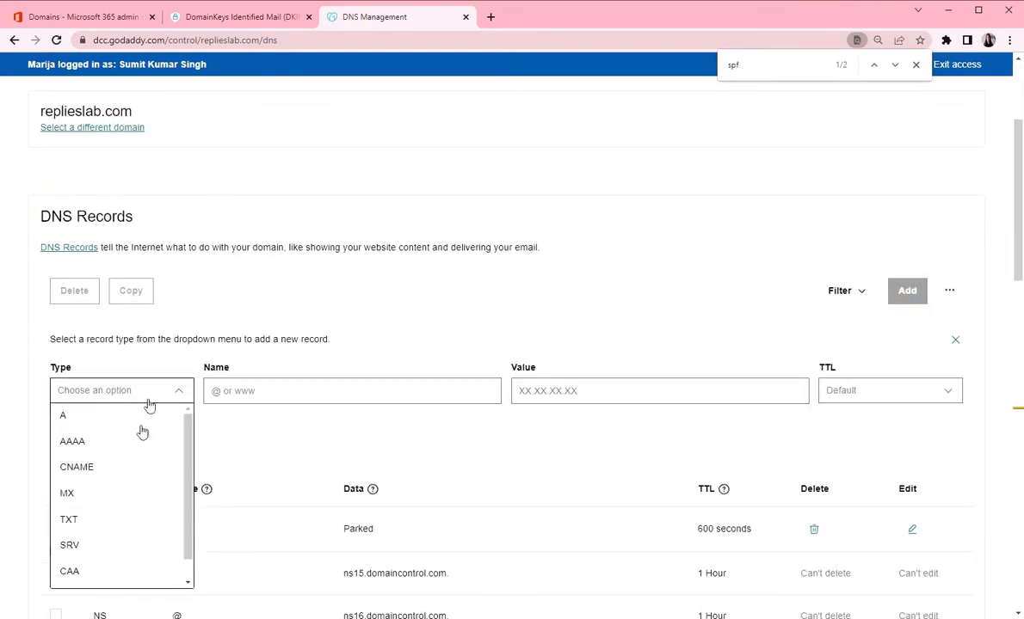
left_click(76, 467)
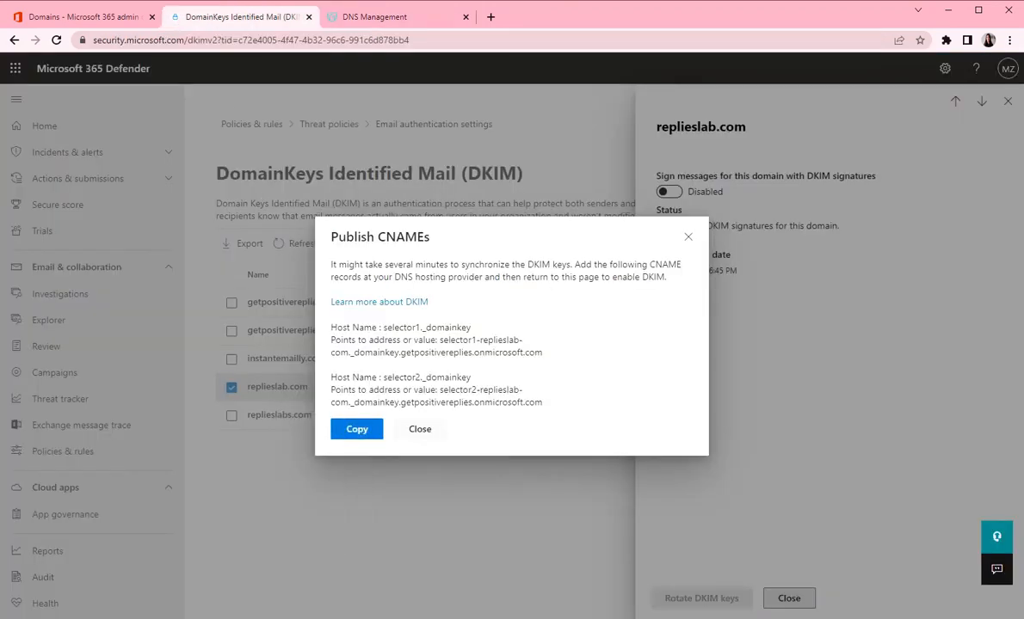
double_click(425, 327)
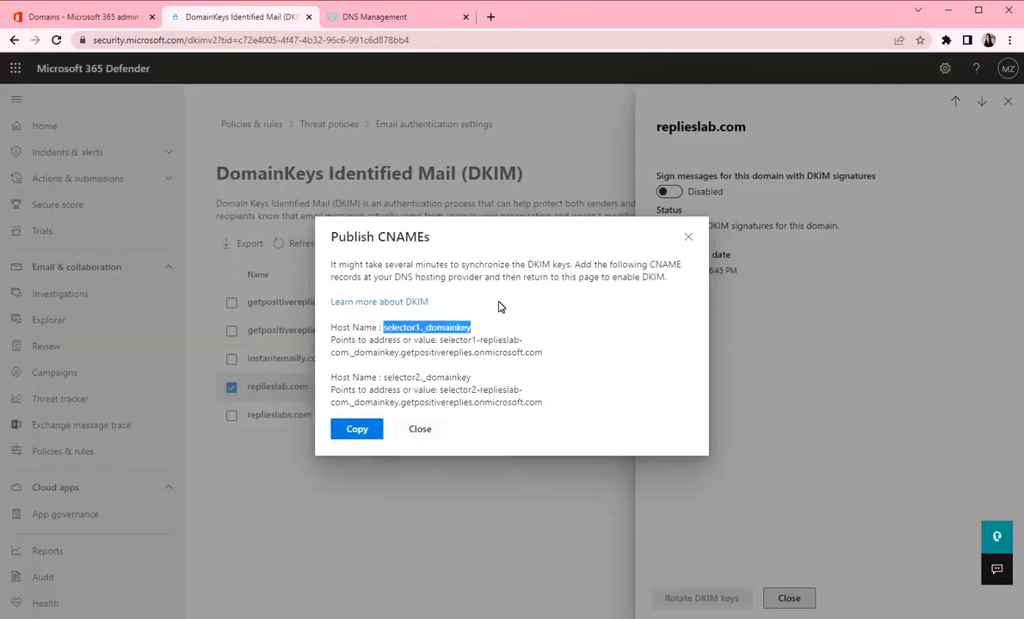
left_click(384, 16)
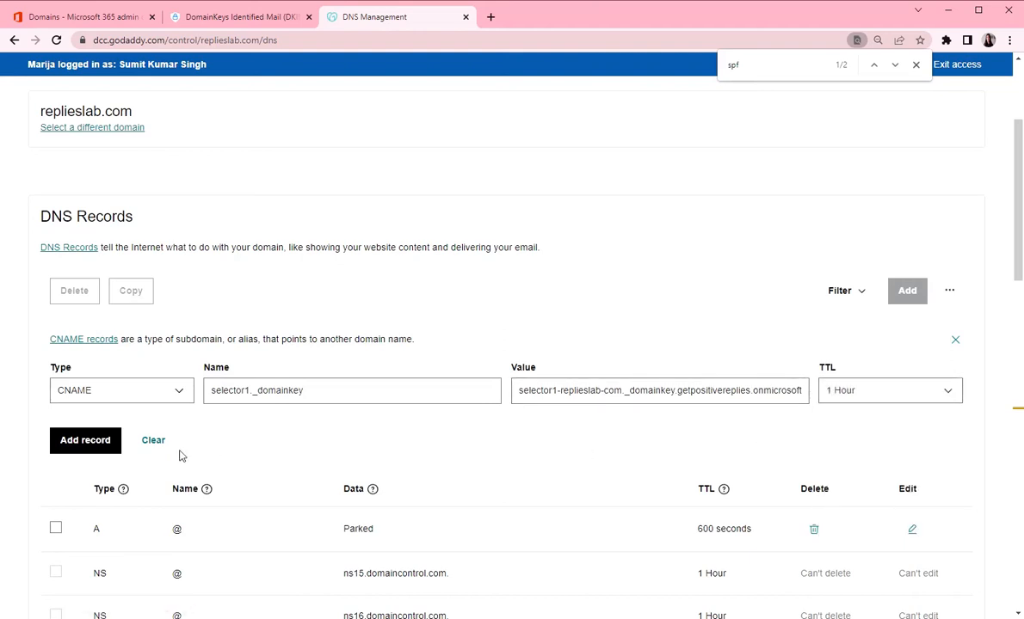
left_click(85, 440)
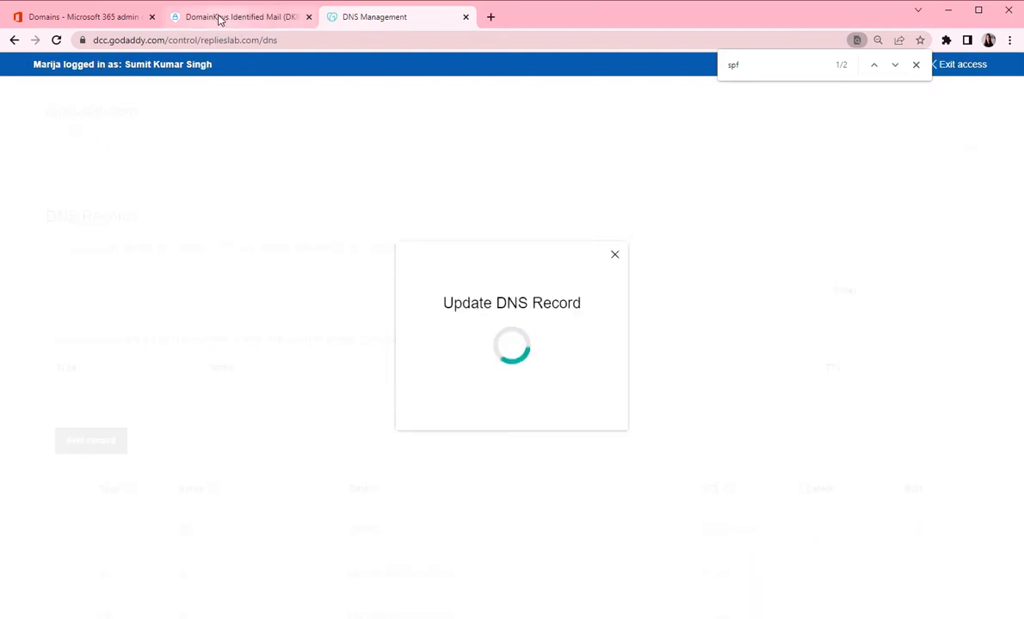
left_click(232, 16)
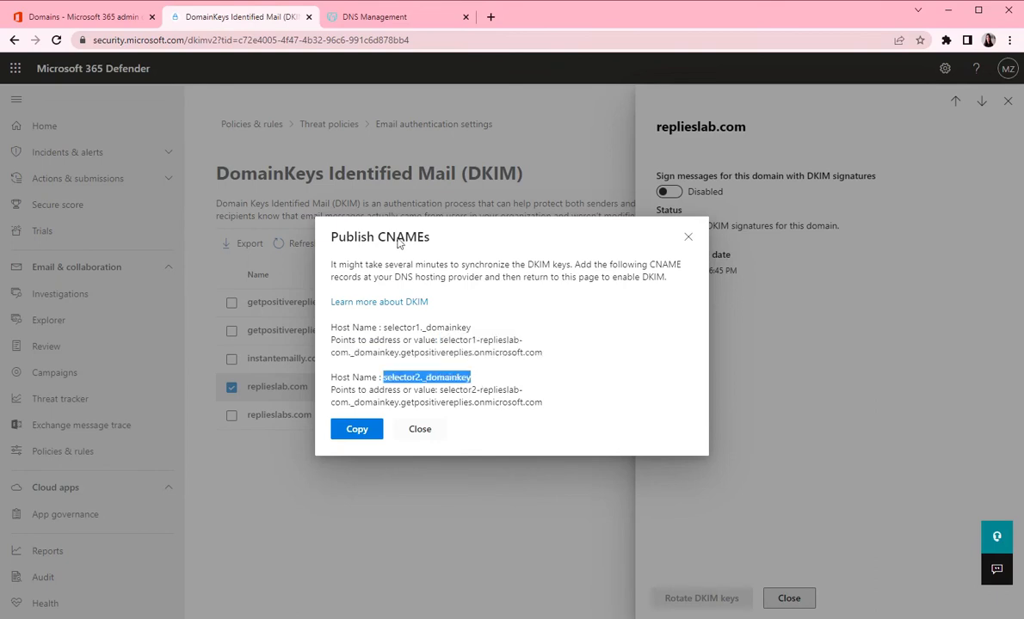
Add the selector2._domainkey CNAME record in GoDaddy with a 1 Hour TTL.
left_click(396, 17)
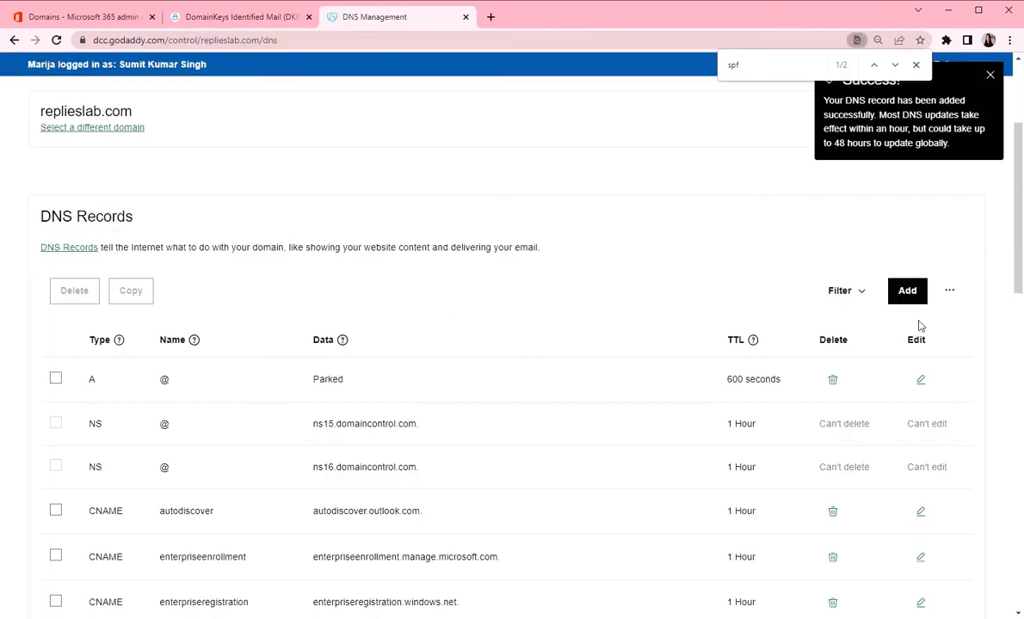
left_click(906, 290)
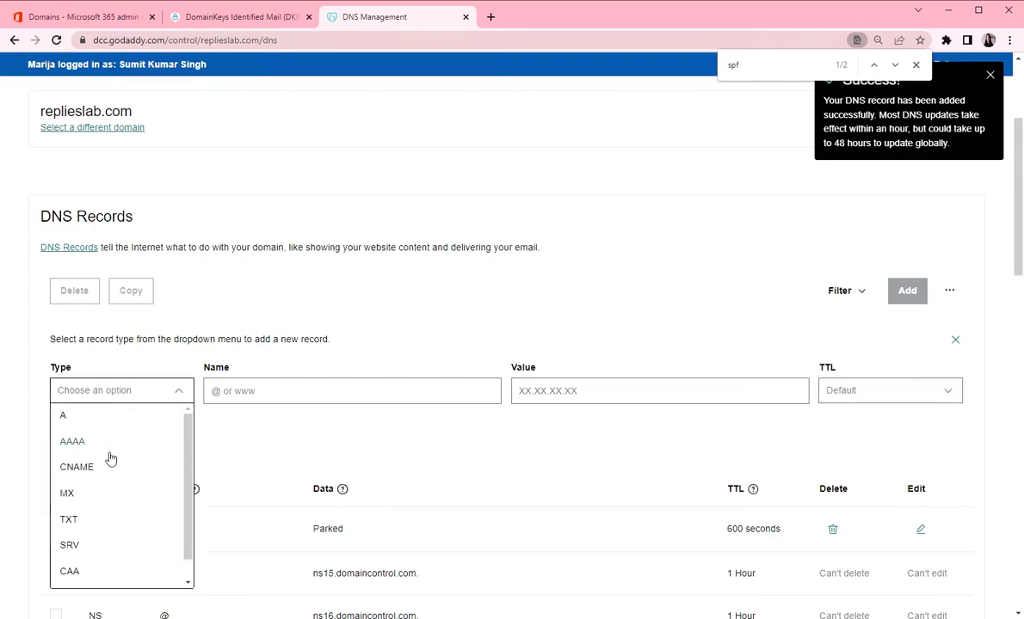
left_click(69, 467)
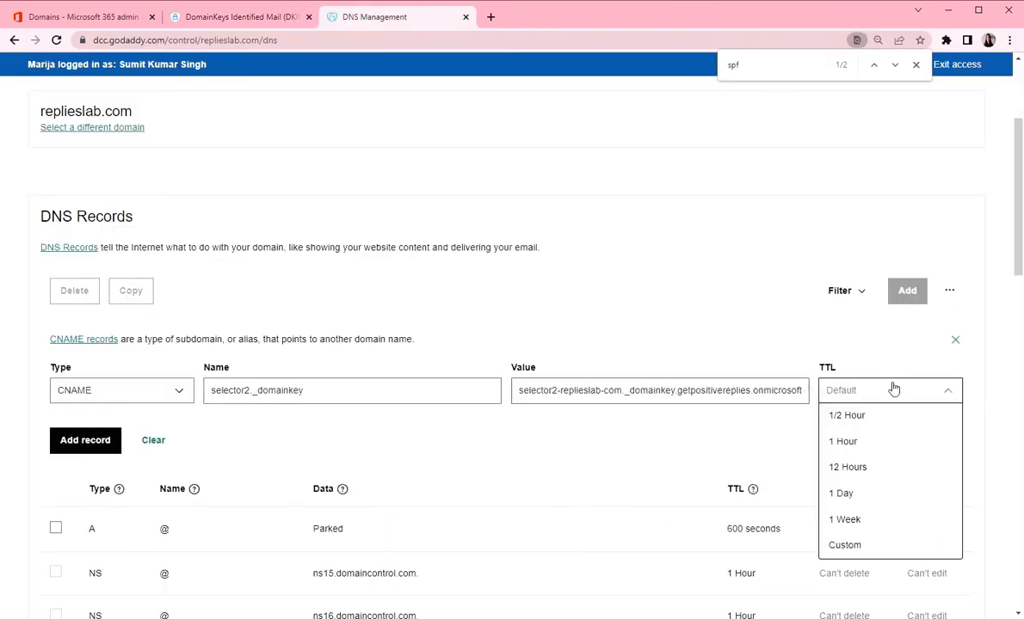
left_click(844, 442)
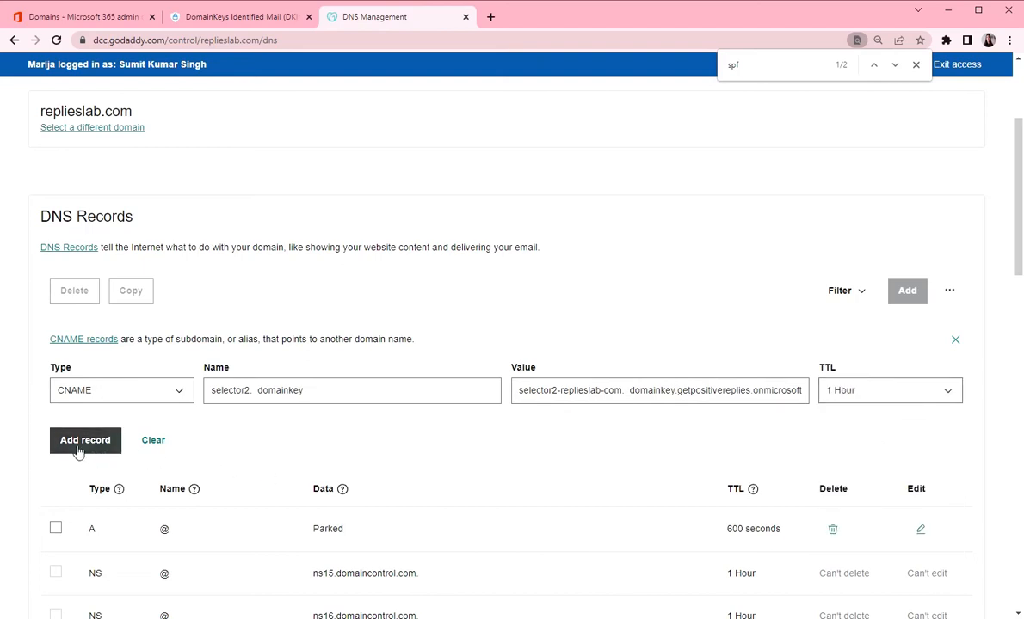
left_click(85, 441)
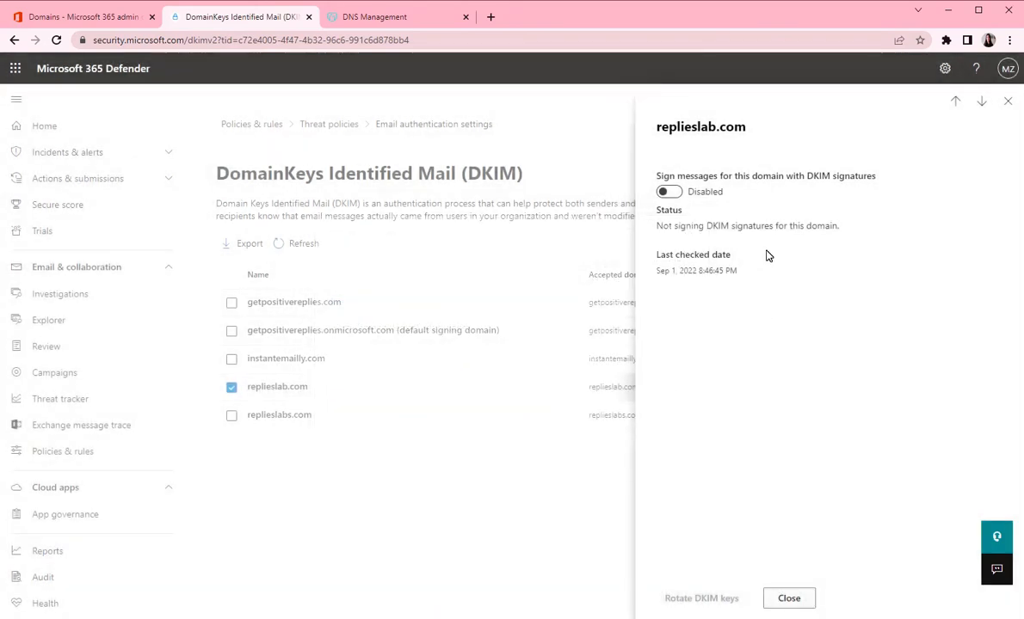
mouse_move(730, 327)
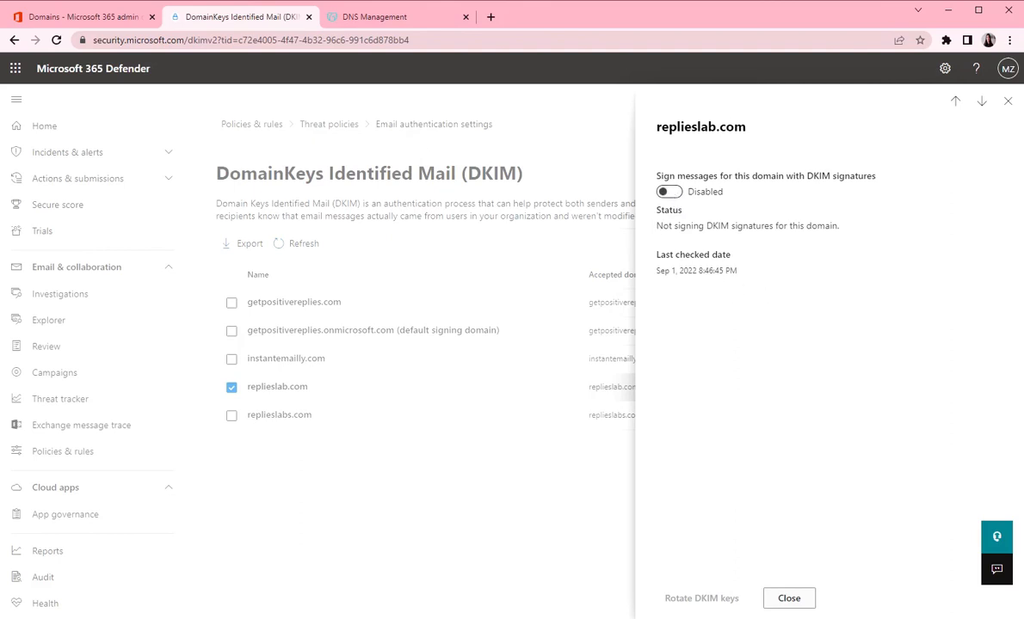
Turn on DKIM signing for replieslab.com, retrying after the missing-CNAME error.
left_click(668, 191)
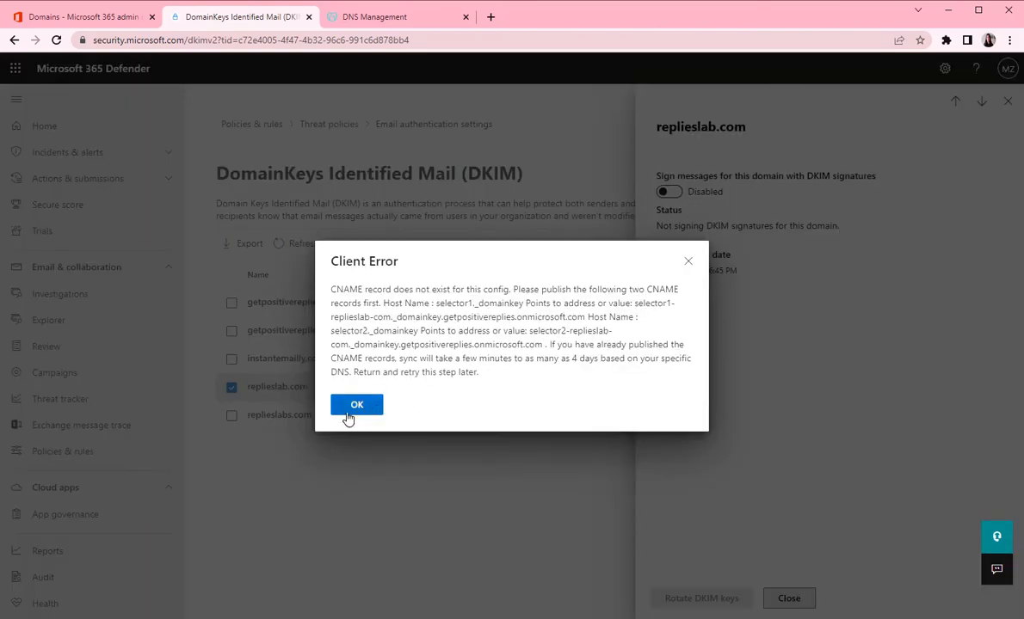
left_click(356, 404)
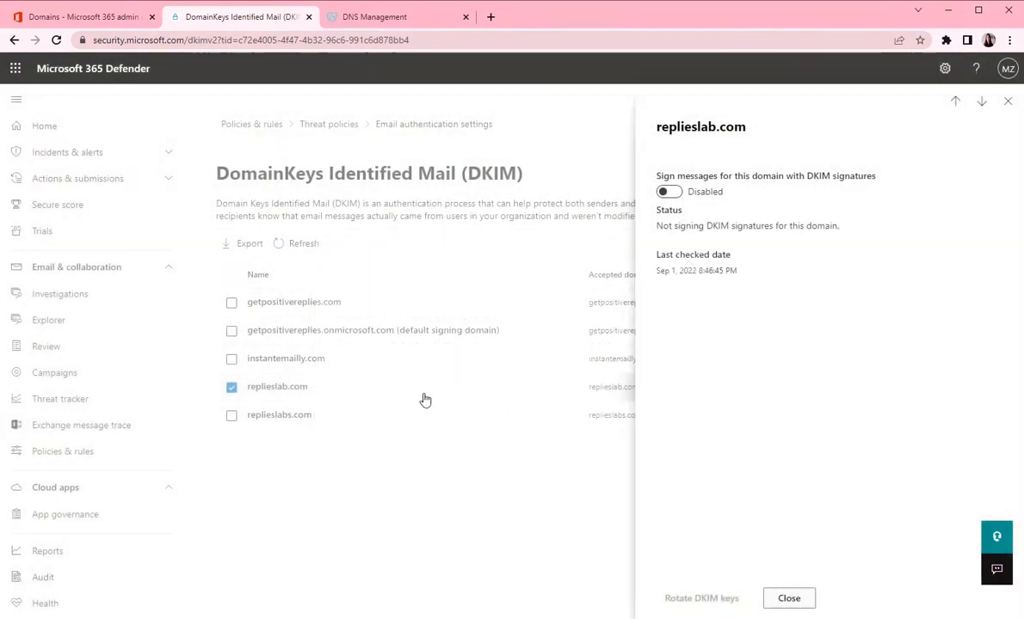
mouse_move(742, 206)
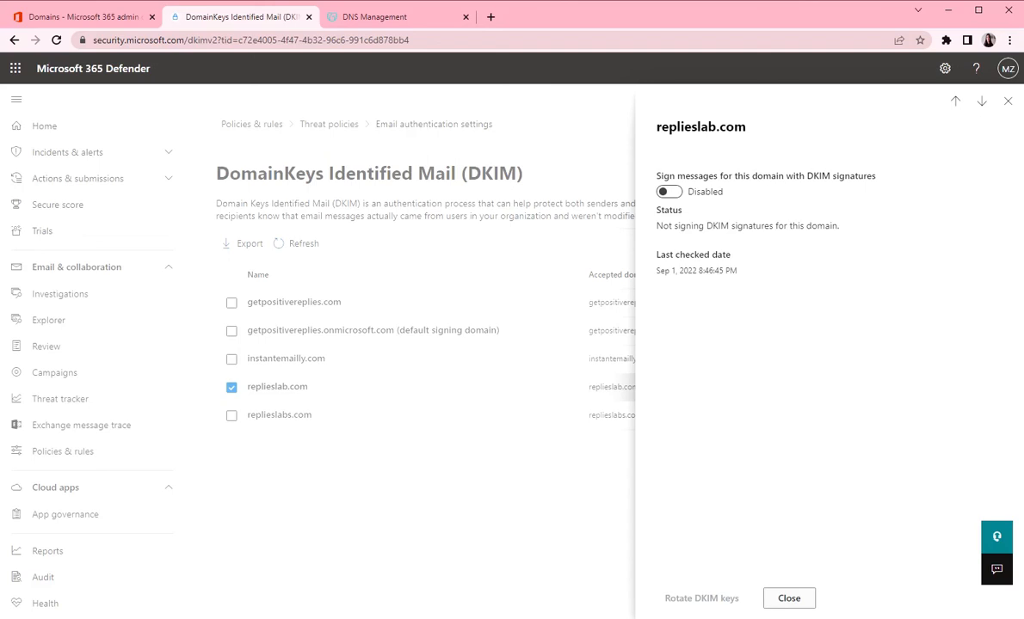
left_click(668, 191)
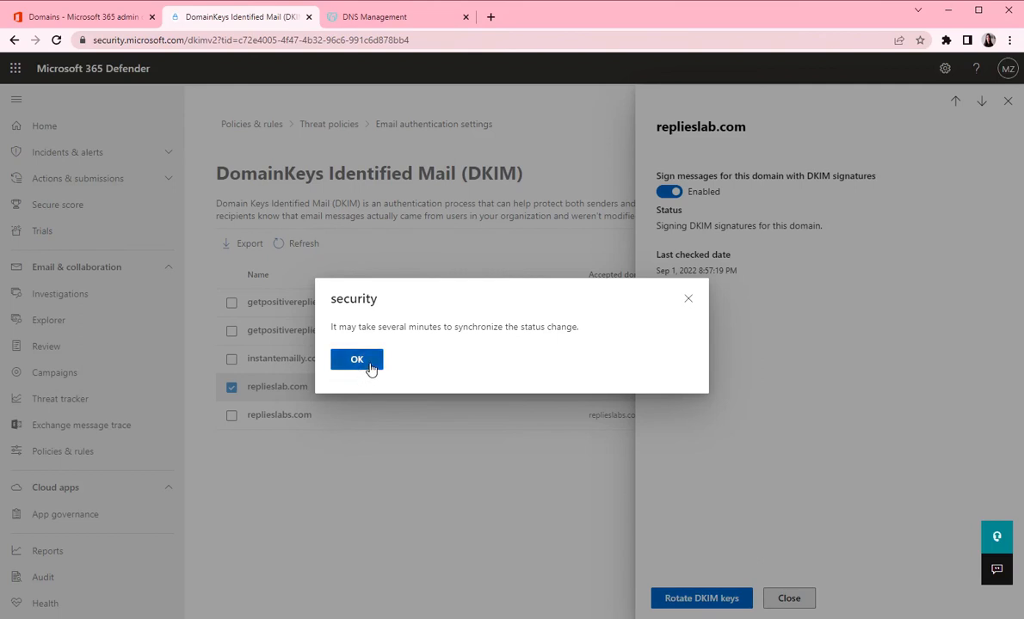
left_click(356, 358)
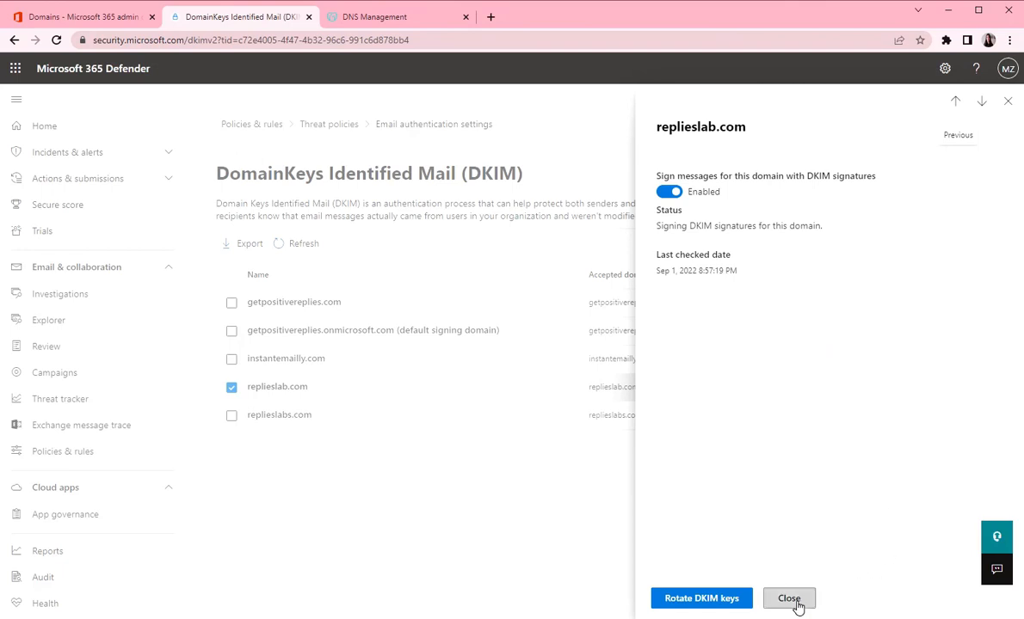
left_click(788, 598)
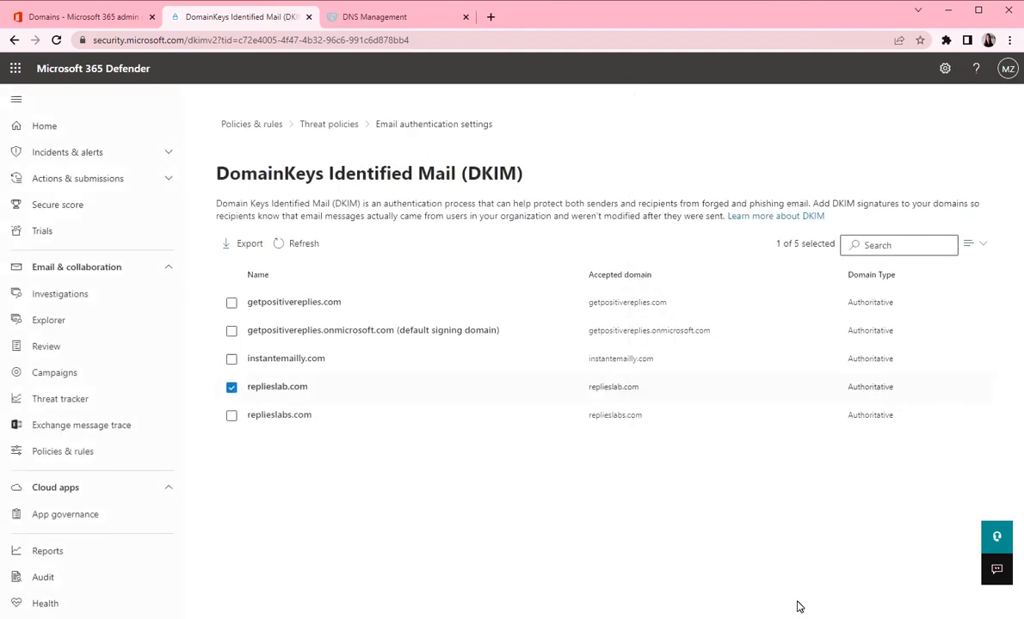
mouse_move(600, 348)
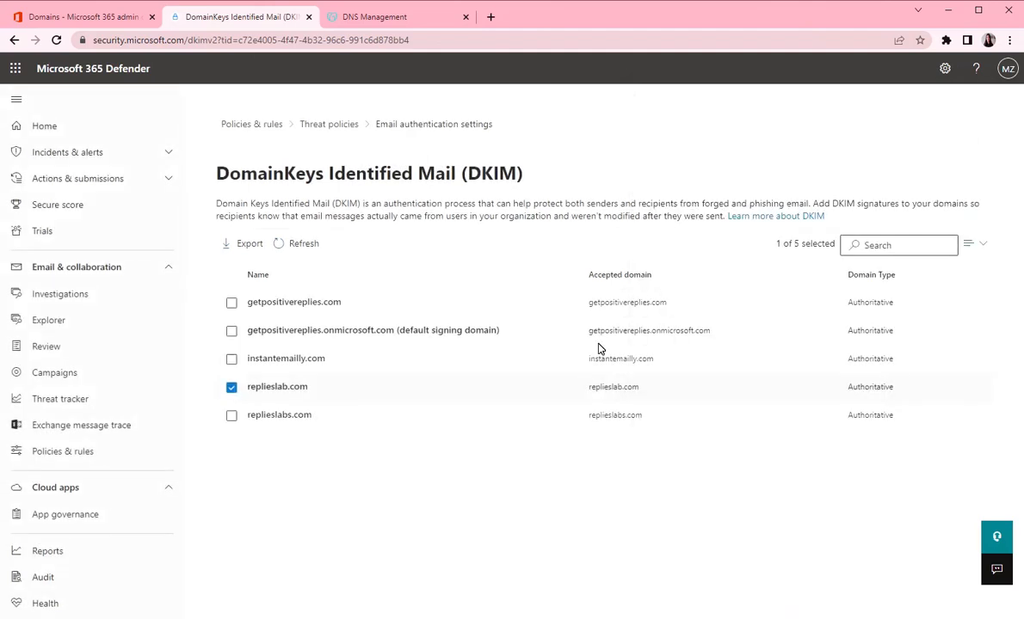
left_click(408, 17)
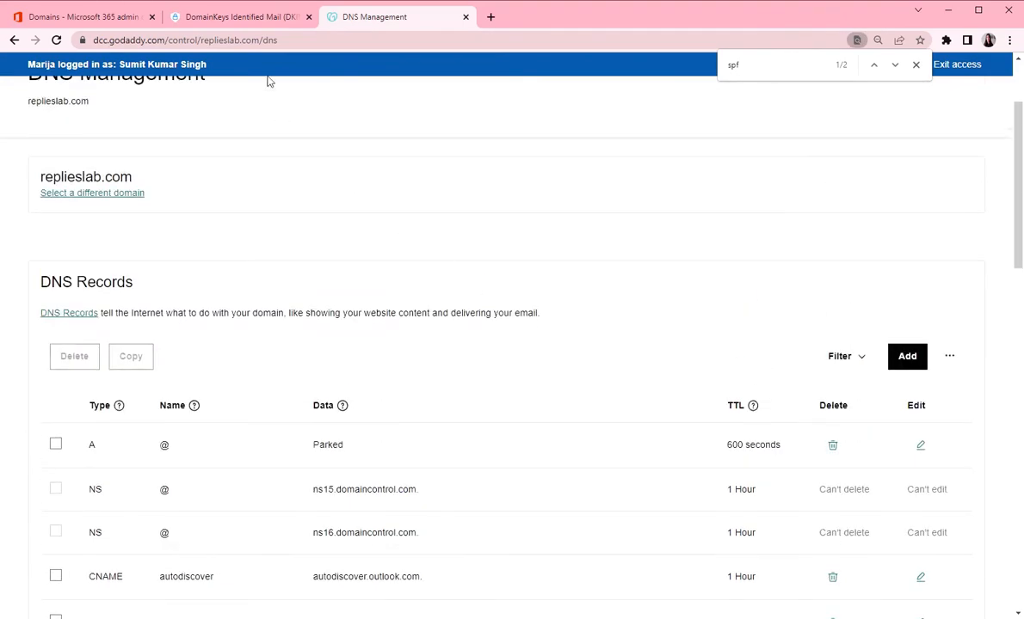
Add a _dmarc TXT record in GoDaddy with a v=DMARC1 p=none policy.
left_click(907, 356)
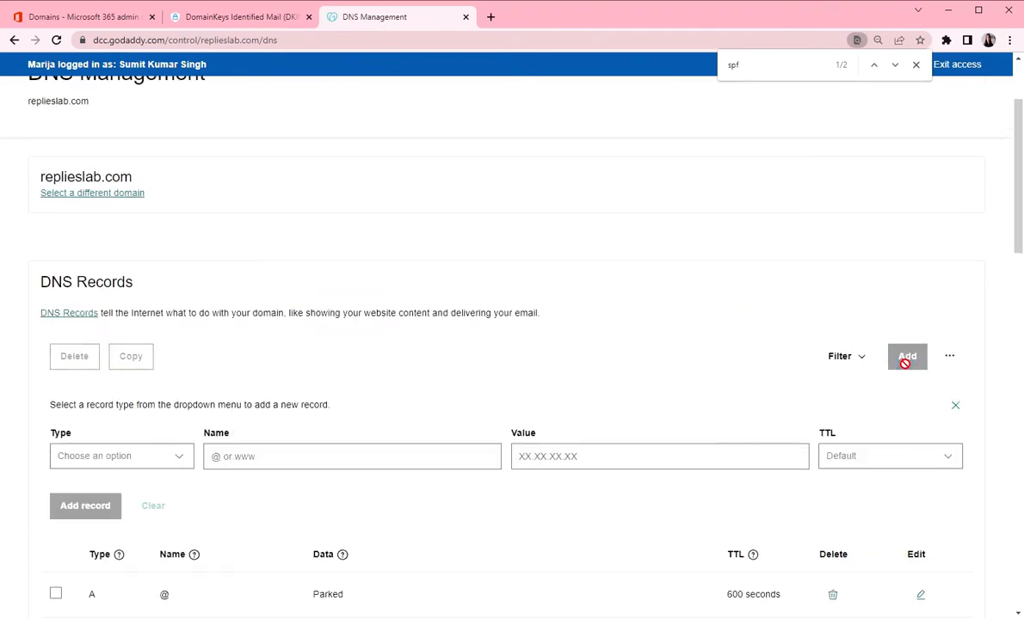
left_click(121, 325)
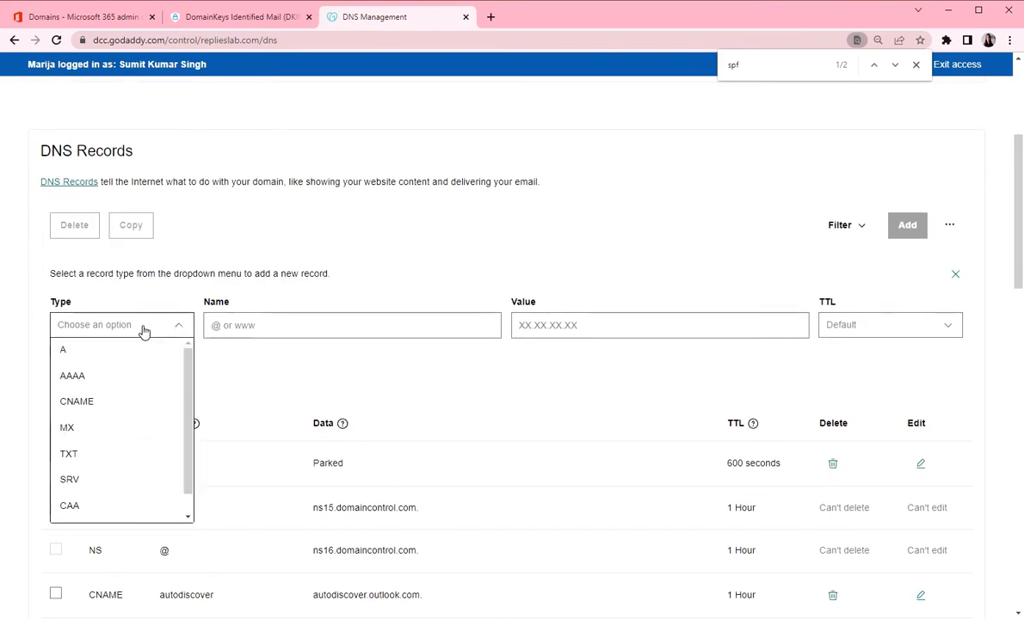
left_click(70, 454)
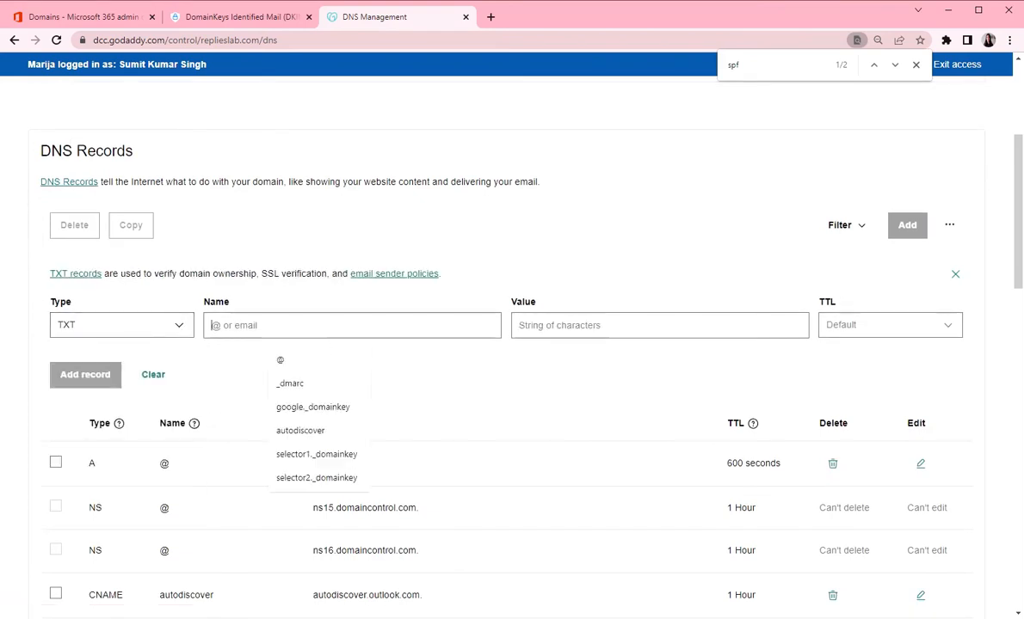
left_click(289, 384)
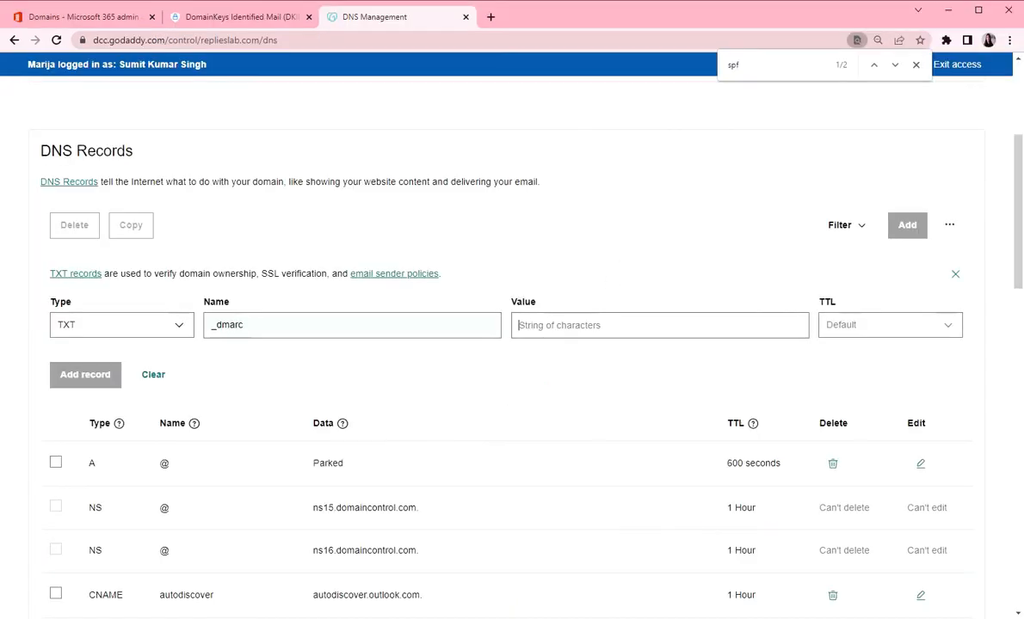
left_click(658, 325)
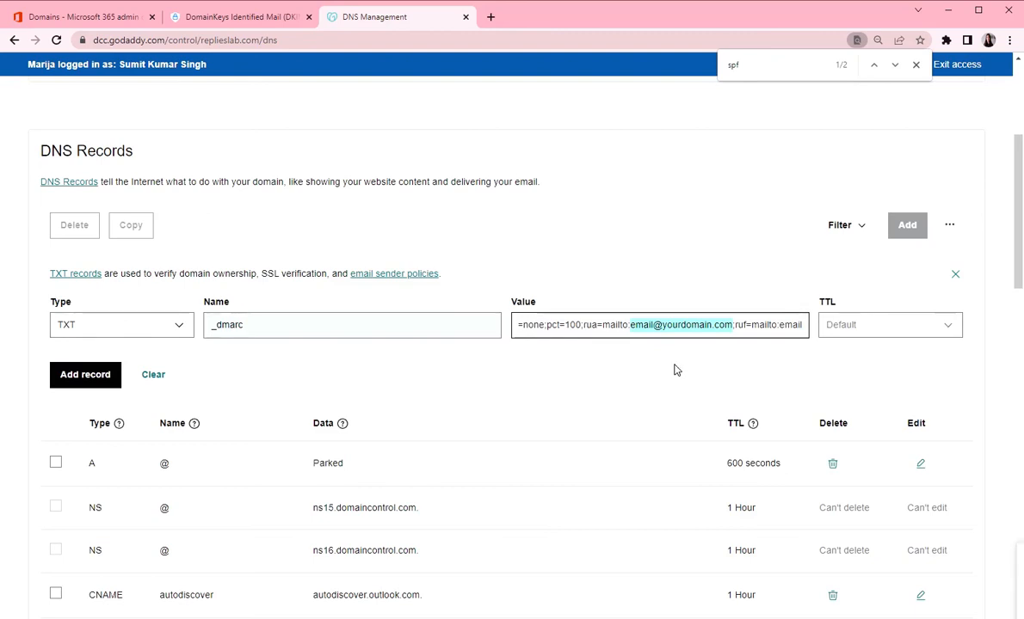
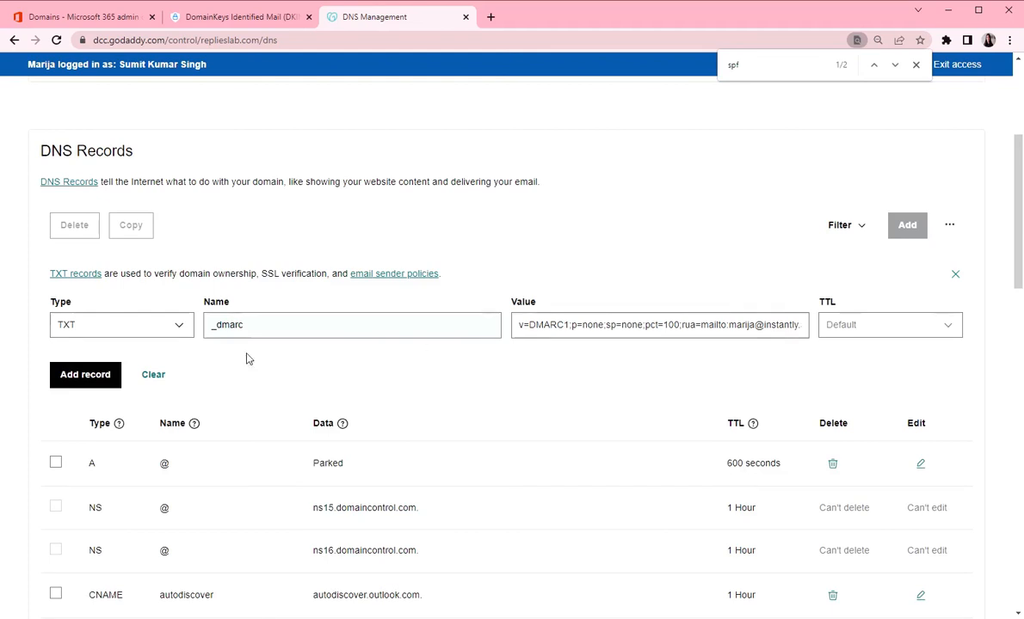
left_click(84, 374)
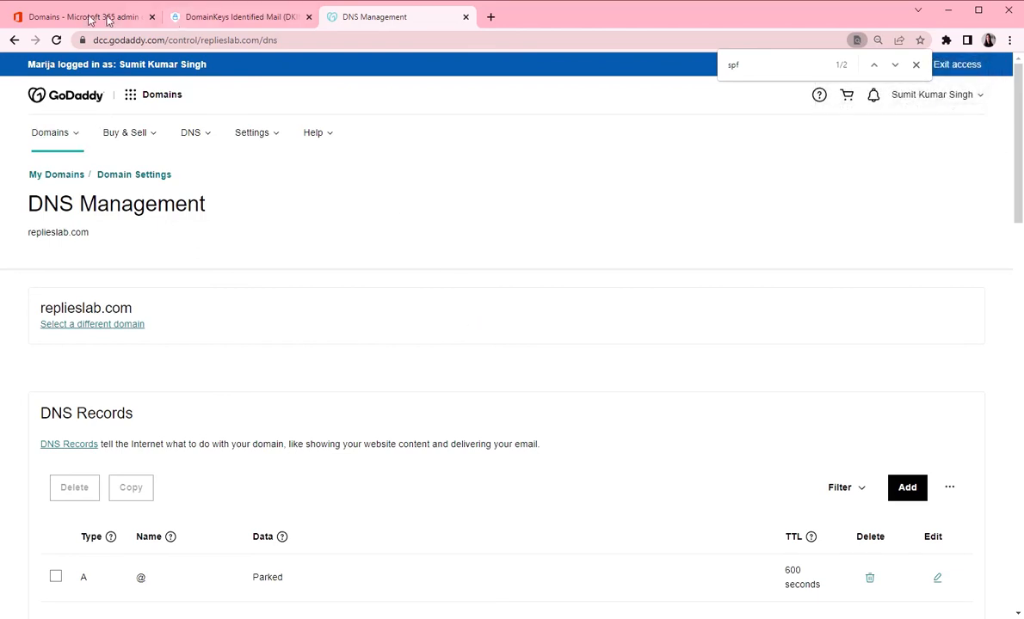
left_click(86, 16)
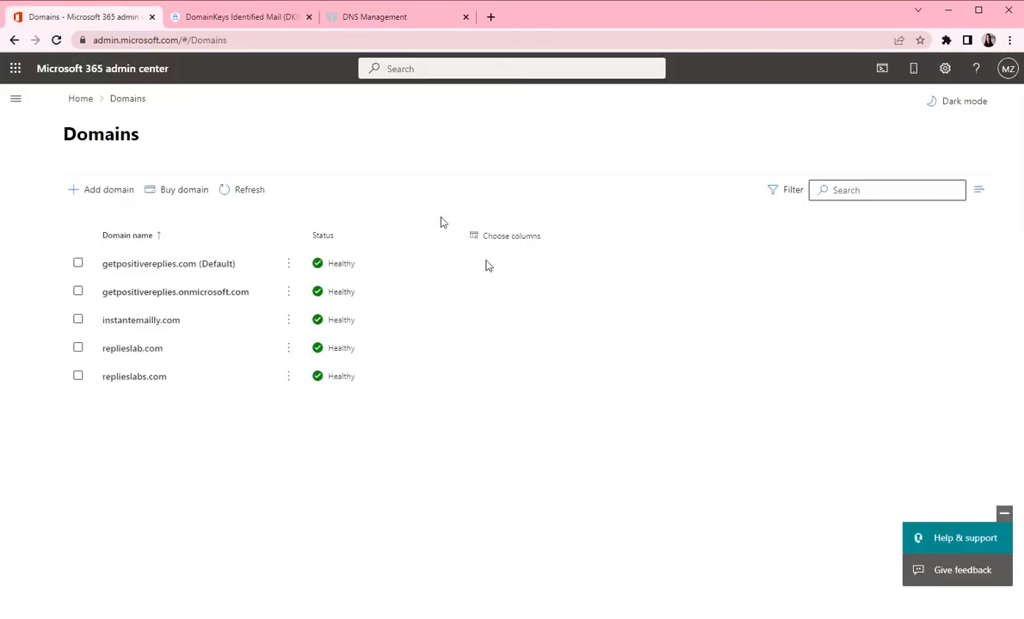
mouse_move(399, 457)
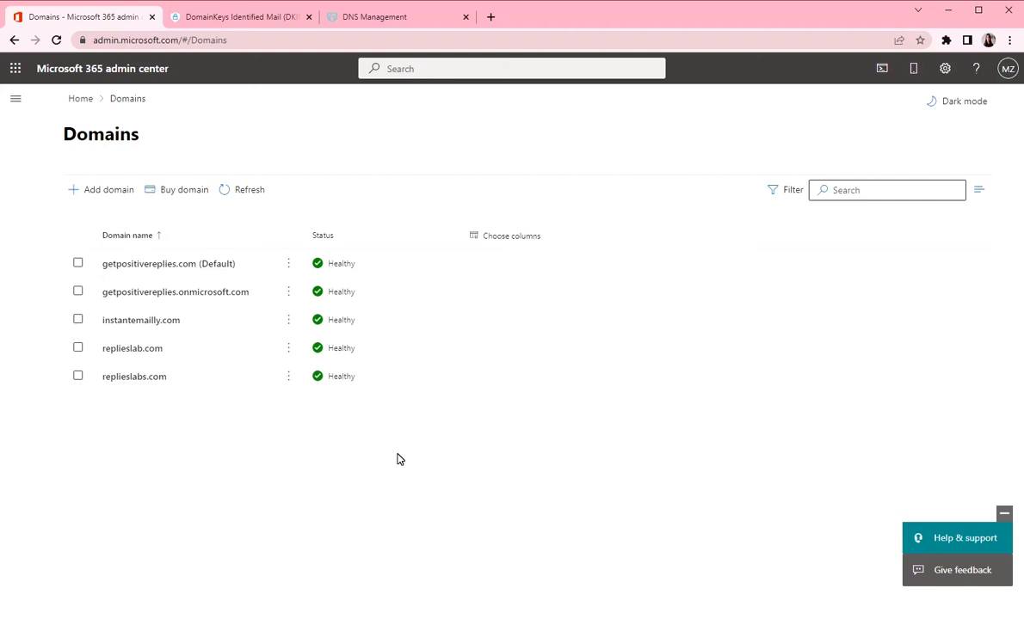